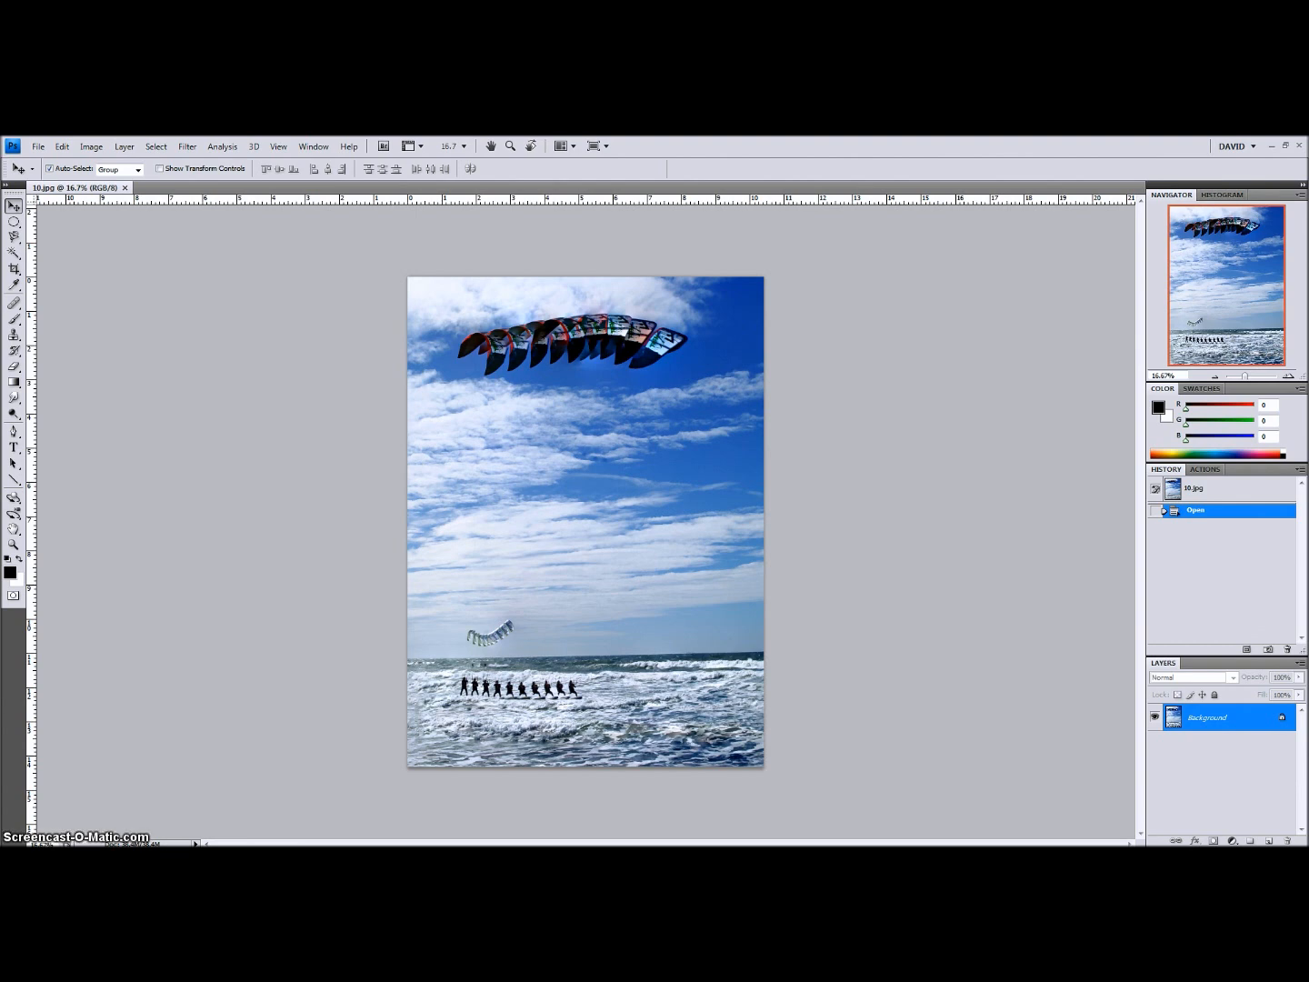
- Load all DMHP photos from Origs > 10 into a single layer stack
{"action": "left_click", "coordinate": [38, 147]}
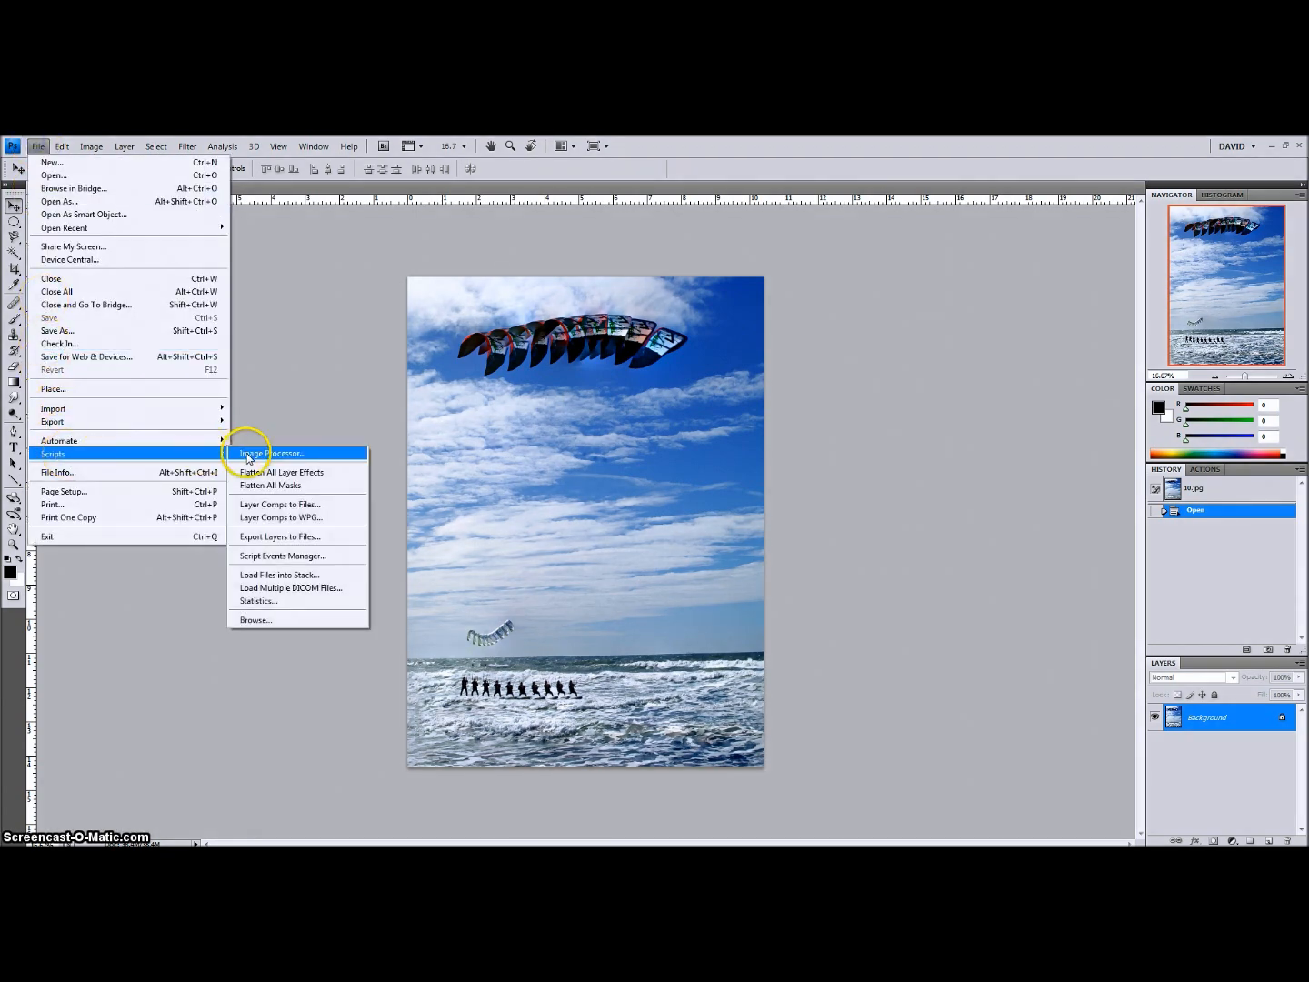
{"action": "mouse_move", "coordinate": [297, 575]}
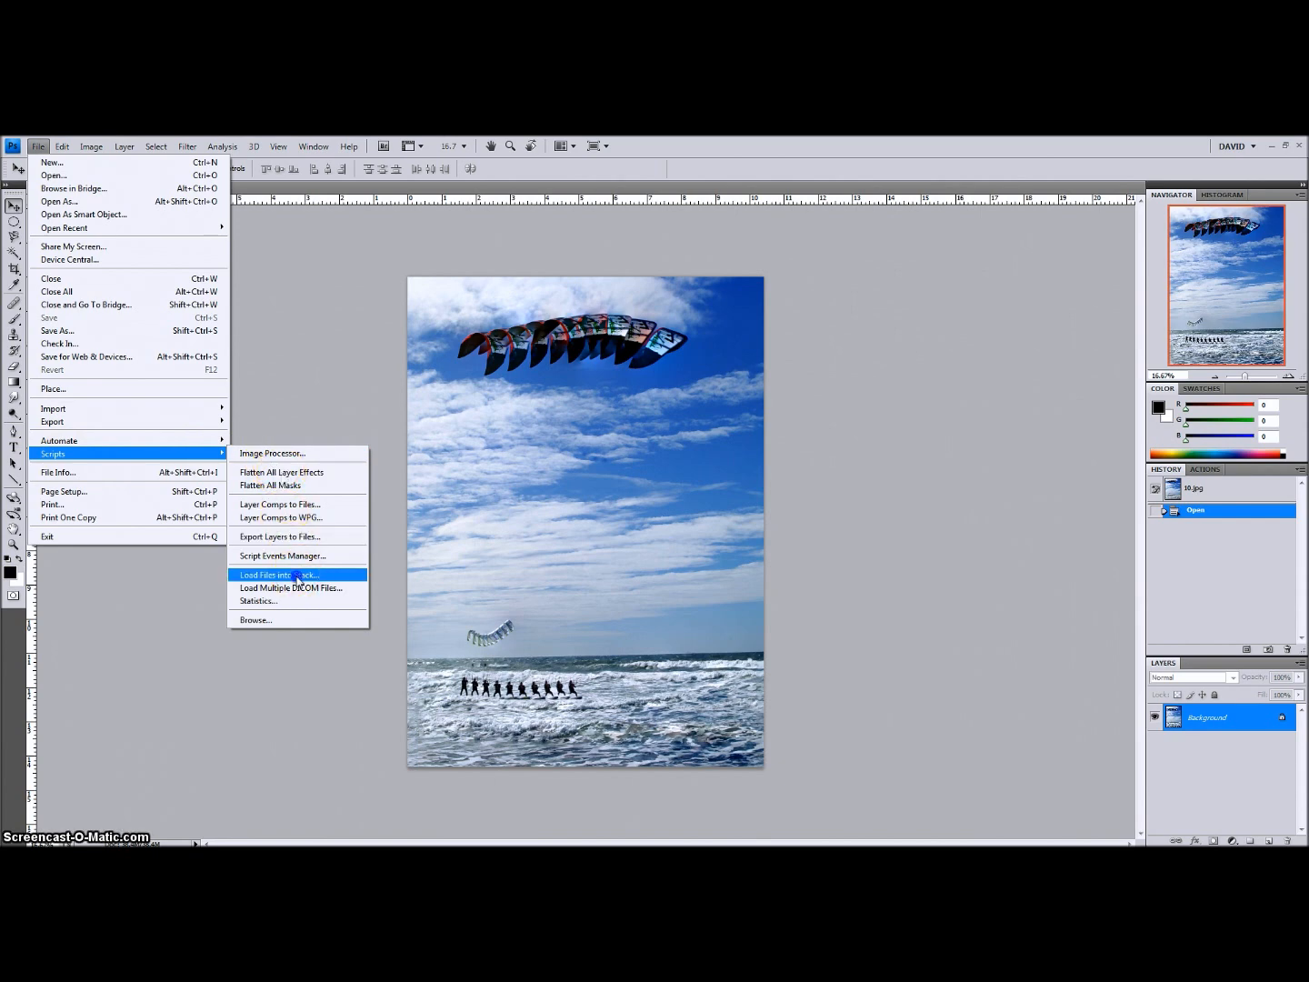
{"action": "left_click", "coordinate": [278, 574]}
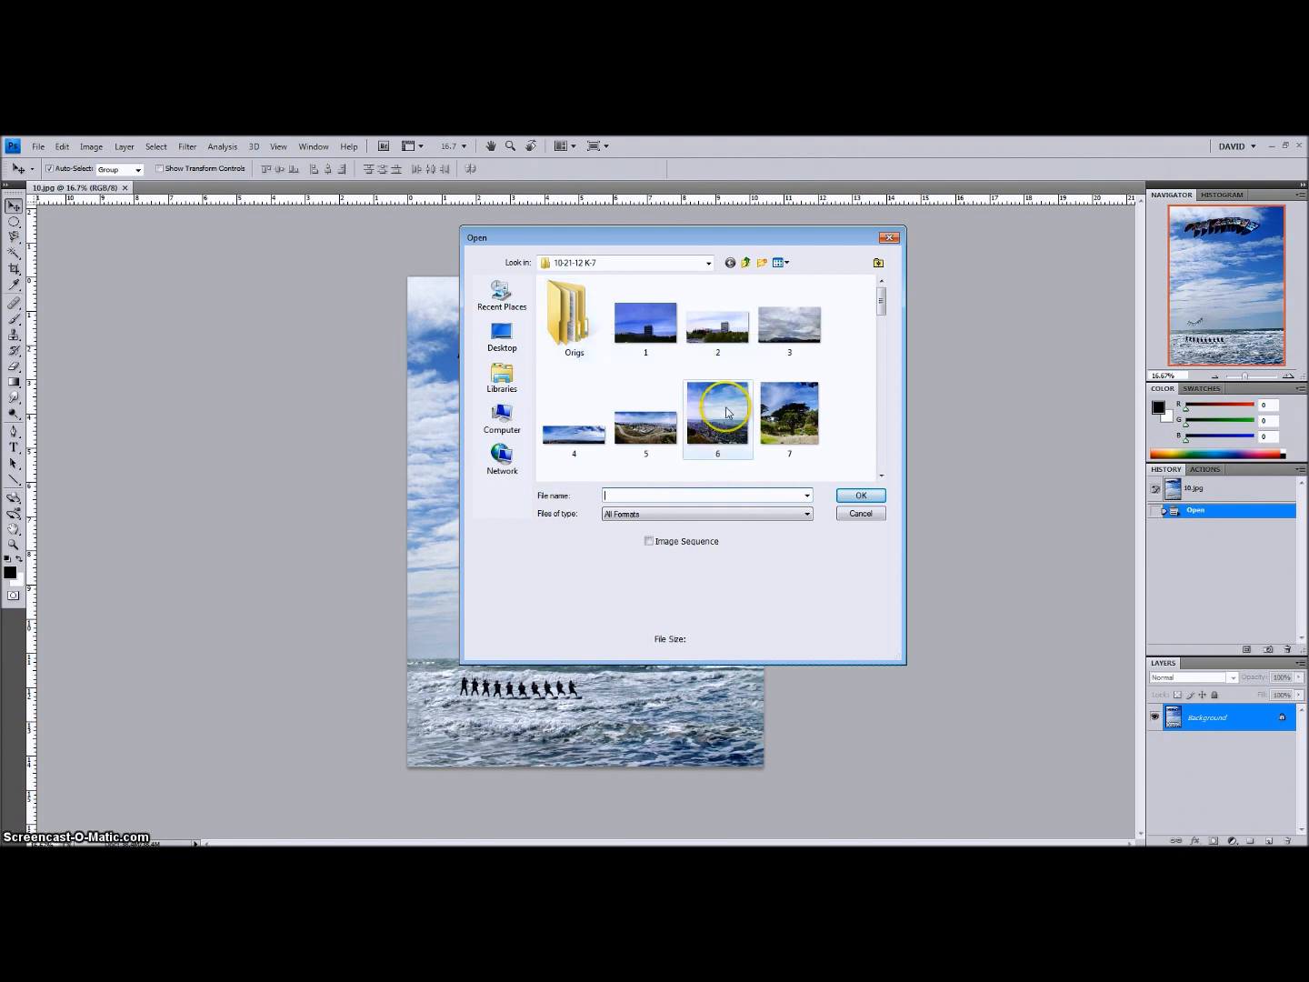
{"action": "mouse_move", "coordinate": [566, 327]}
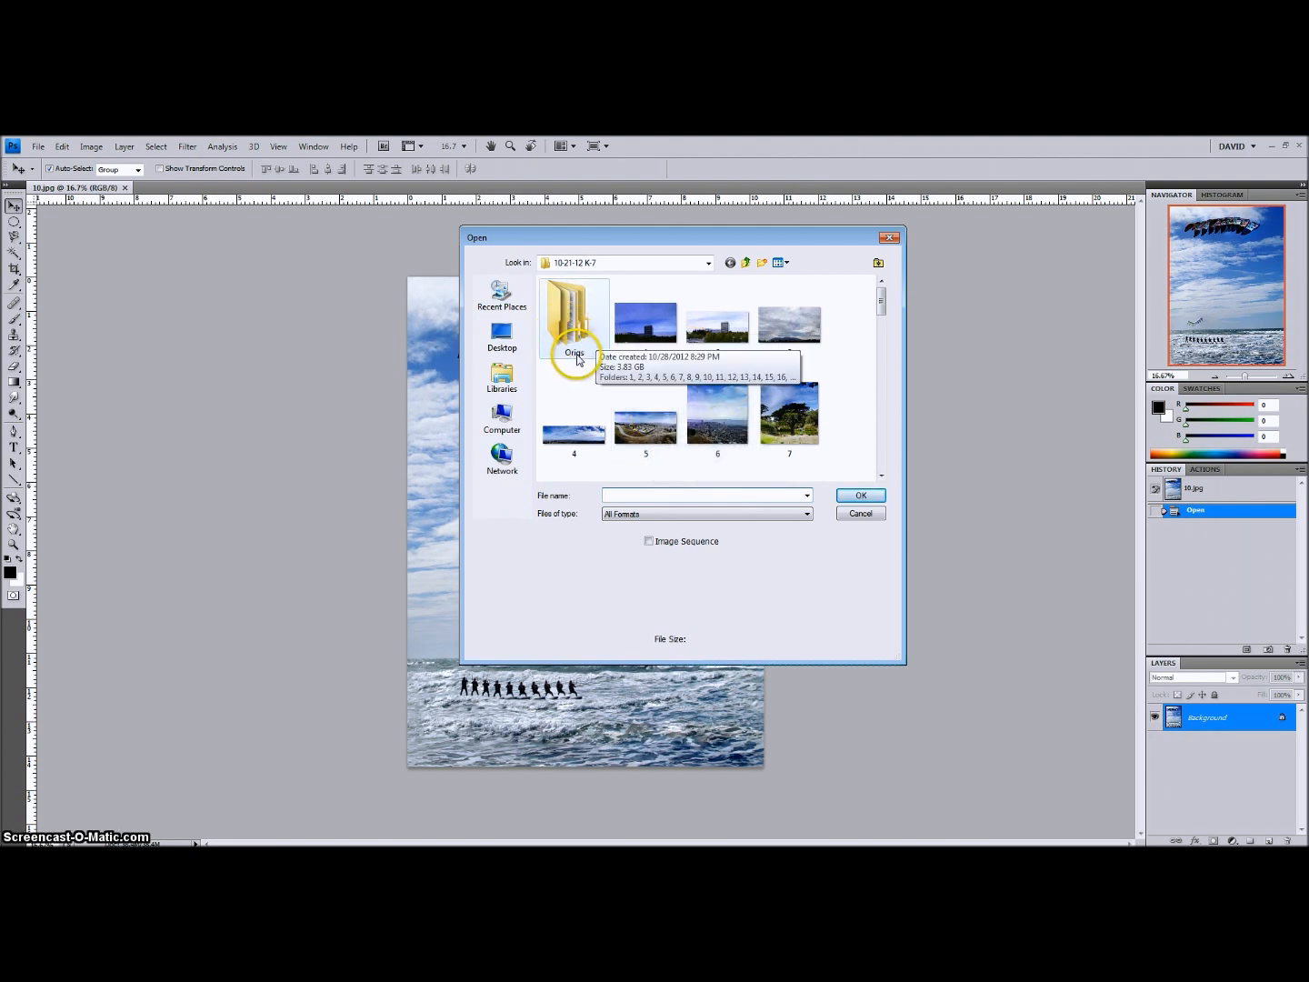
{"action": "double_click", "coordinate": [574, 337]}
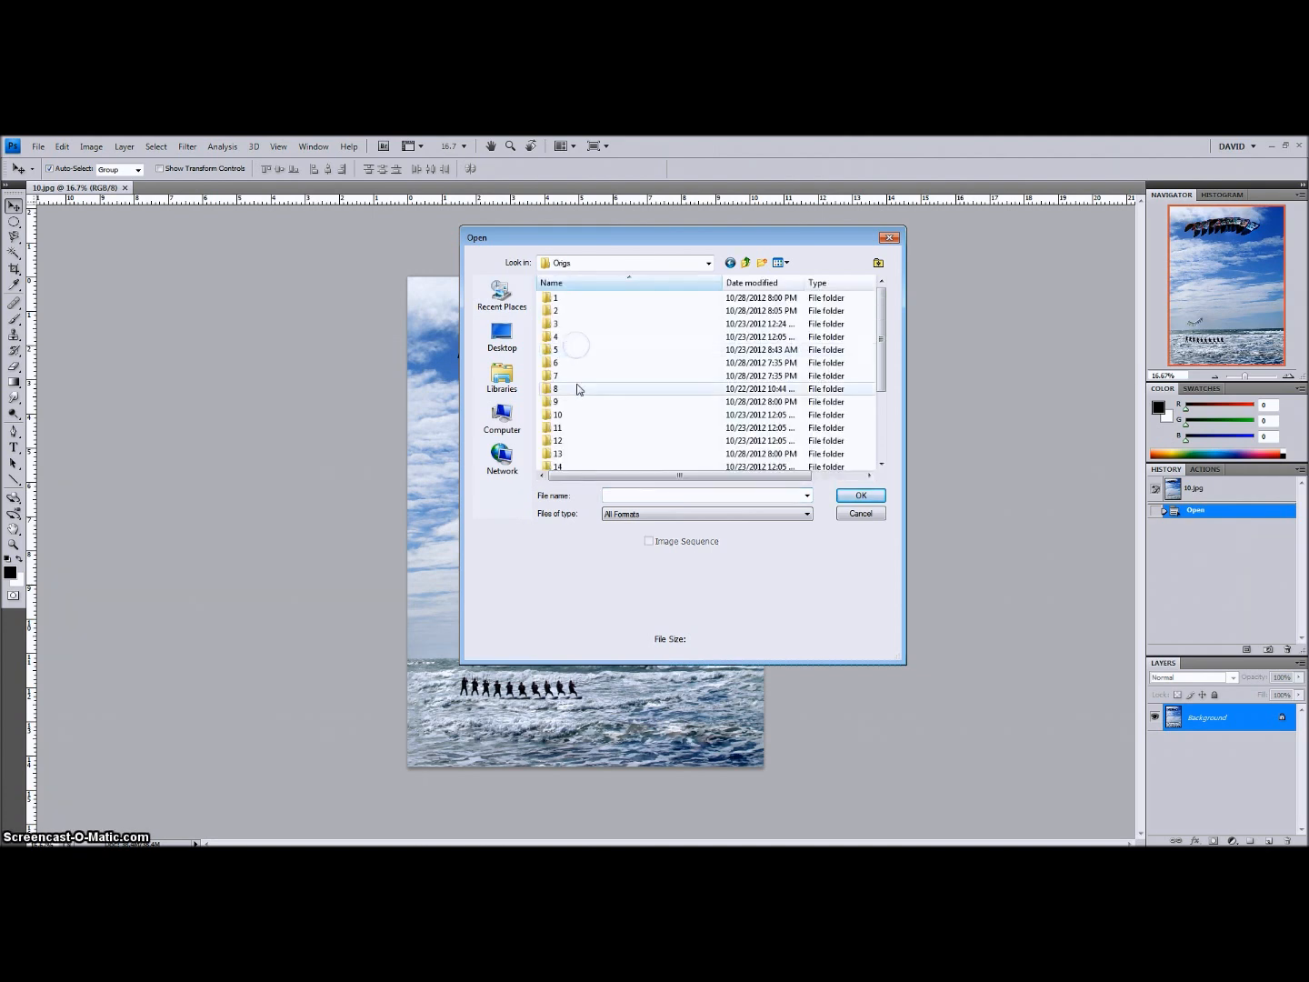
{"action": "double_click", "coordinate": [557, 415]}
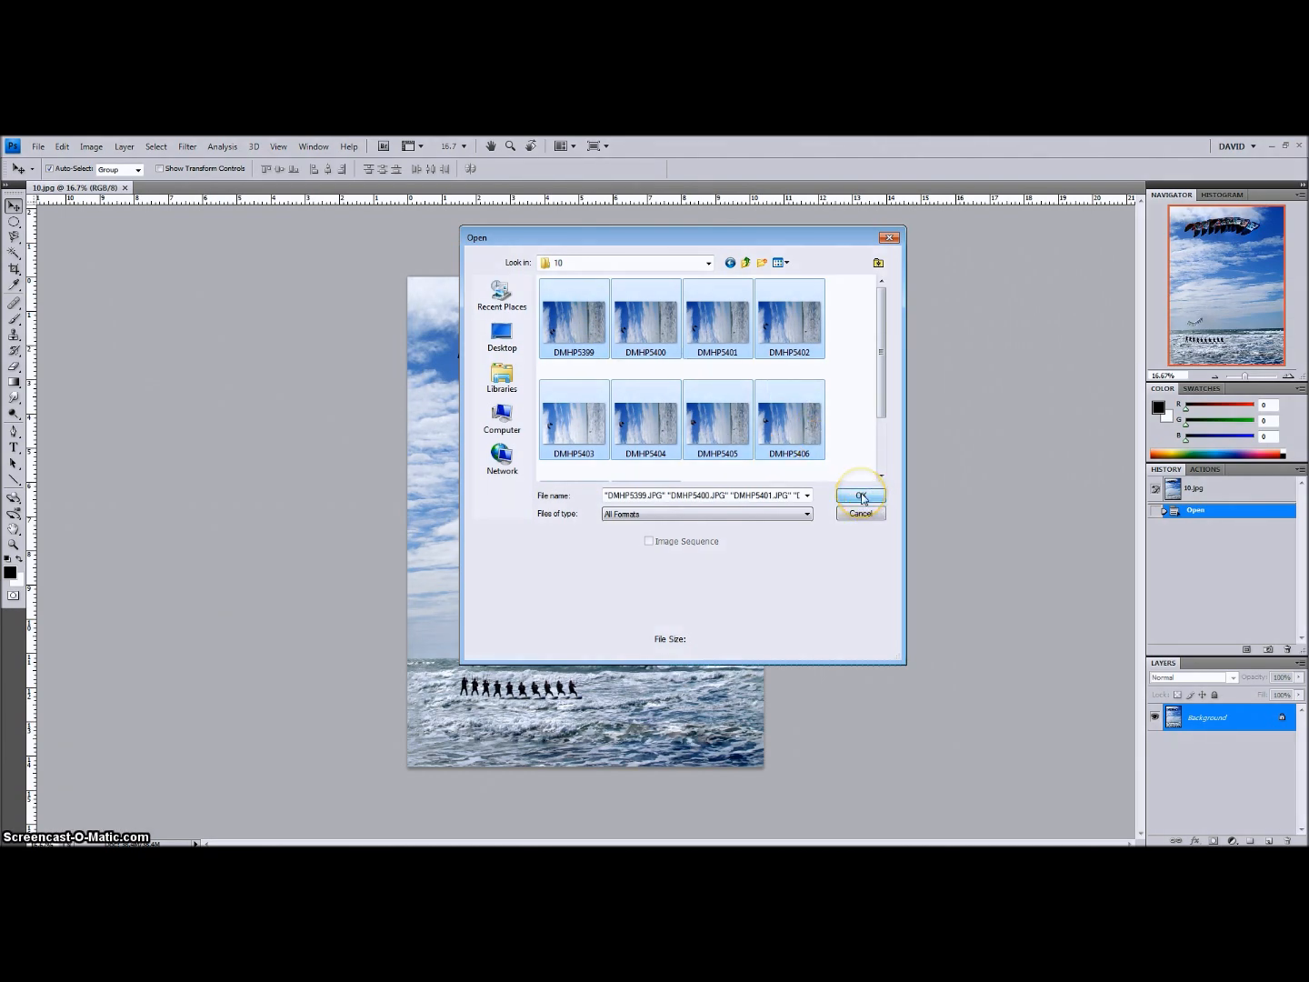
{"action": "left_click", "coordinate": [860, 495]}
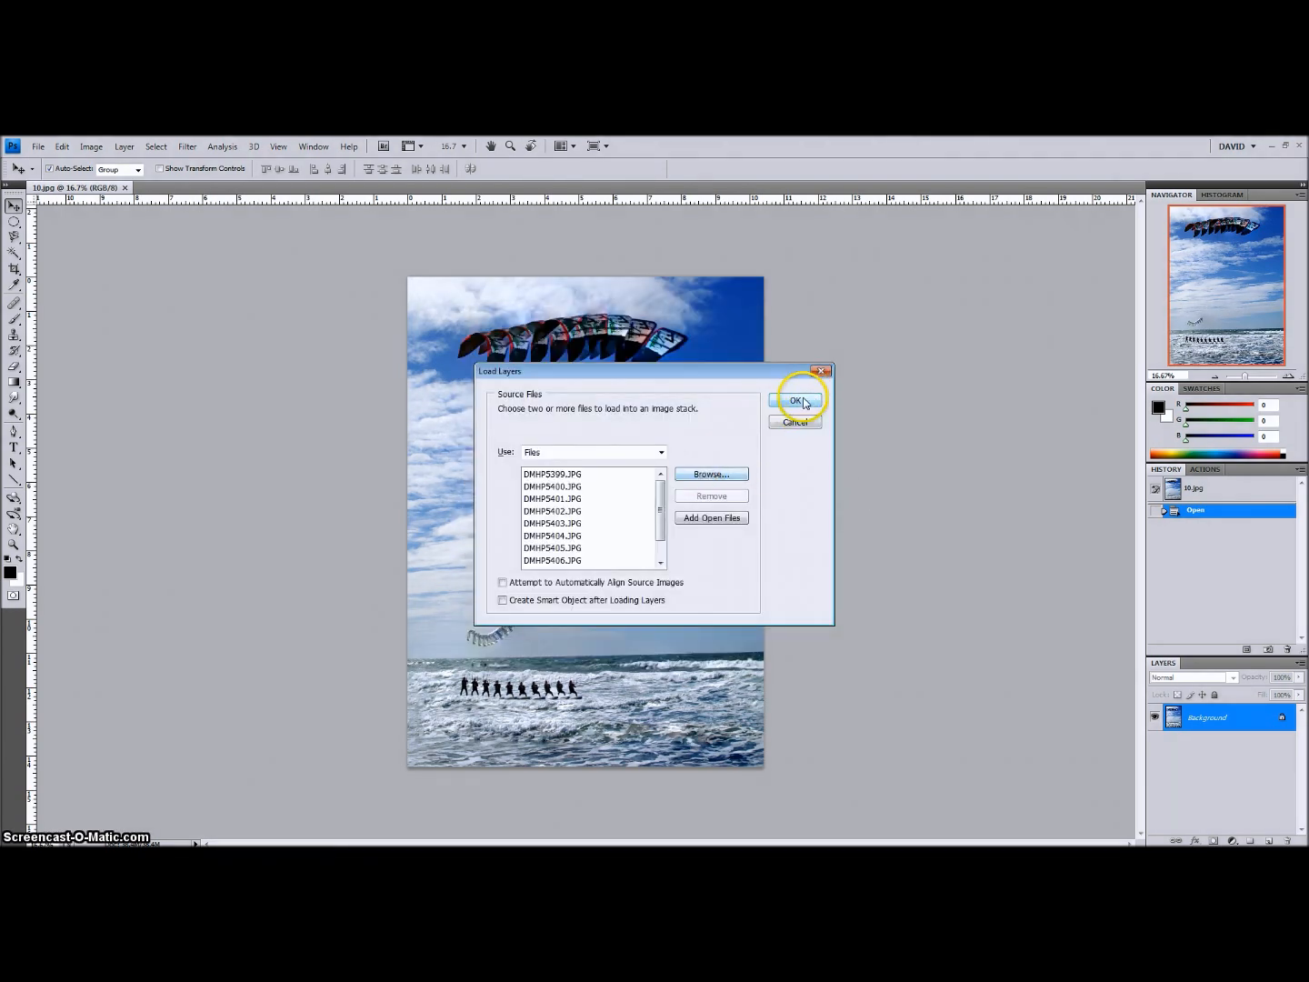
{"action": "left_click", "coordinate": [795, 401]}
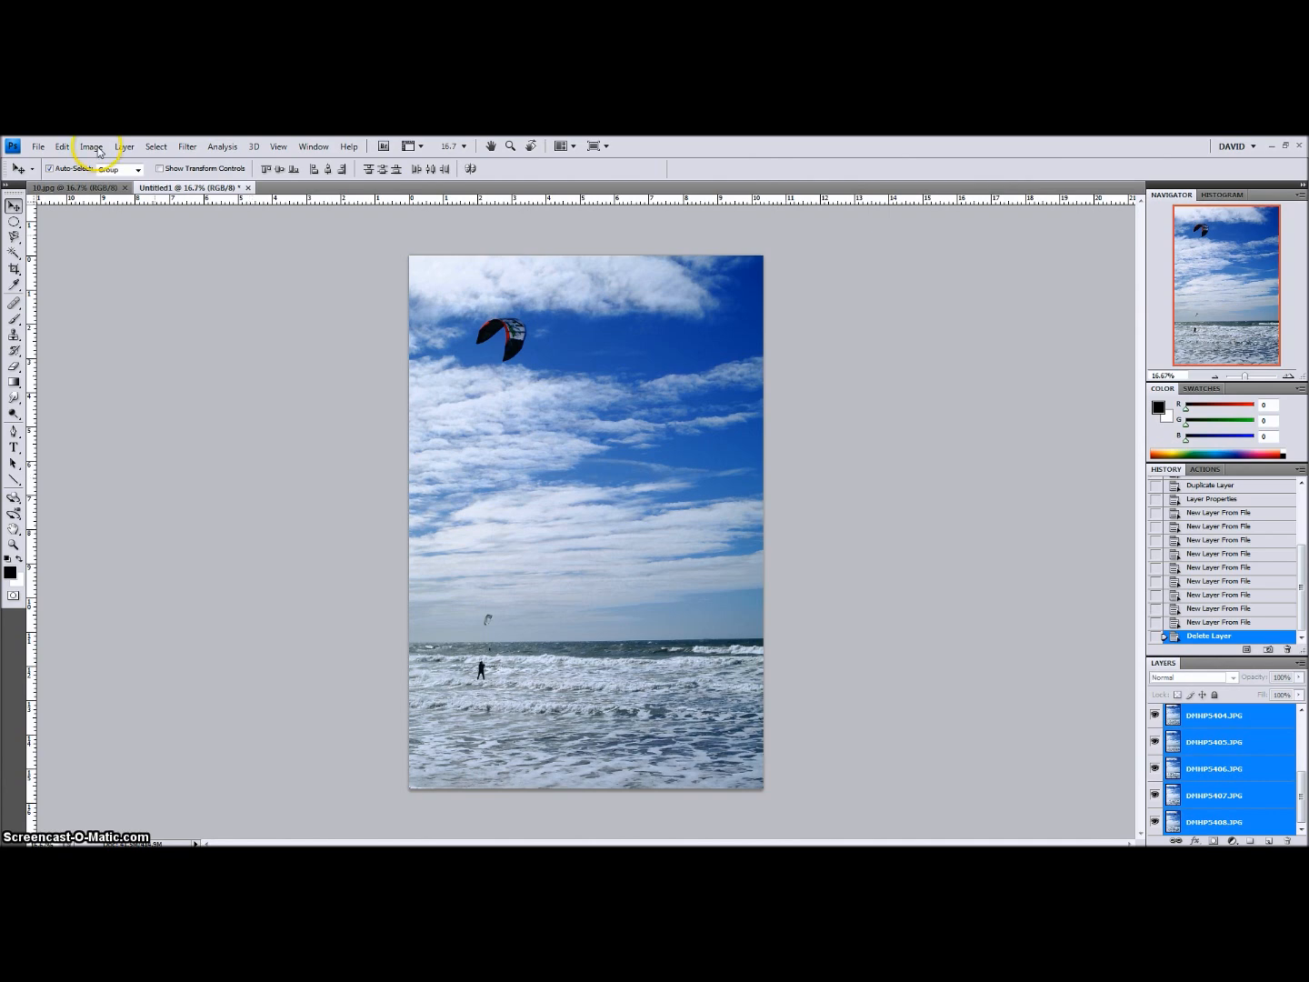
- Auto-align all stacked burst layers using Auto projection
{"action": "left_click", "coordinate": [61, 147]}
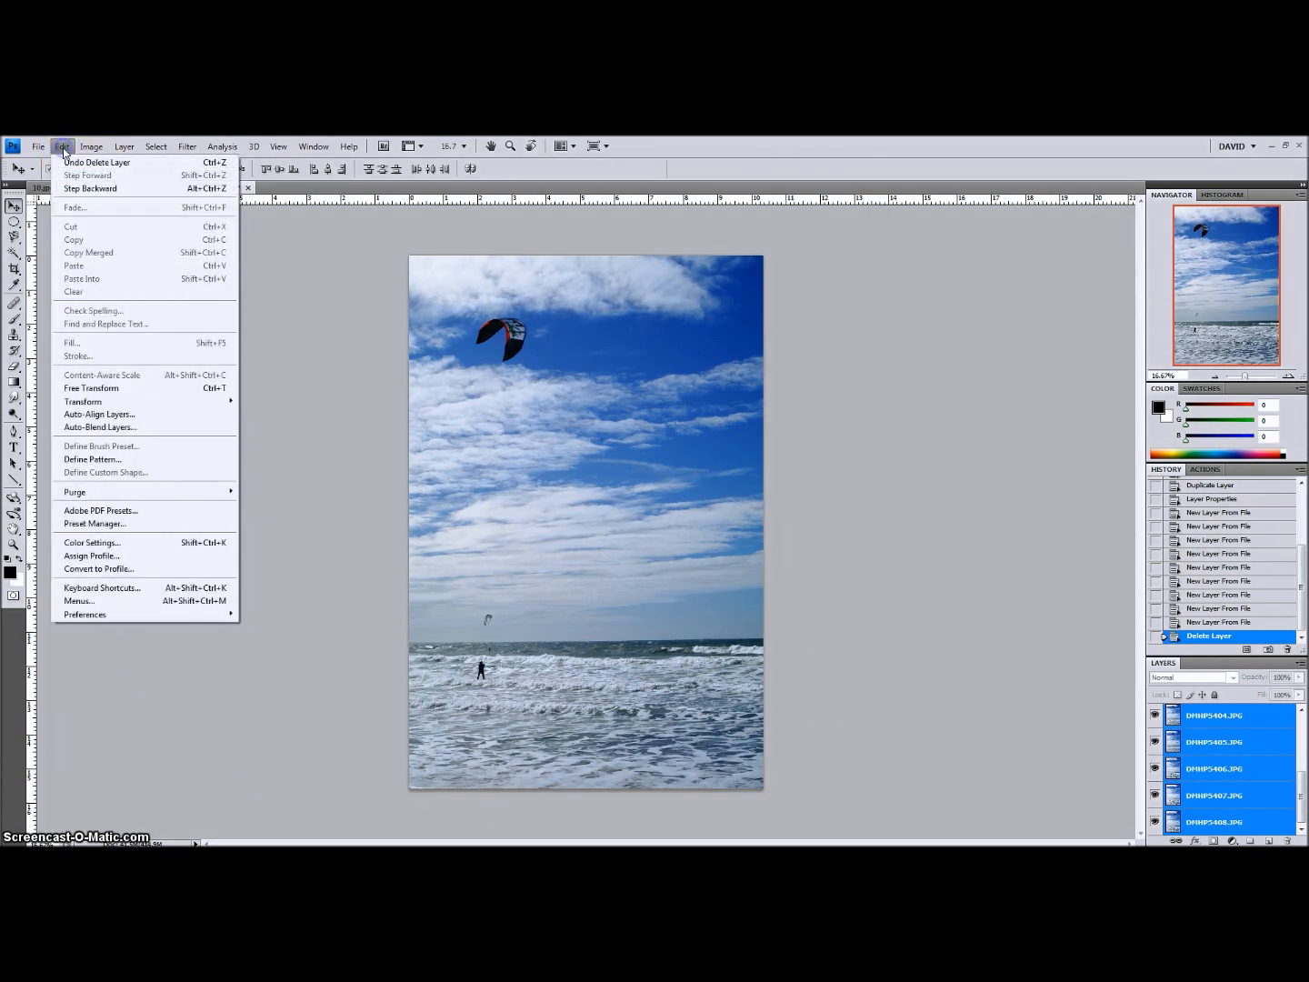
{"action": "mouse_move", "coordinate": [100, 414]}
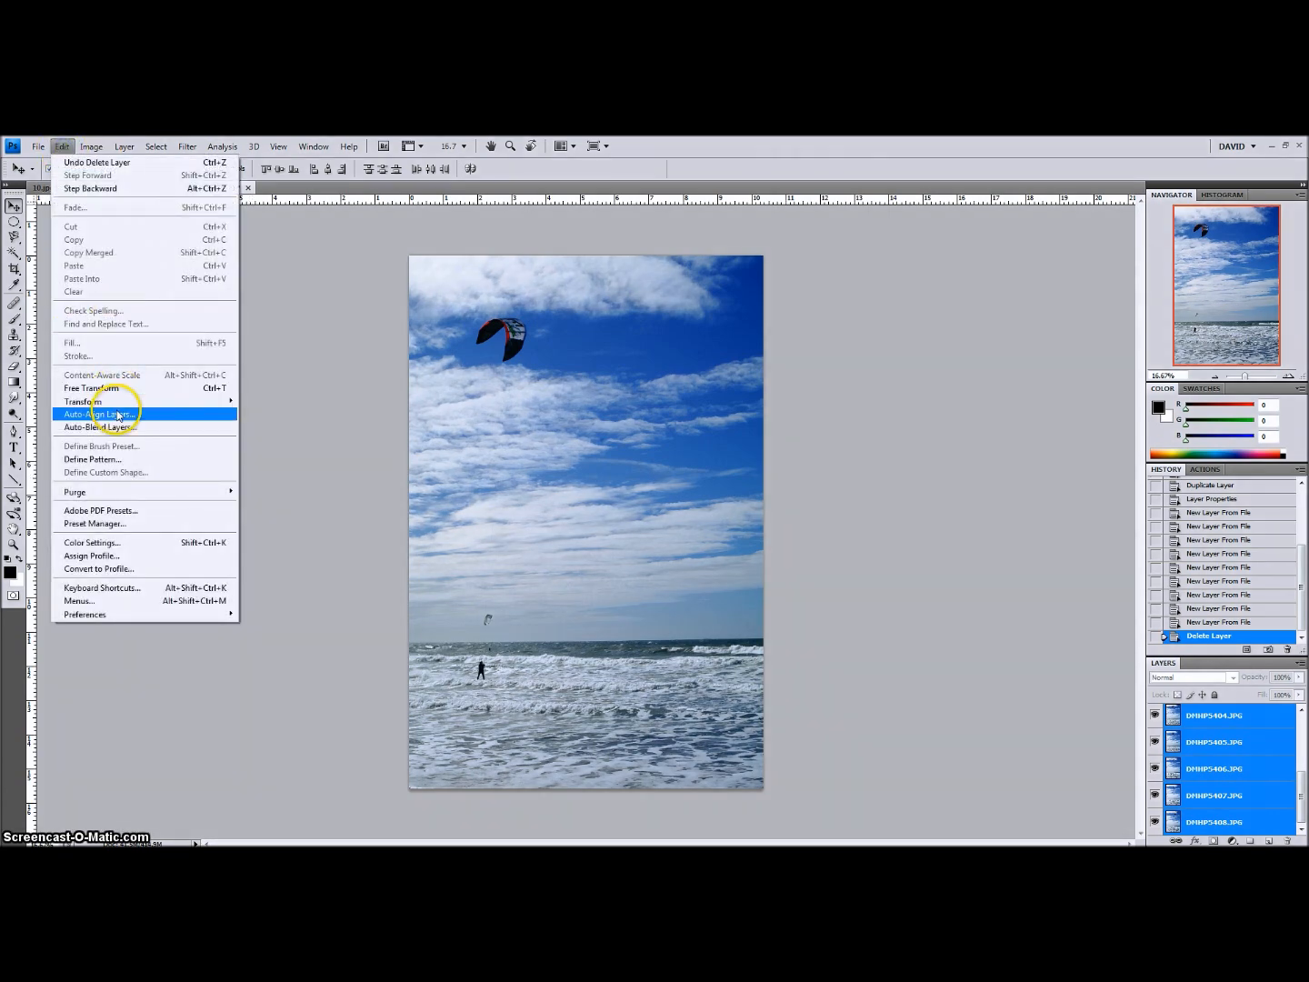
{"action": "left_click", "coordinate": [100, 414]}
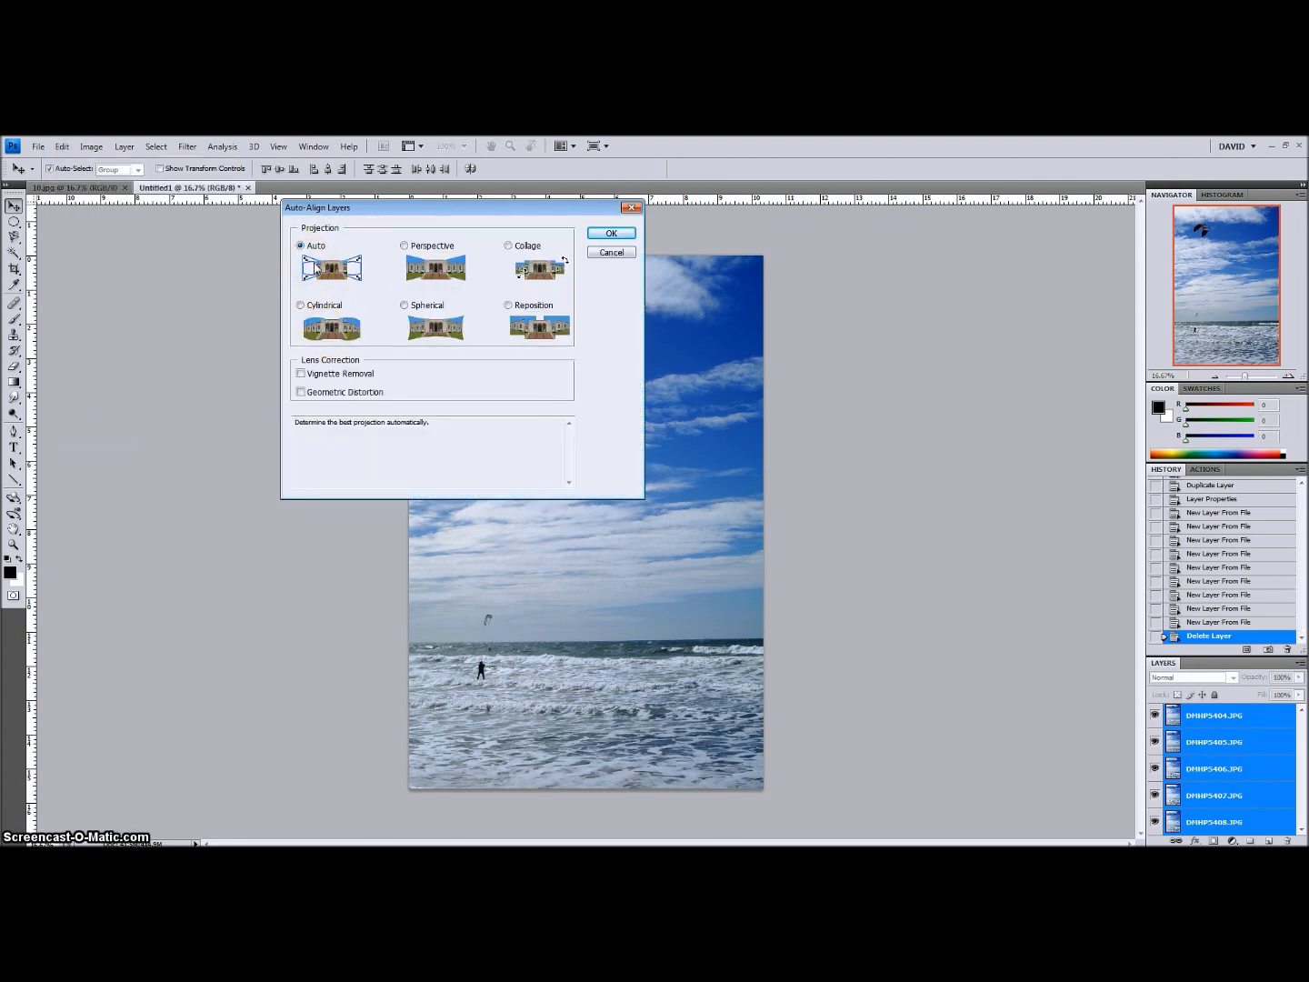
{"action": "mouse_move", "coordinate": [564, 309]}
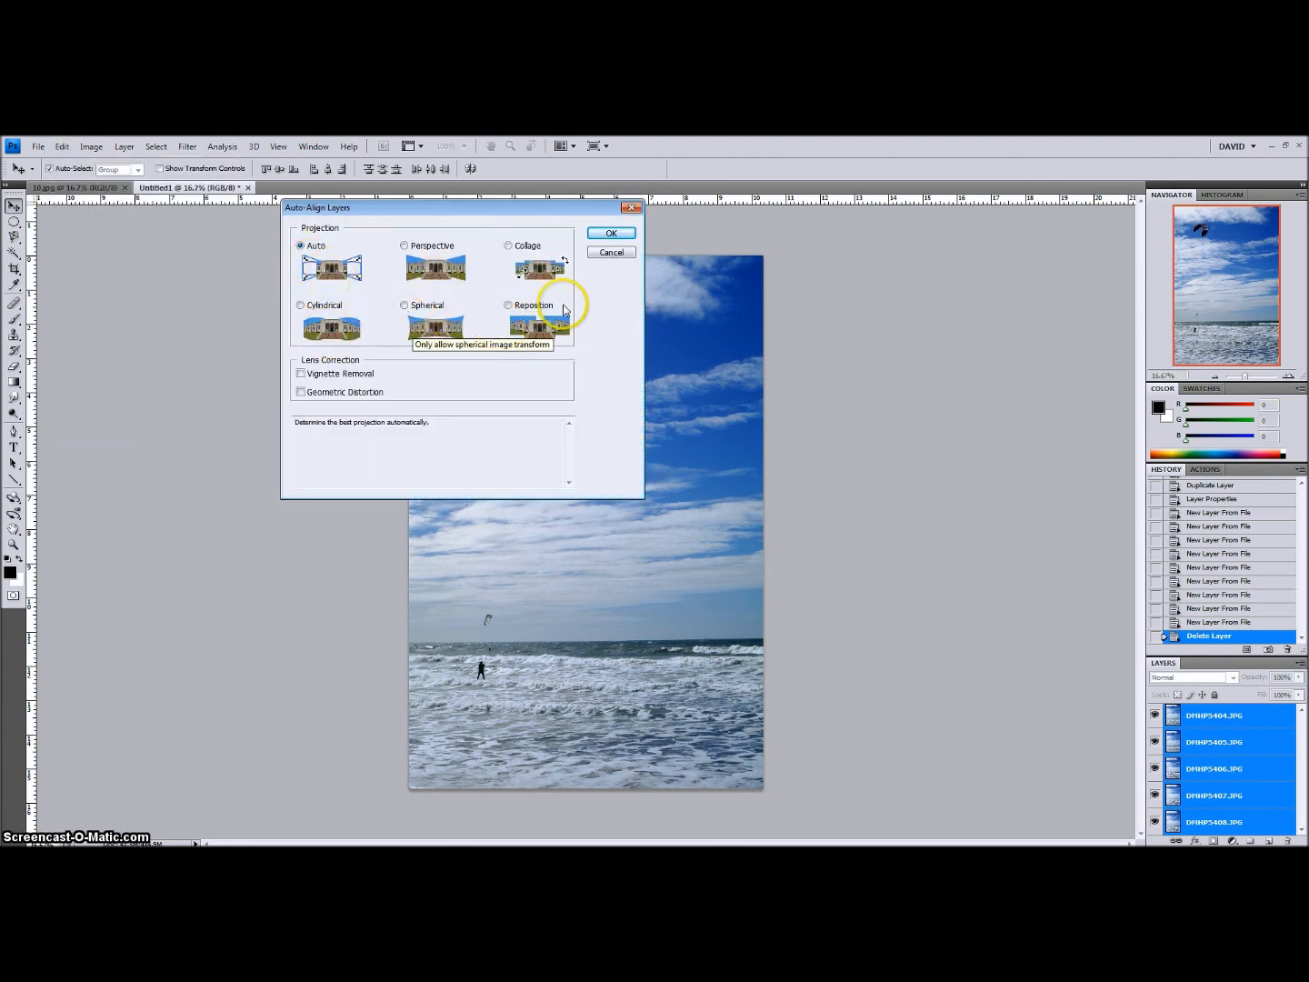
{"action": "mouse_move", "coordinate": [368, 327]}
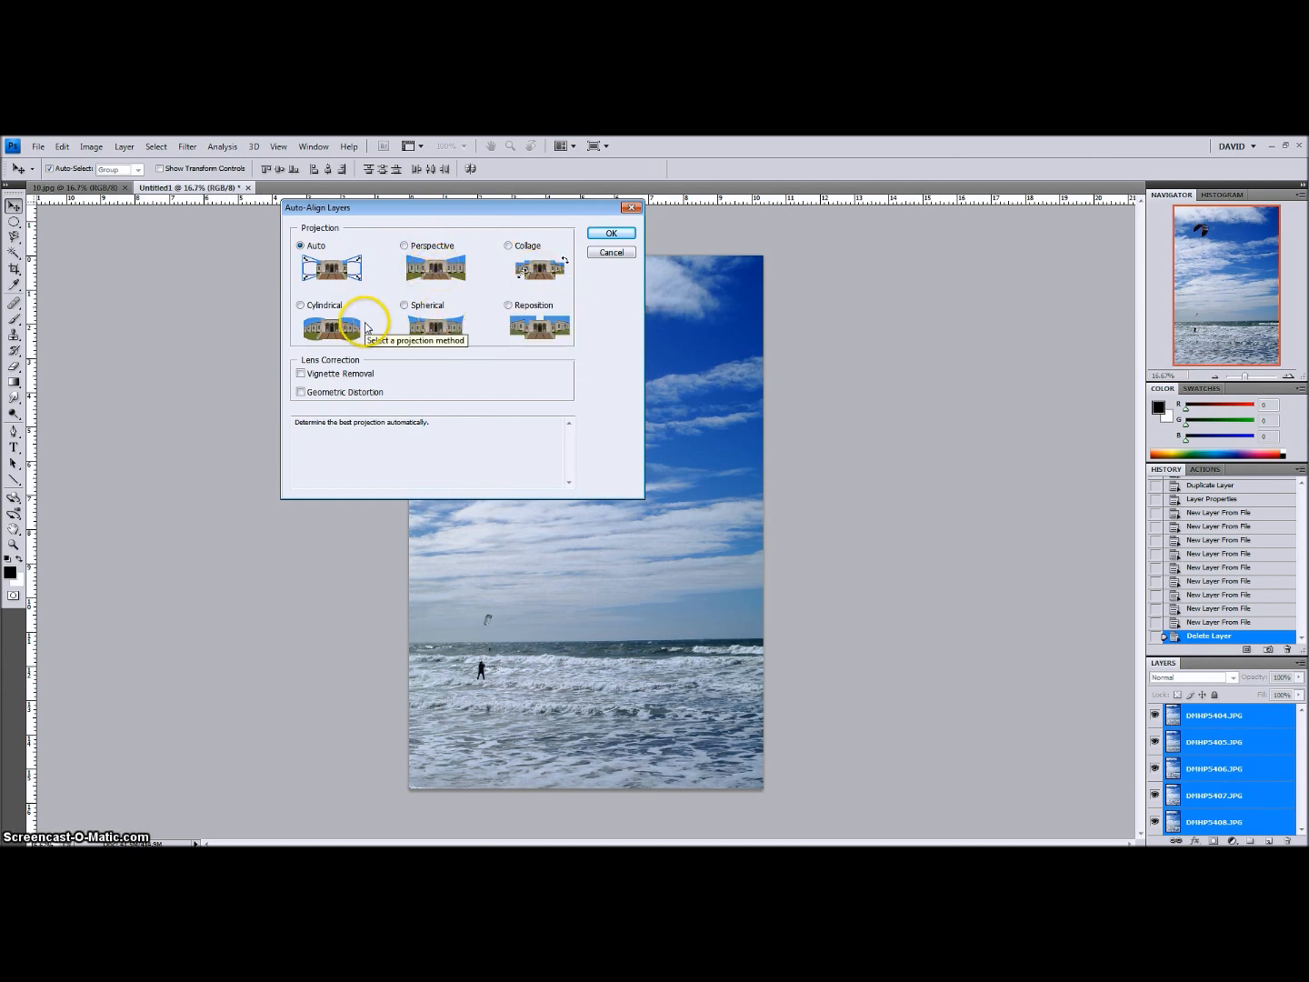
{"action": "mouse_move", "coordinate": [314, 259]}
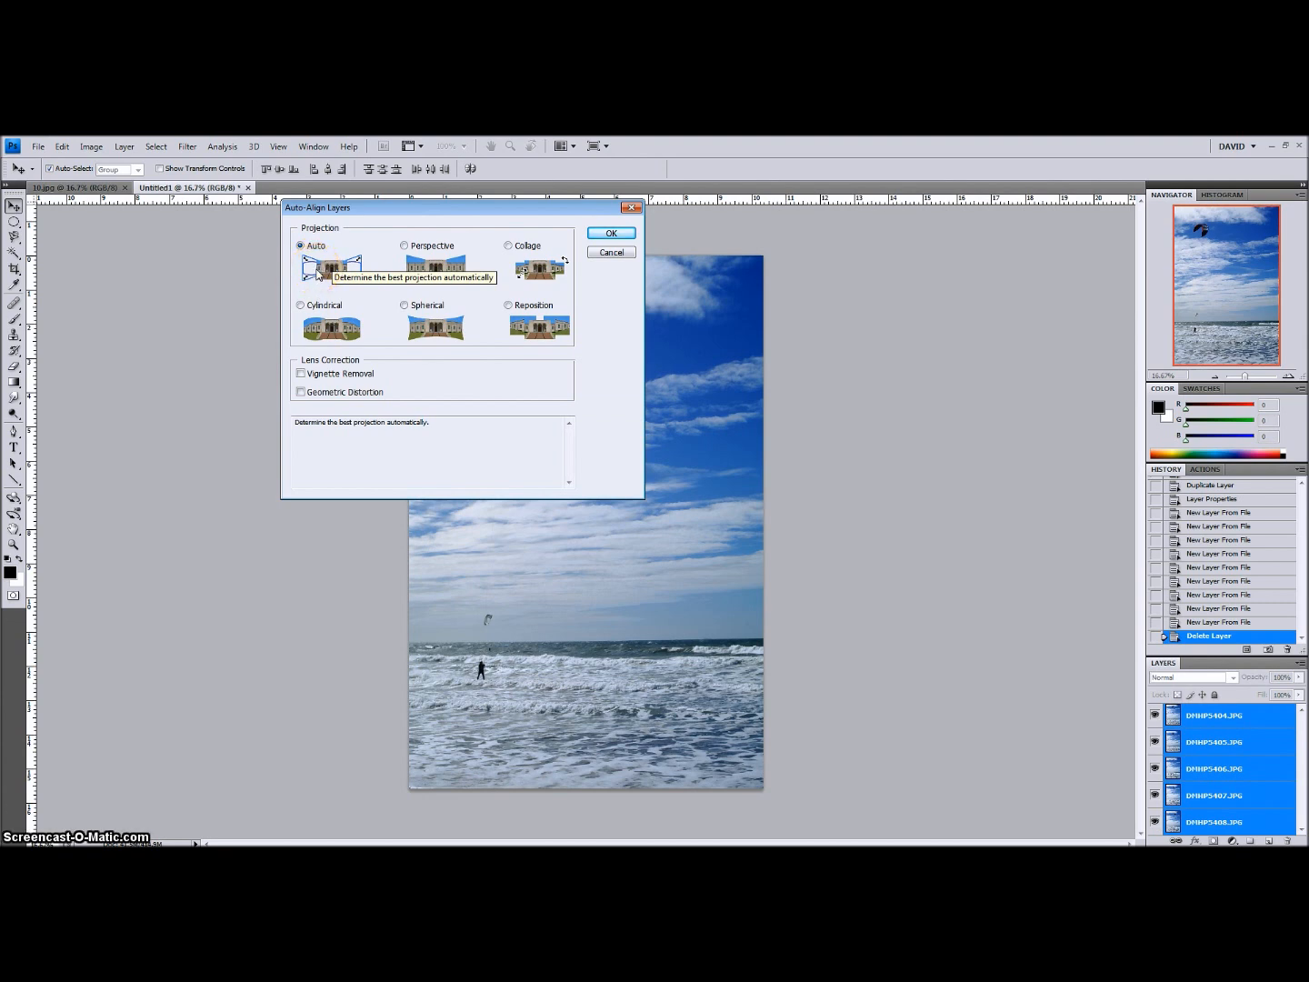
{"action": "mouse_move", "coordinate": [509, 342]}
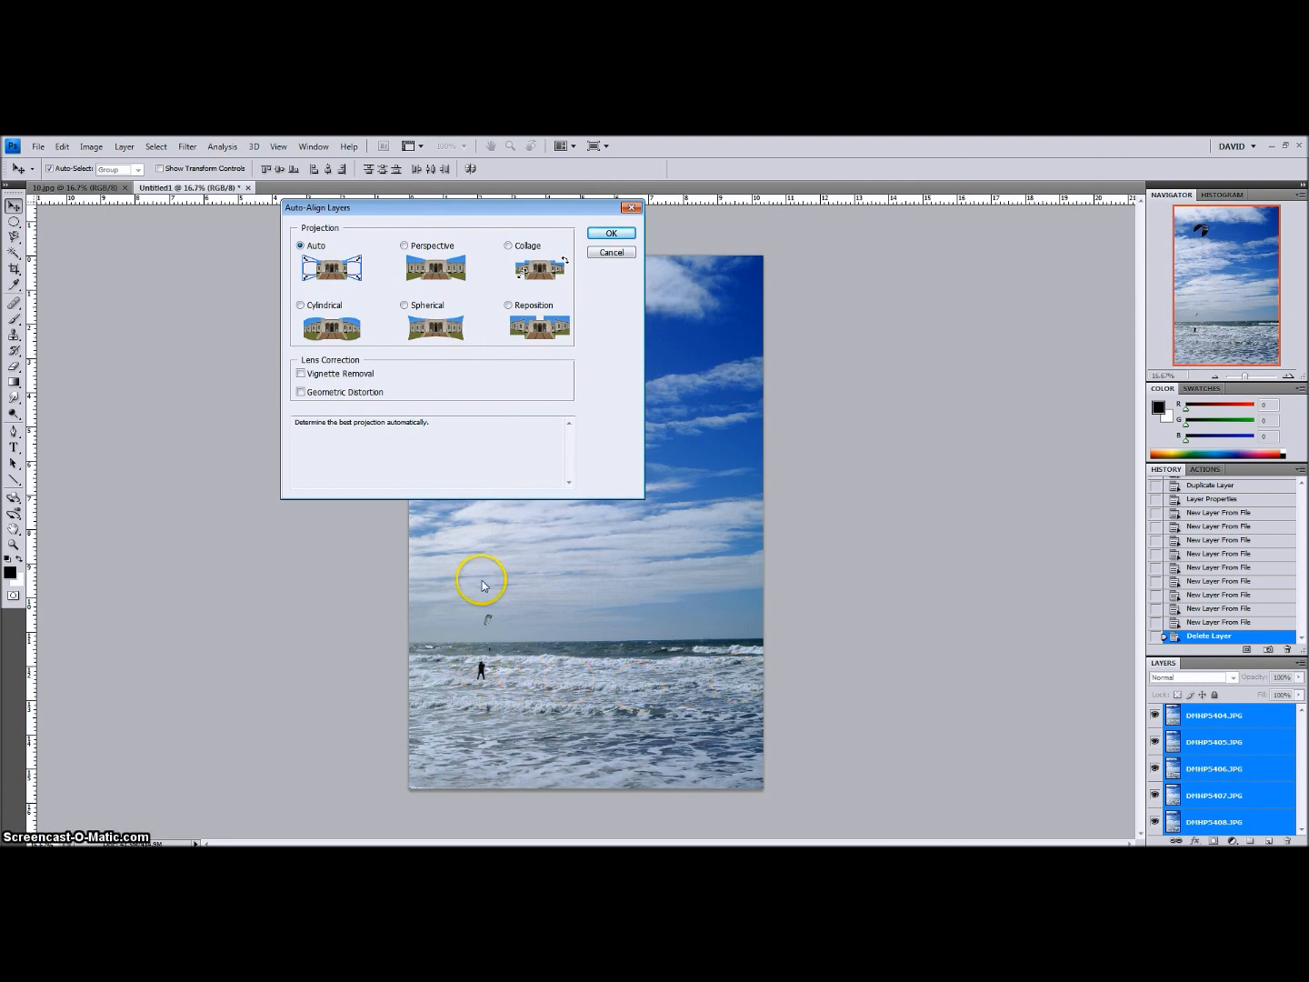
{"action": "left_click", "coordinate": [610, 233]}
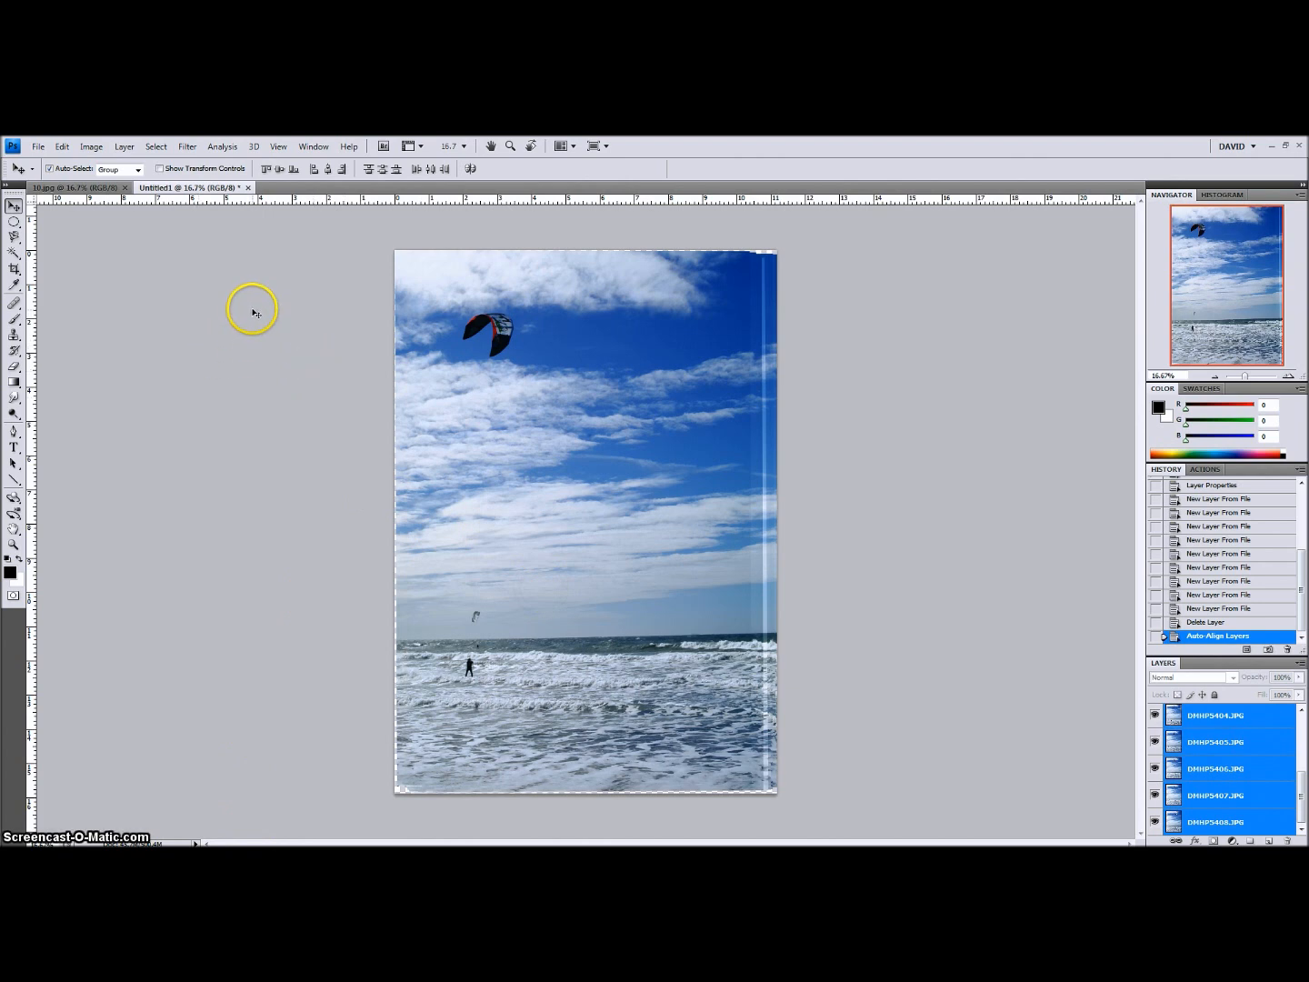
{"action": "mouse_move", "coordinate": [685, 327]}
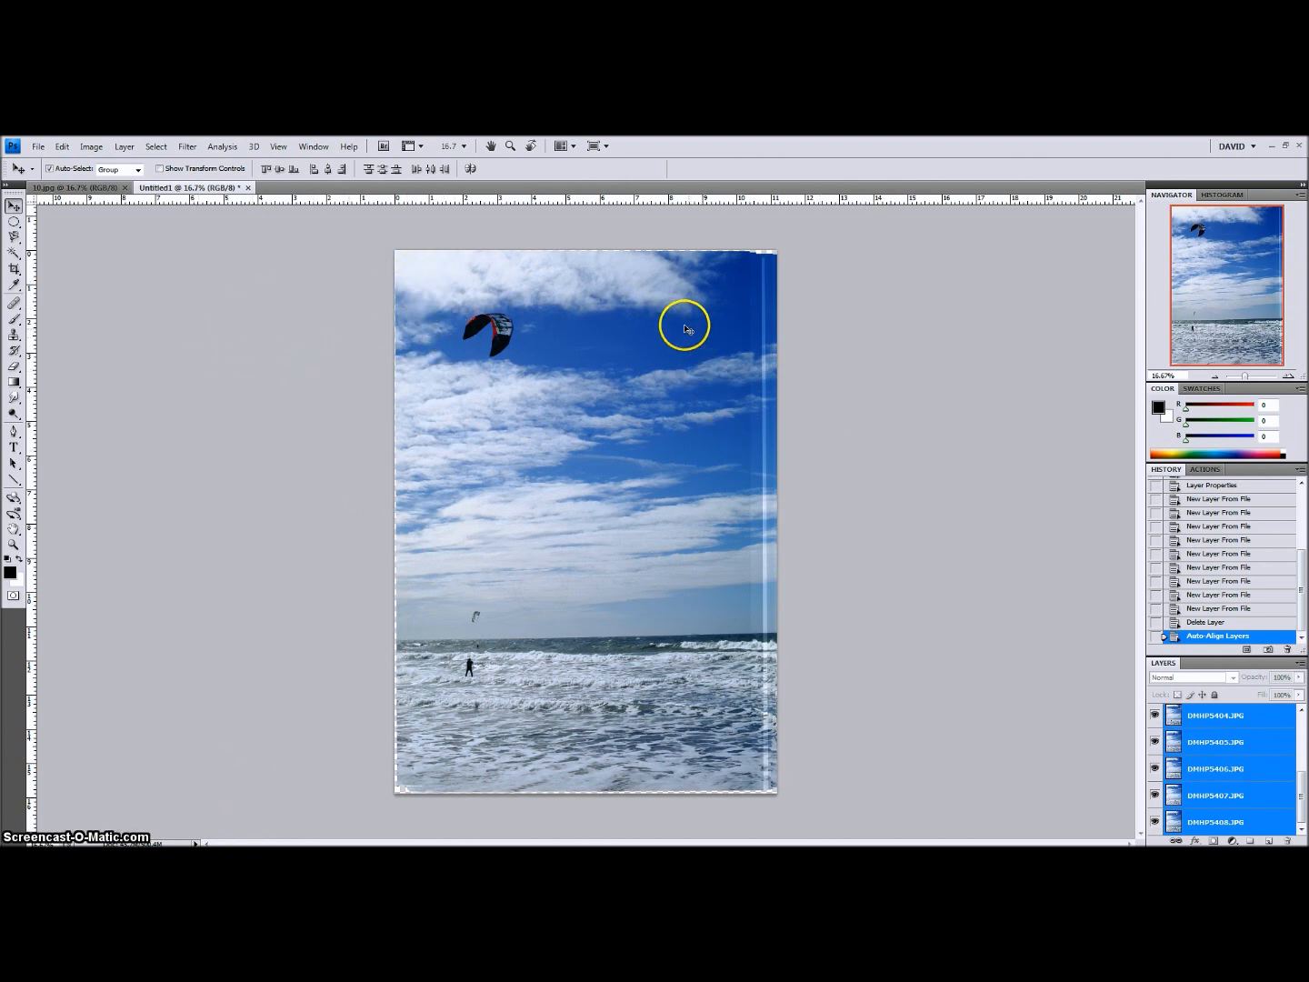
{"action": "mouse_move", "coordinate": [750, 259]}
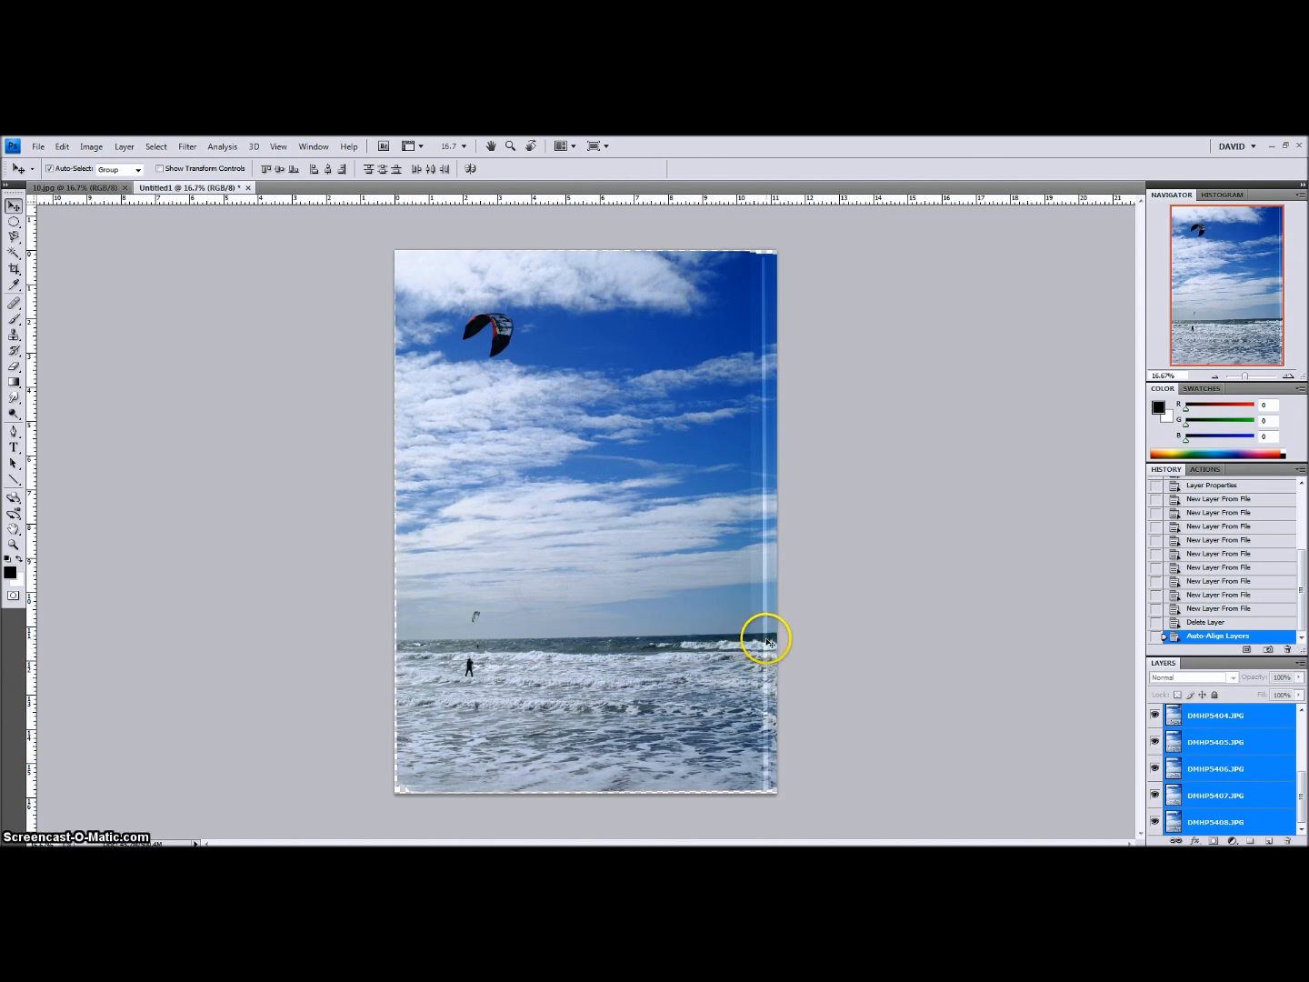
{"action": "mouse_move", "coordinate": [762, 595]}
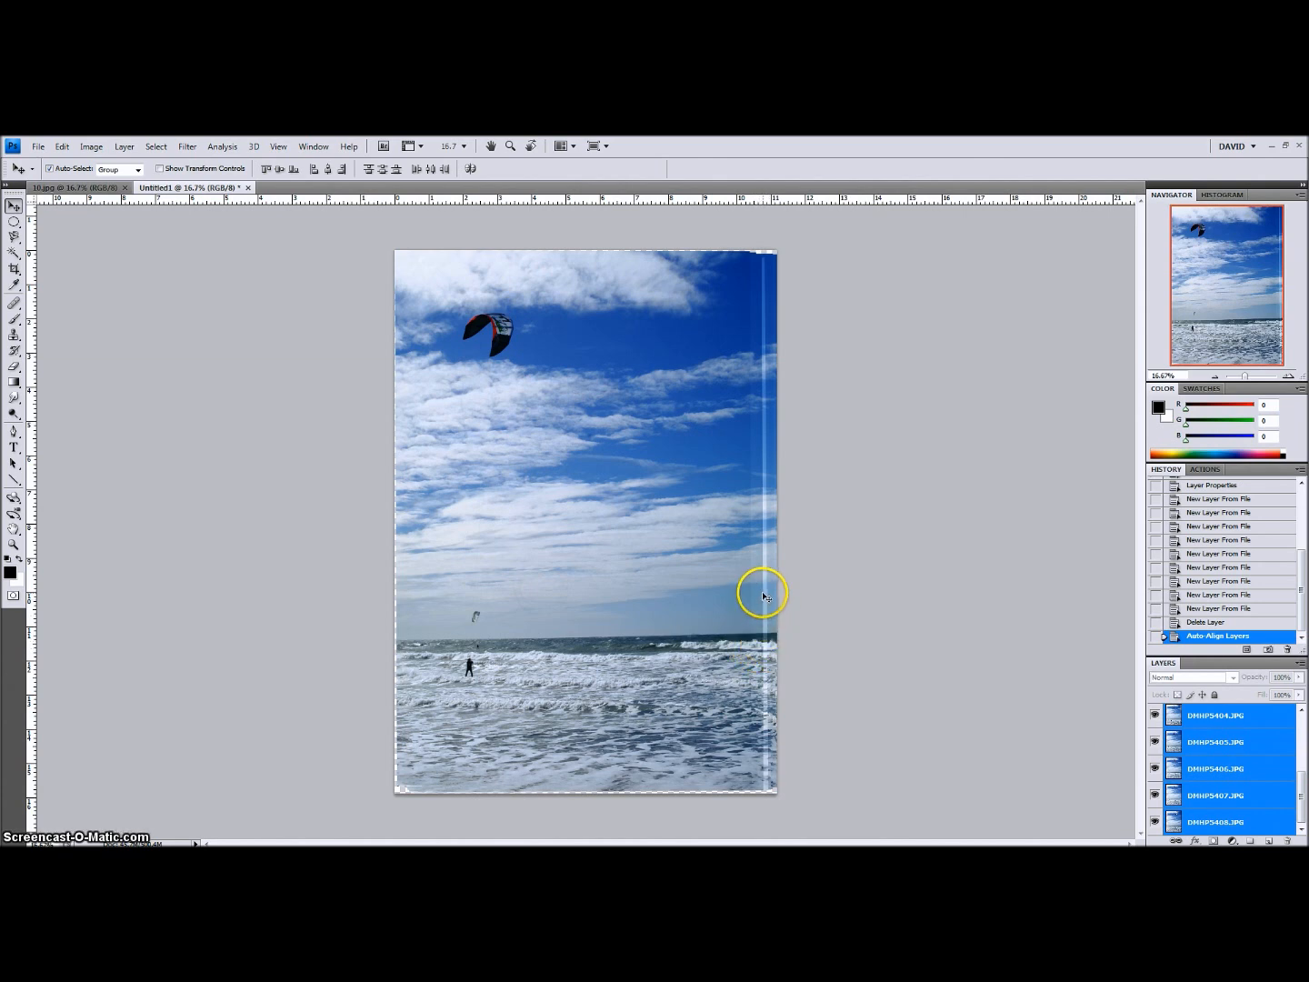
{"action": "mouse_move", "coordinate": [750, 448]}
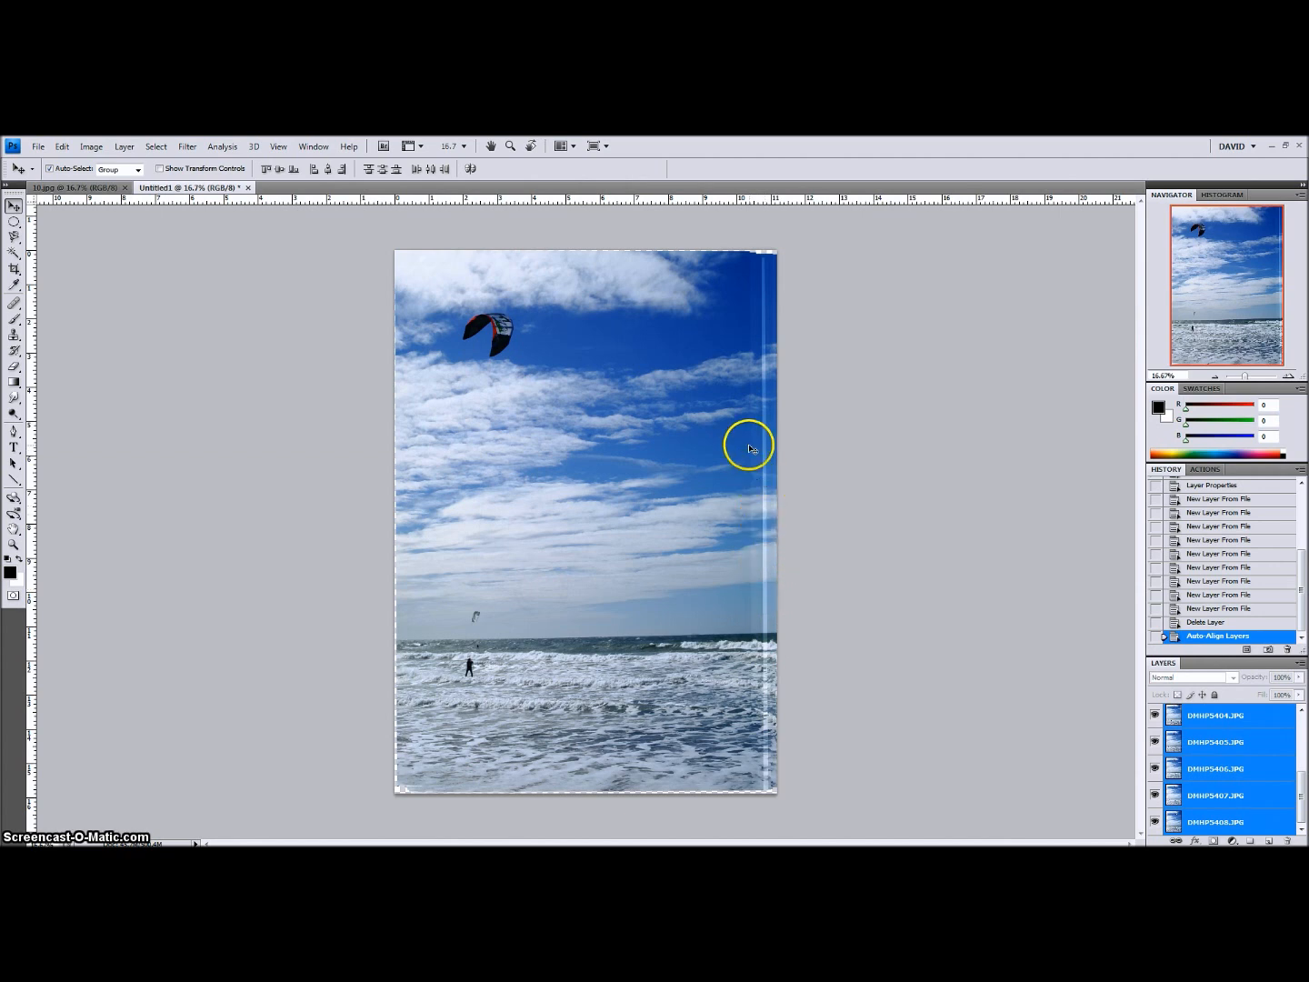
{"action": "mouse_move", "coordinate": [588, 633]}
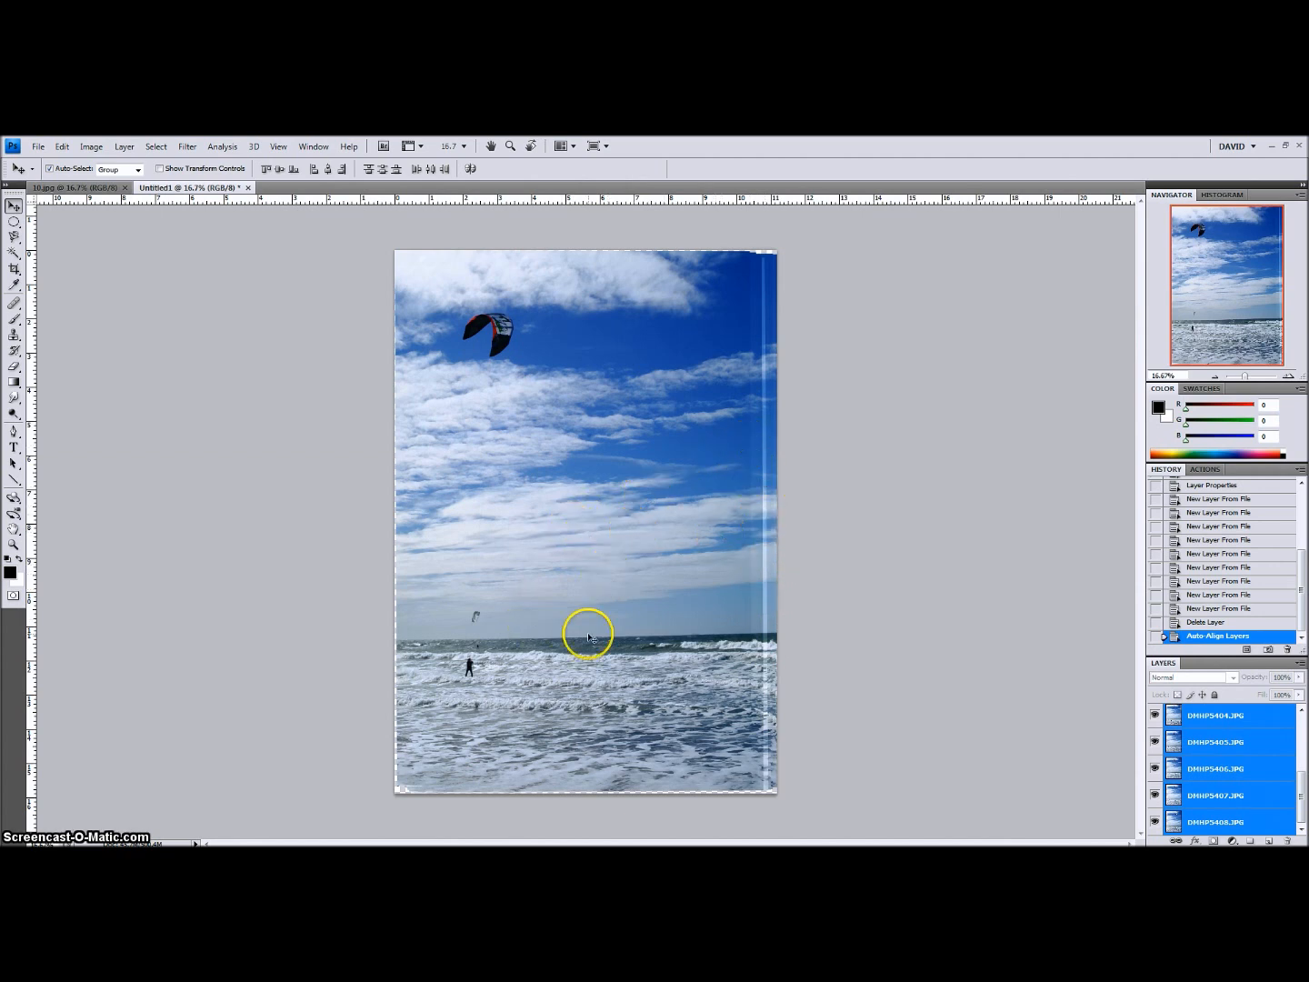
{"action": "left_click", "coordinate": [1215, 717]}
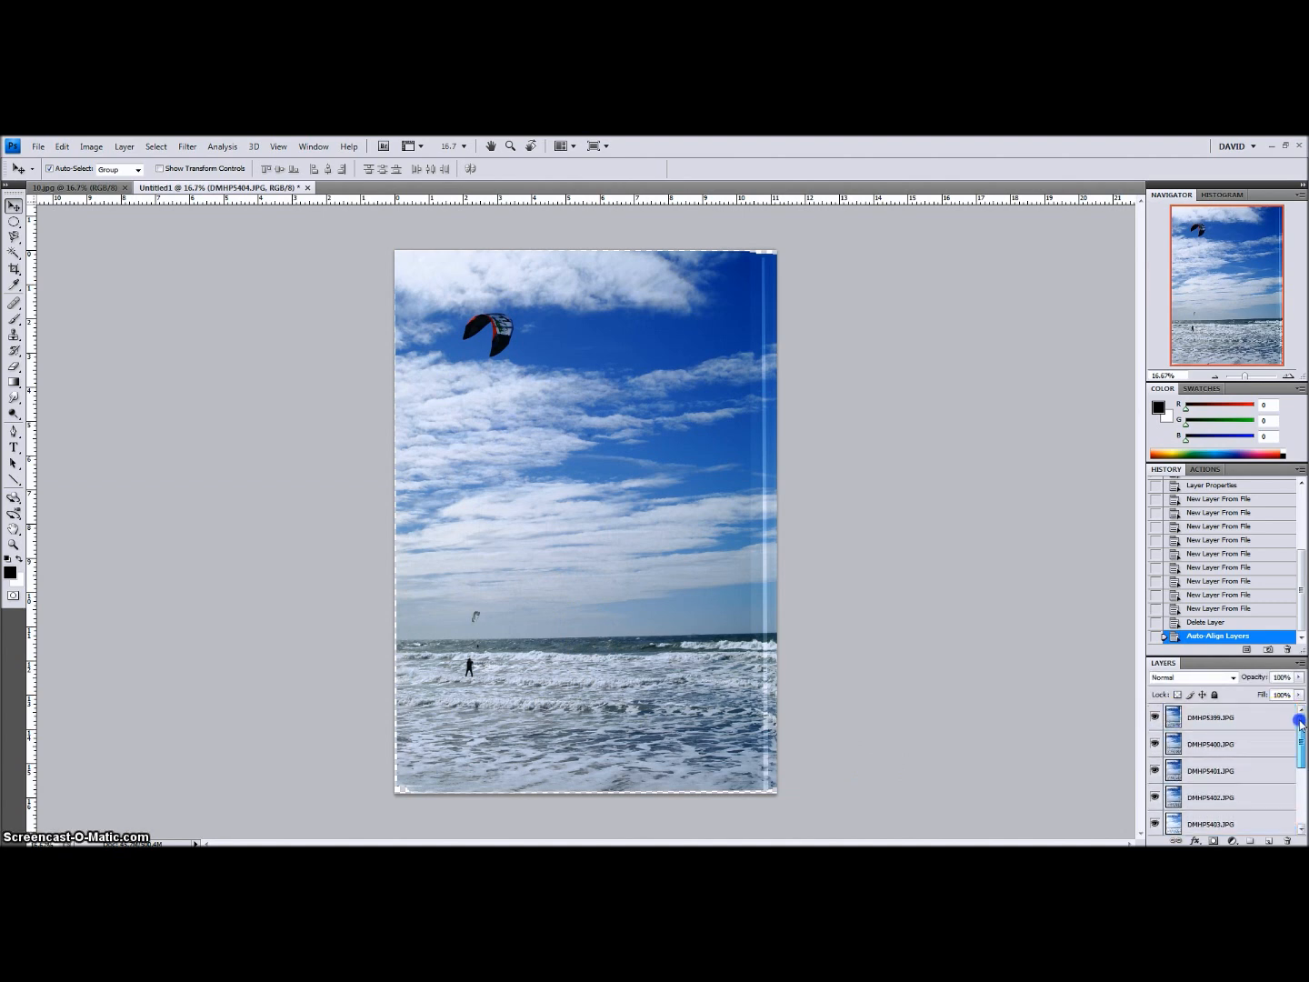
{"action": "left_click", "coordinate": [1218, 717]}
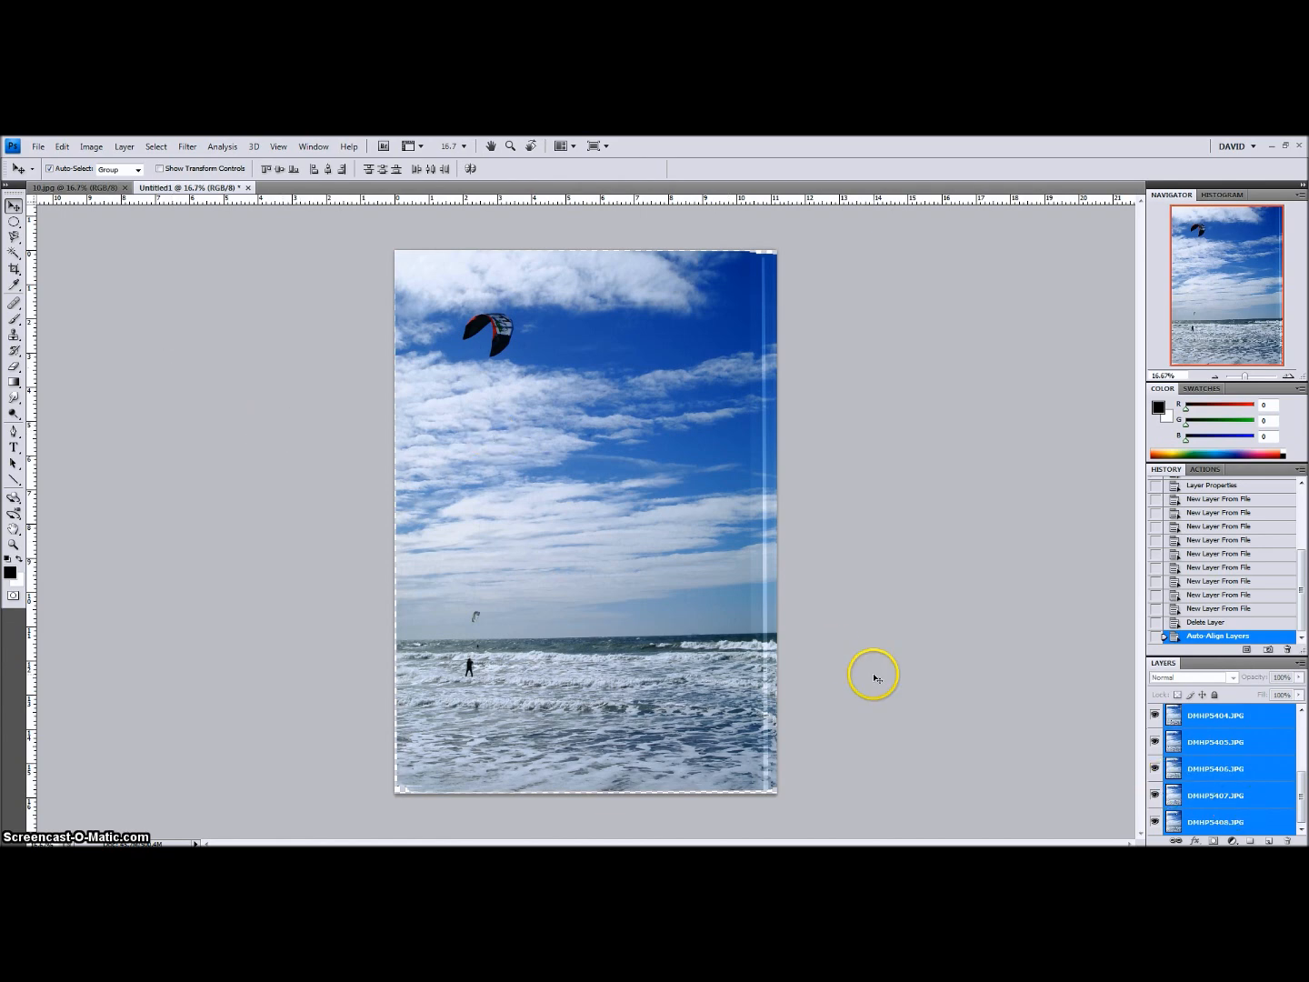
{"action": "mouse_move", "coordinate": [404, 425]}
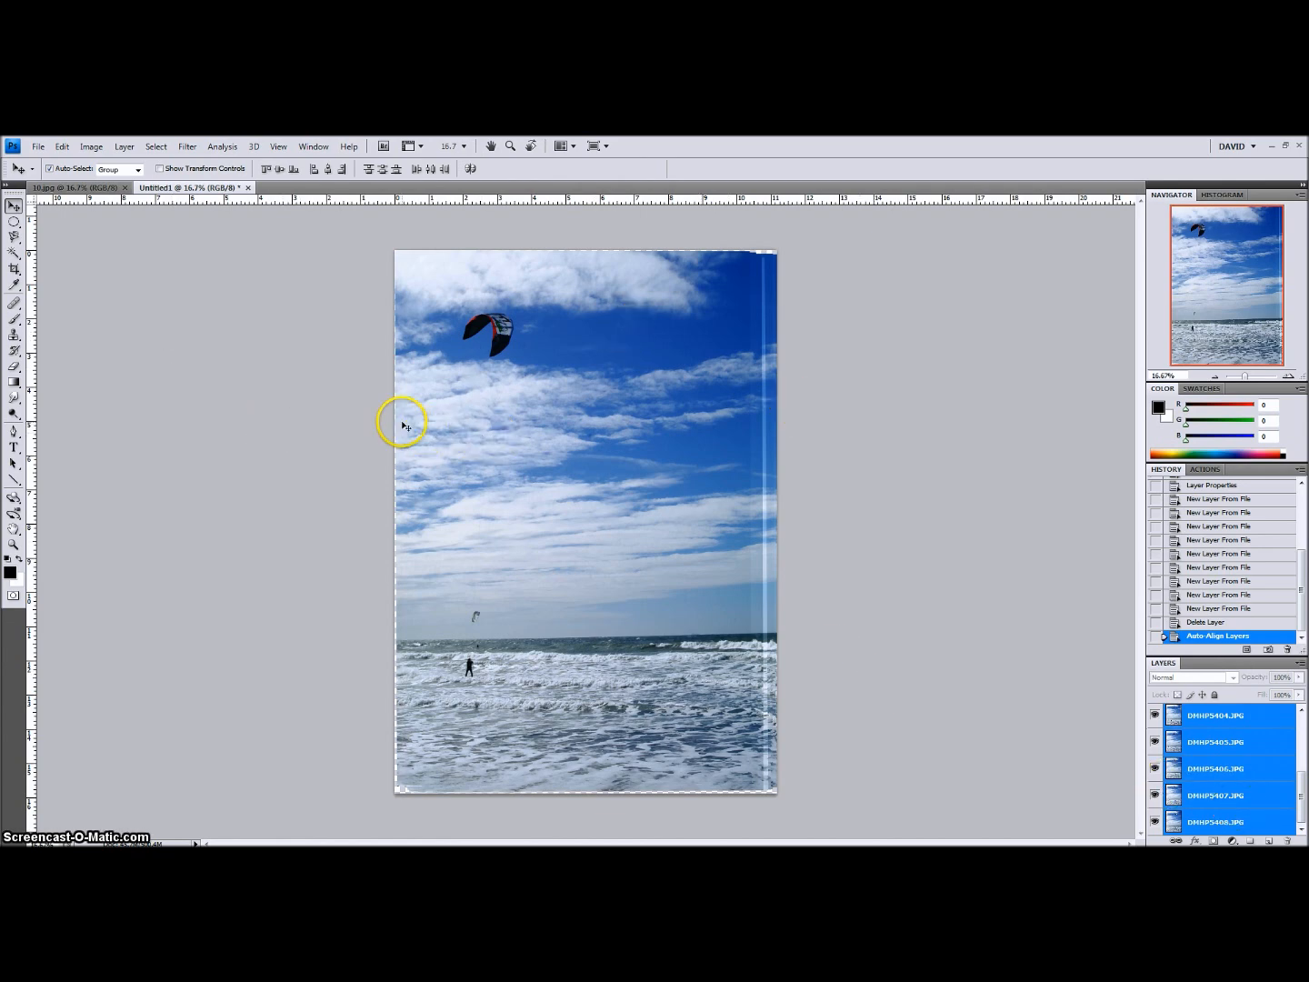
- Auto-blend the aligned layers as Stack Images with Seamless Tones and Colors
{"action": "left_click", "coordinate": [61, 145]}
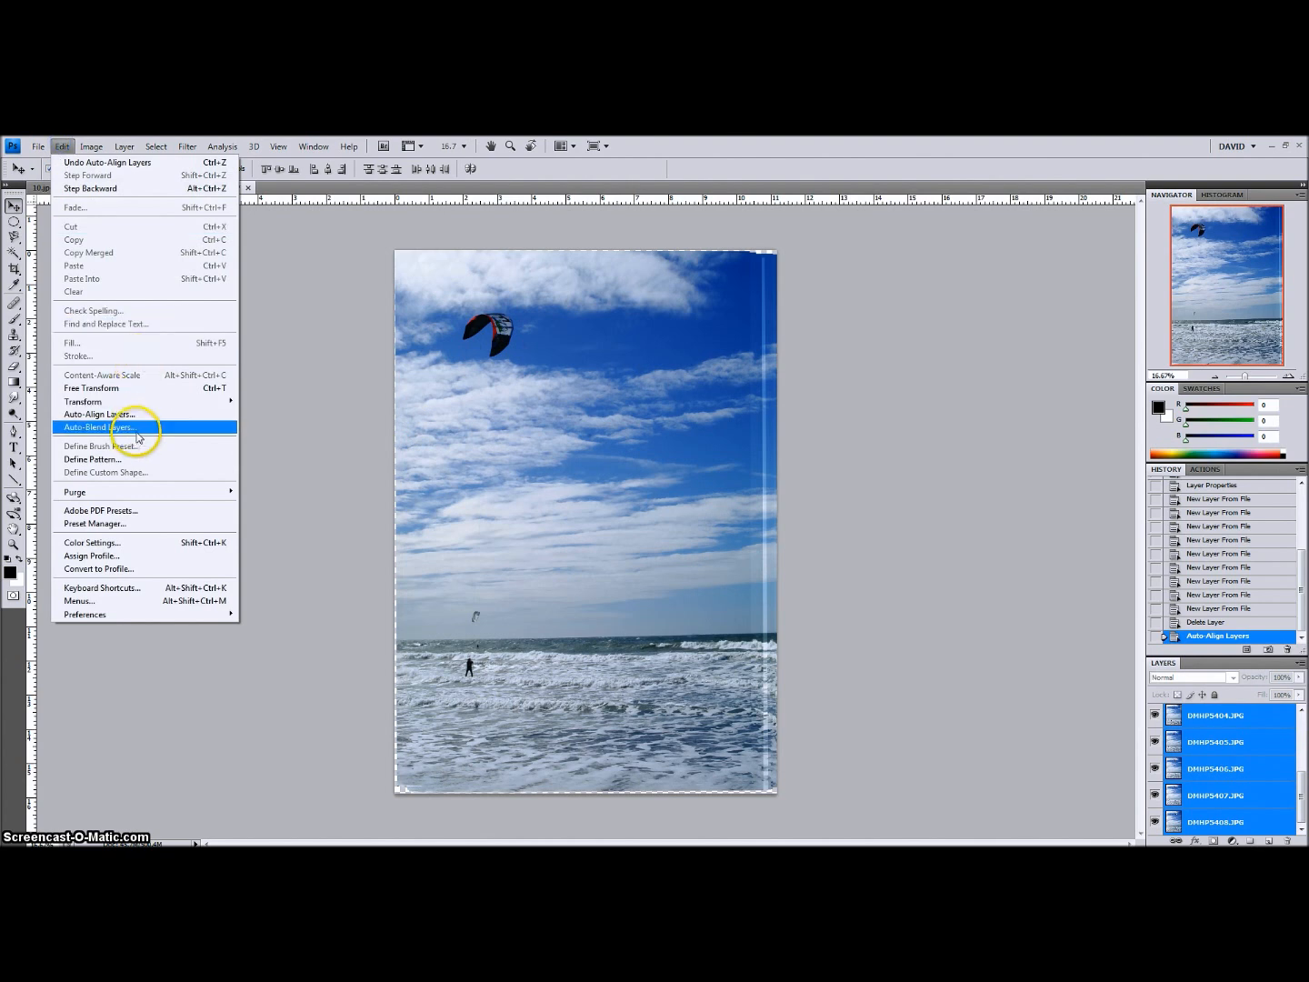
{"action": "left_click", "coordinate": [100, 428]}
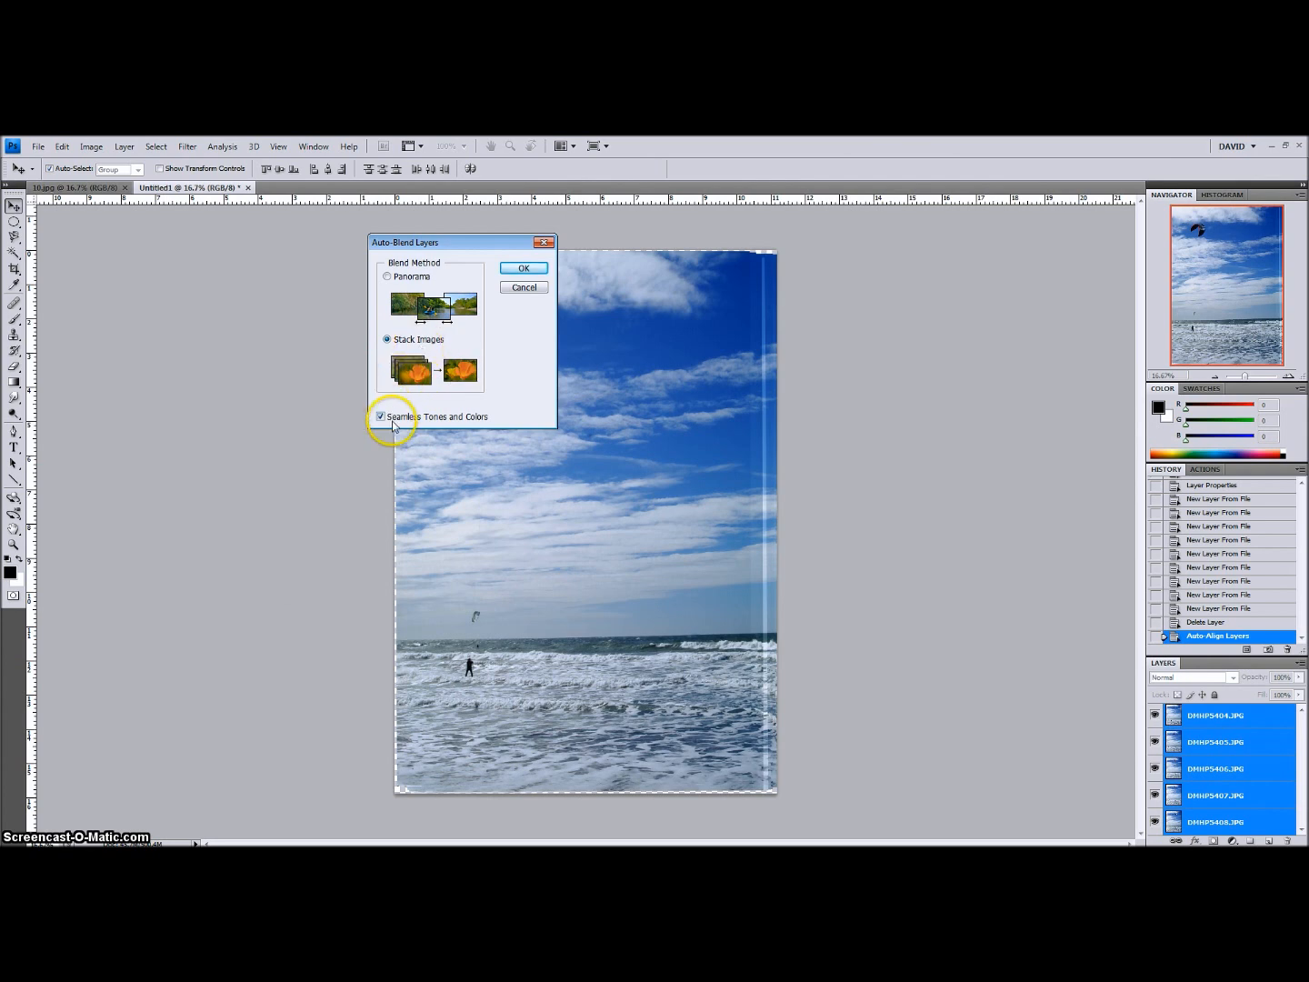
{"action": "mouse_move", "coordinate": [381, 416]}
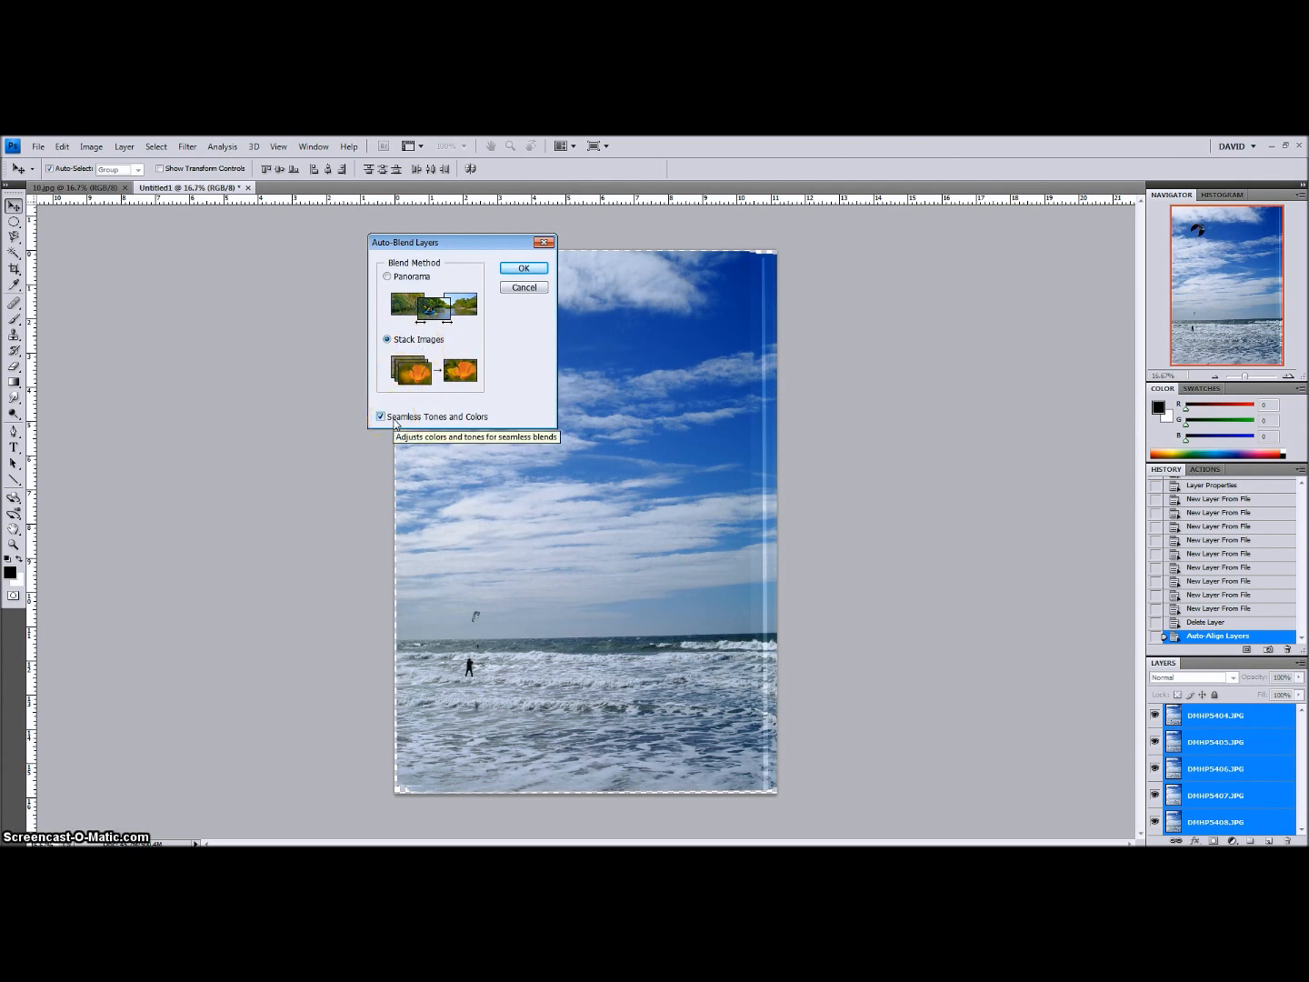
{"action": "left_click", "coordinate": [522, 267]}
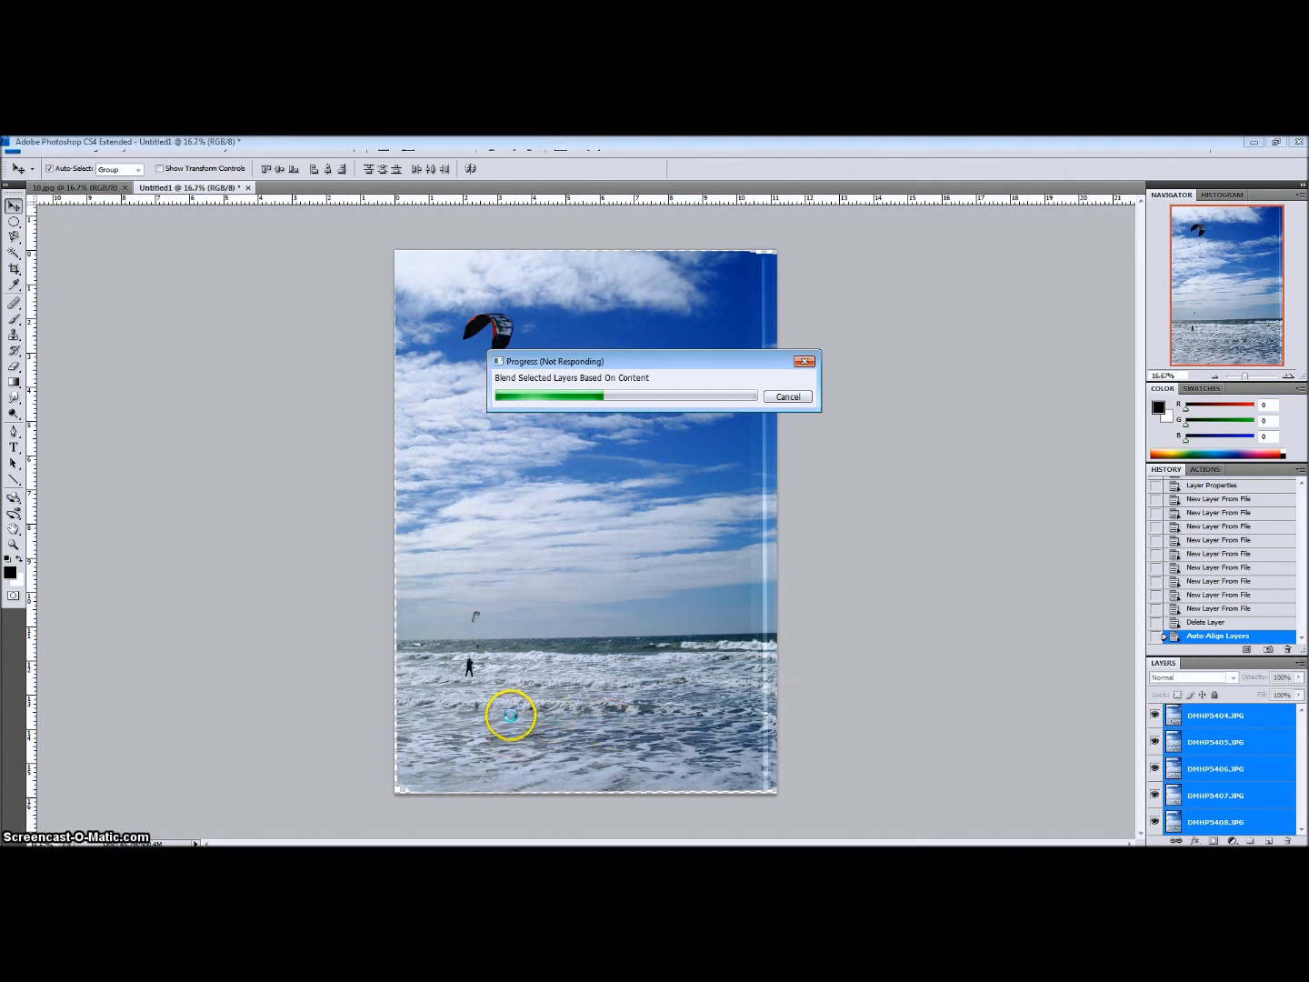
{"action": "mouse_move", "coordinate": [697, 691]}
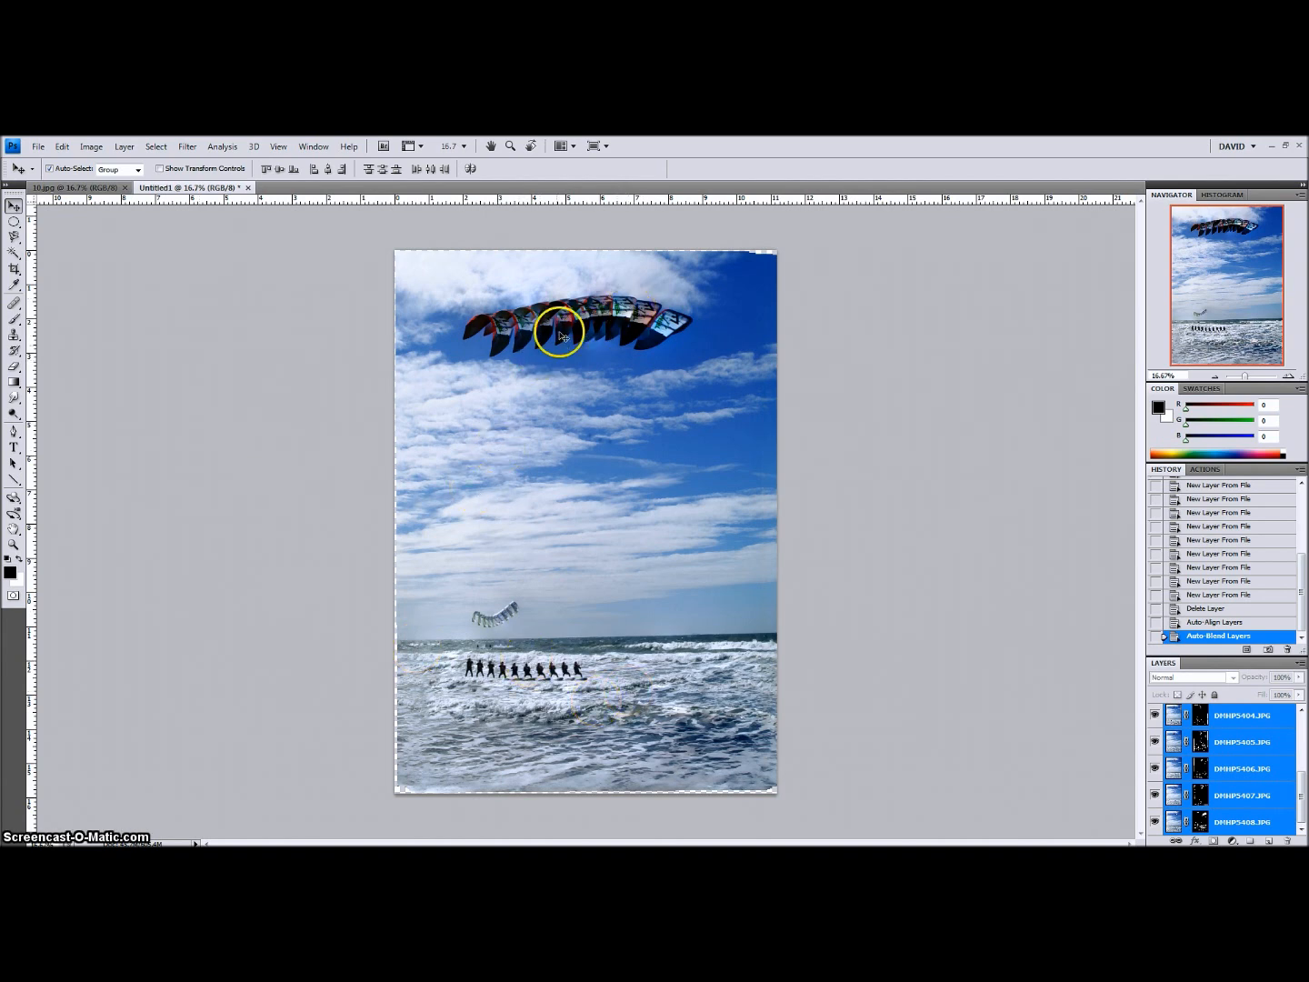
{"action": "mouse_move", "coordinate": [536, 352]}
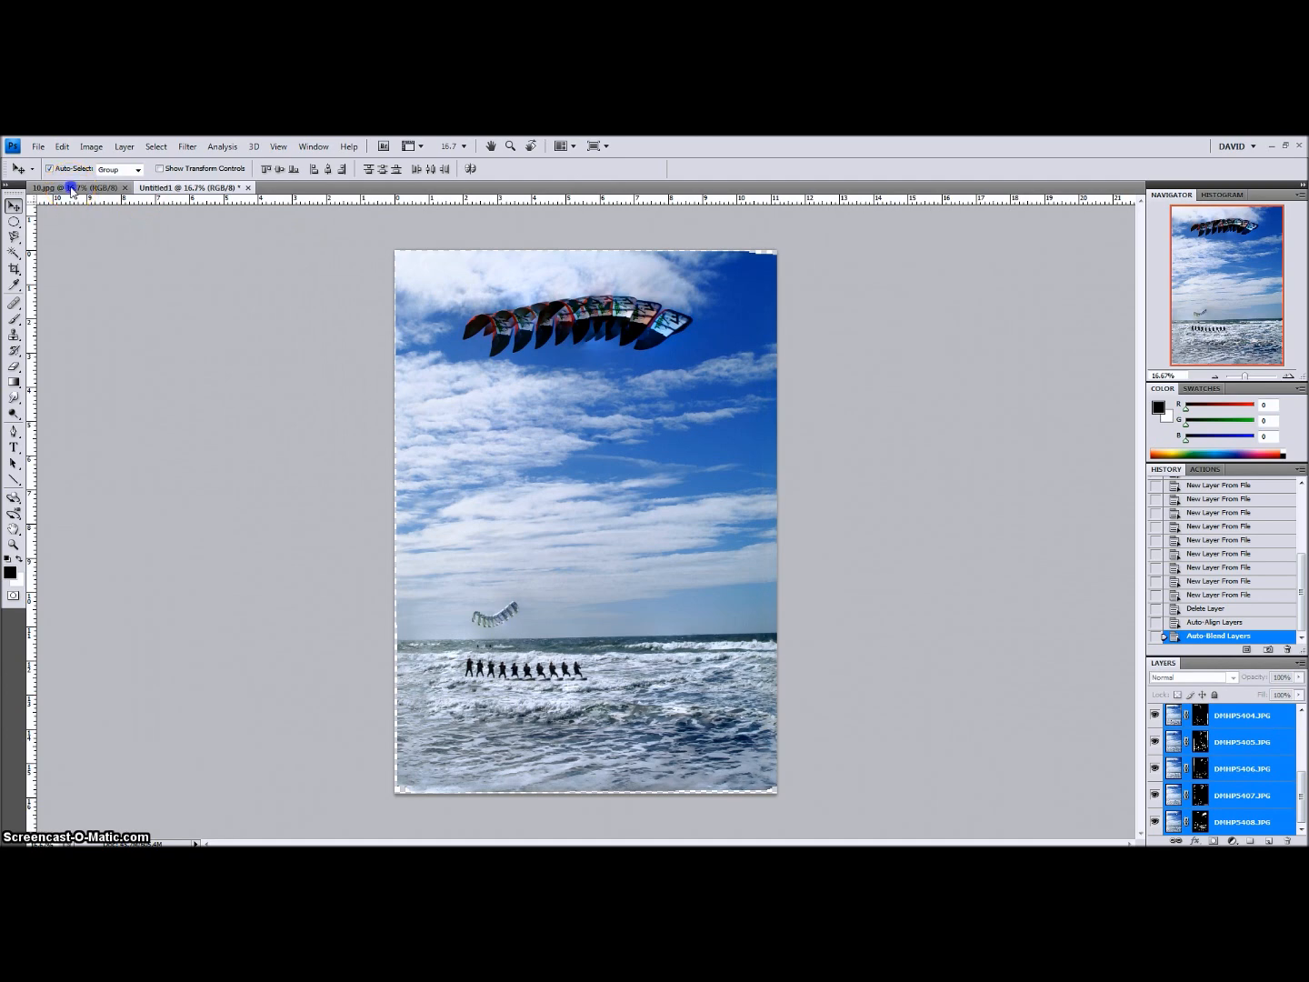
{"action": "left_click", "coordinate": [46, 188]}
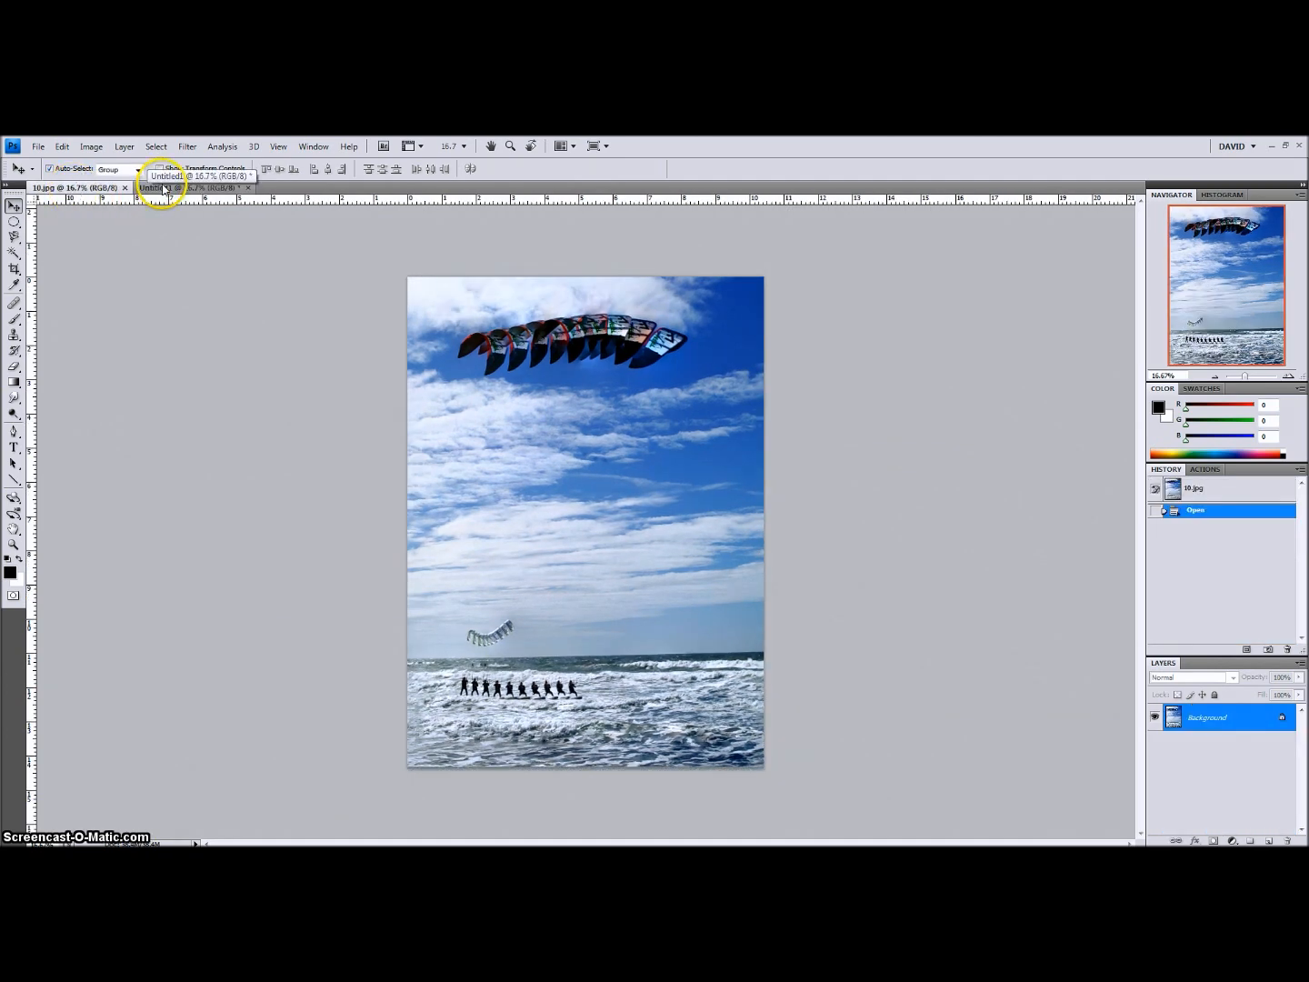
{"action": "left_click", "coordinate": [168, 187]}
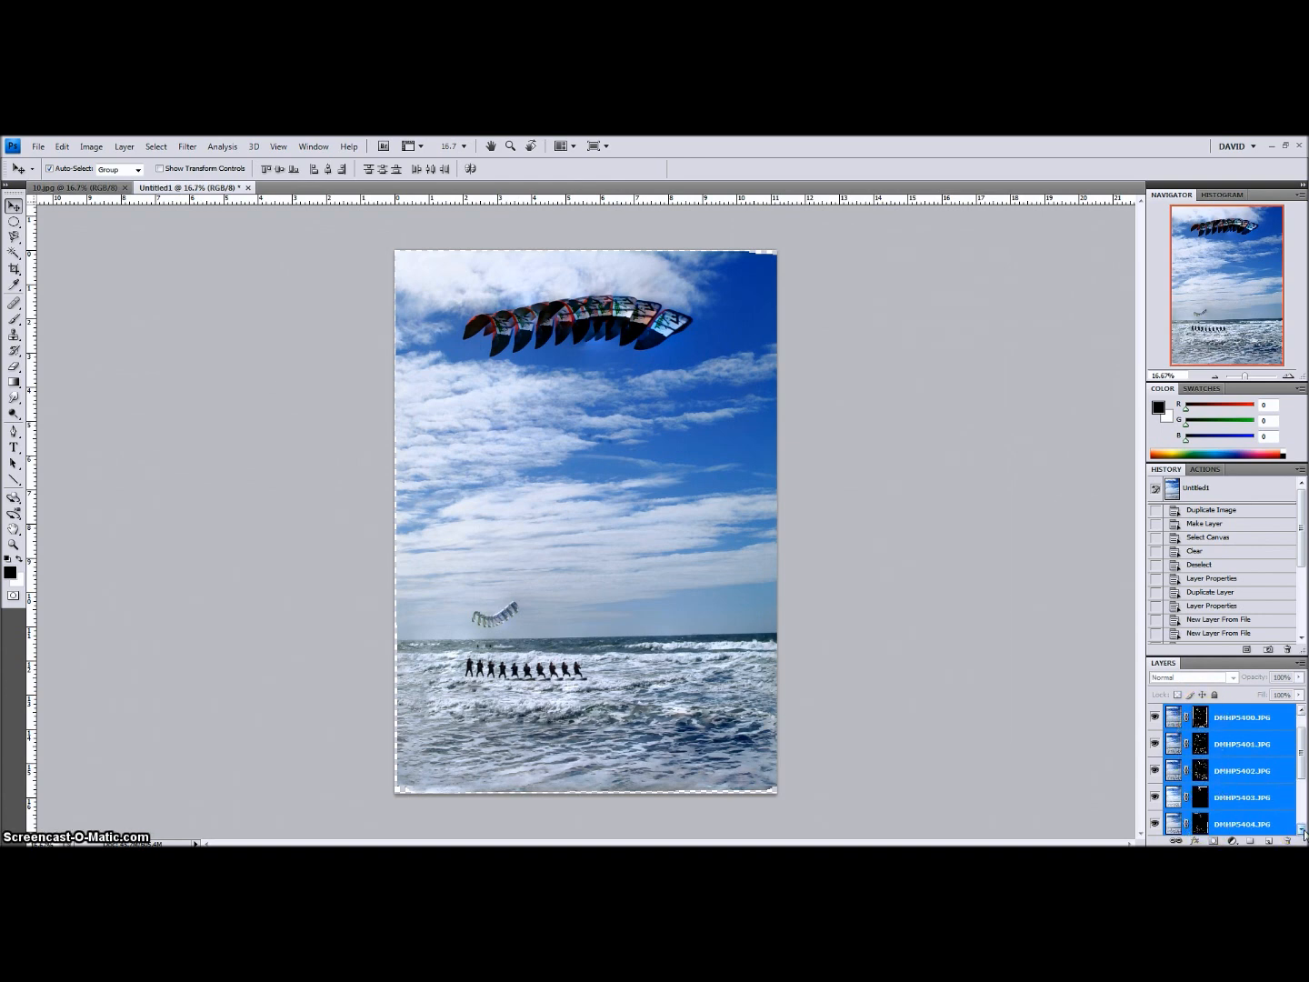
{"action": "scroll", "scroll_direction": "down", "scroll_amount": 3}
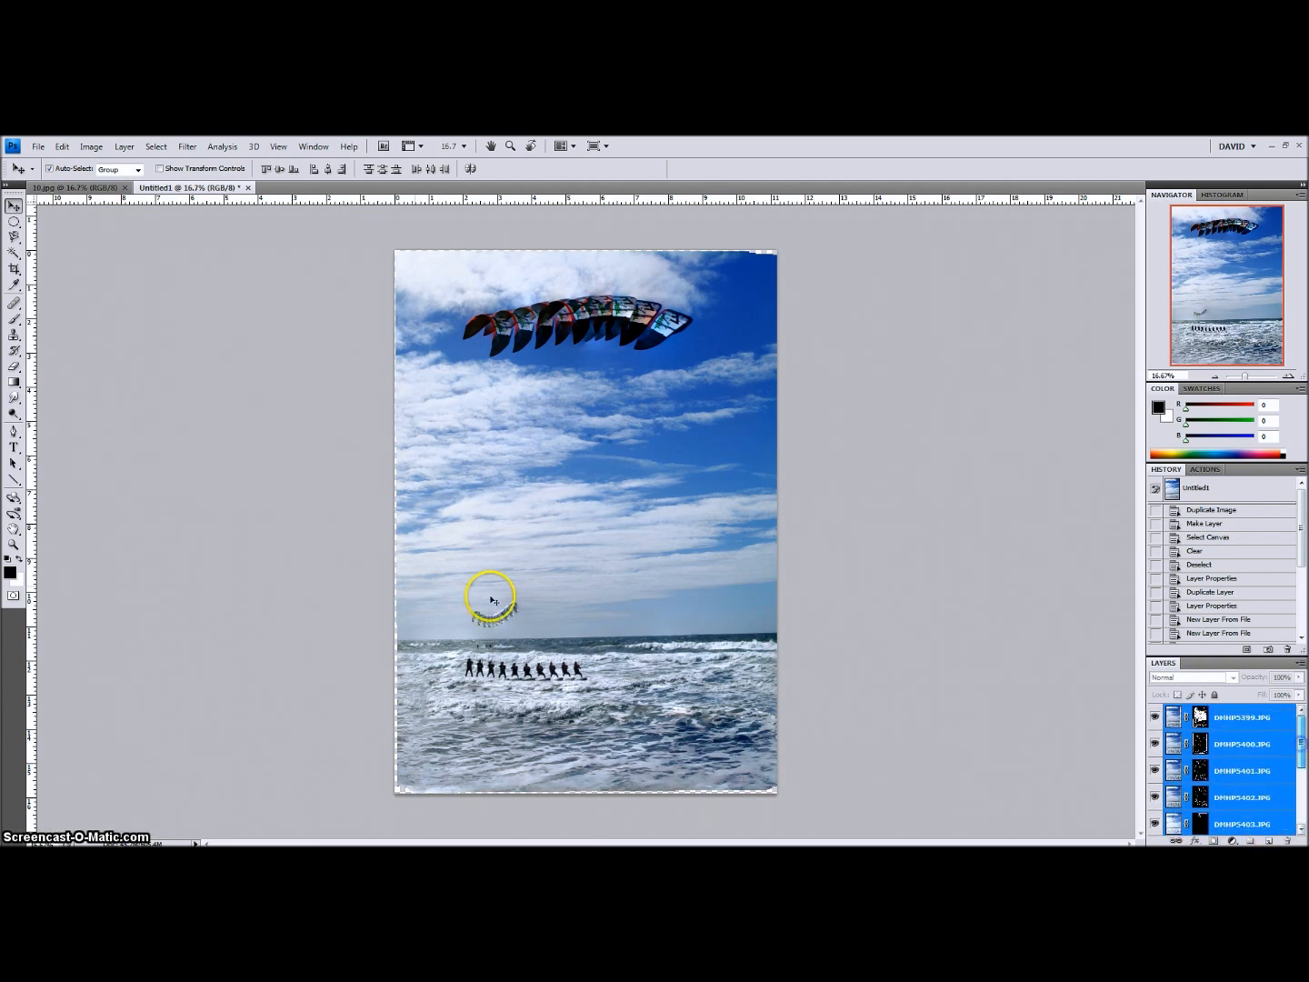
{"action": "left_click", "coordinate": [123, 145]}
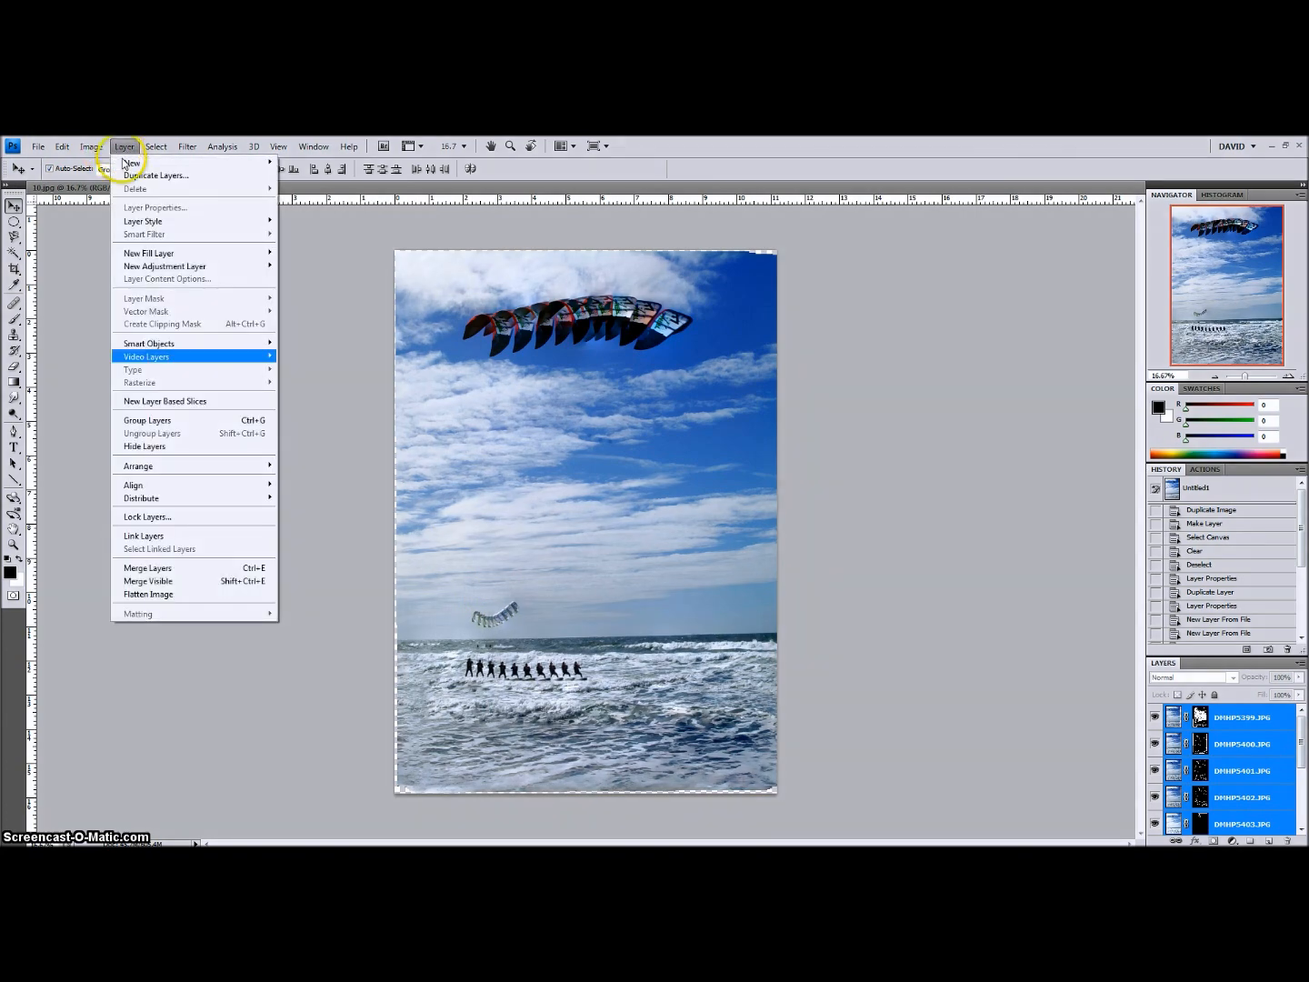
{"action": "mouse_move", "coordinate": [149, 594]}
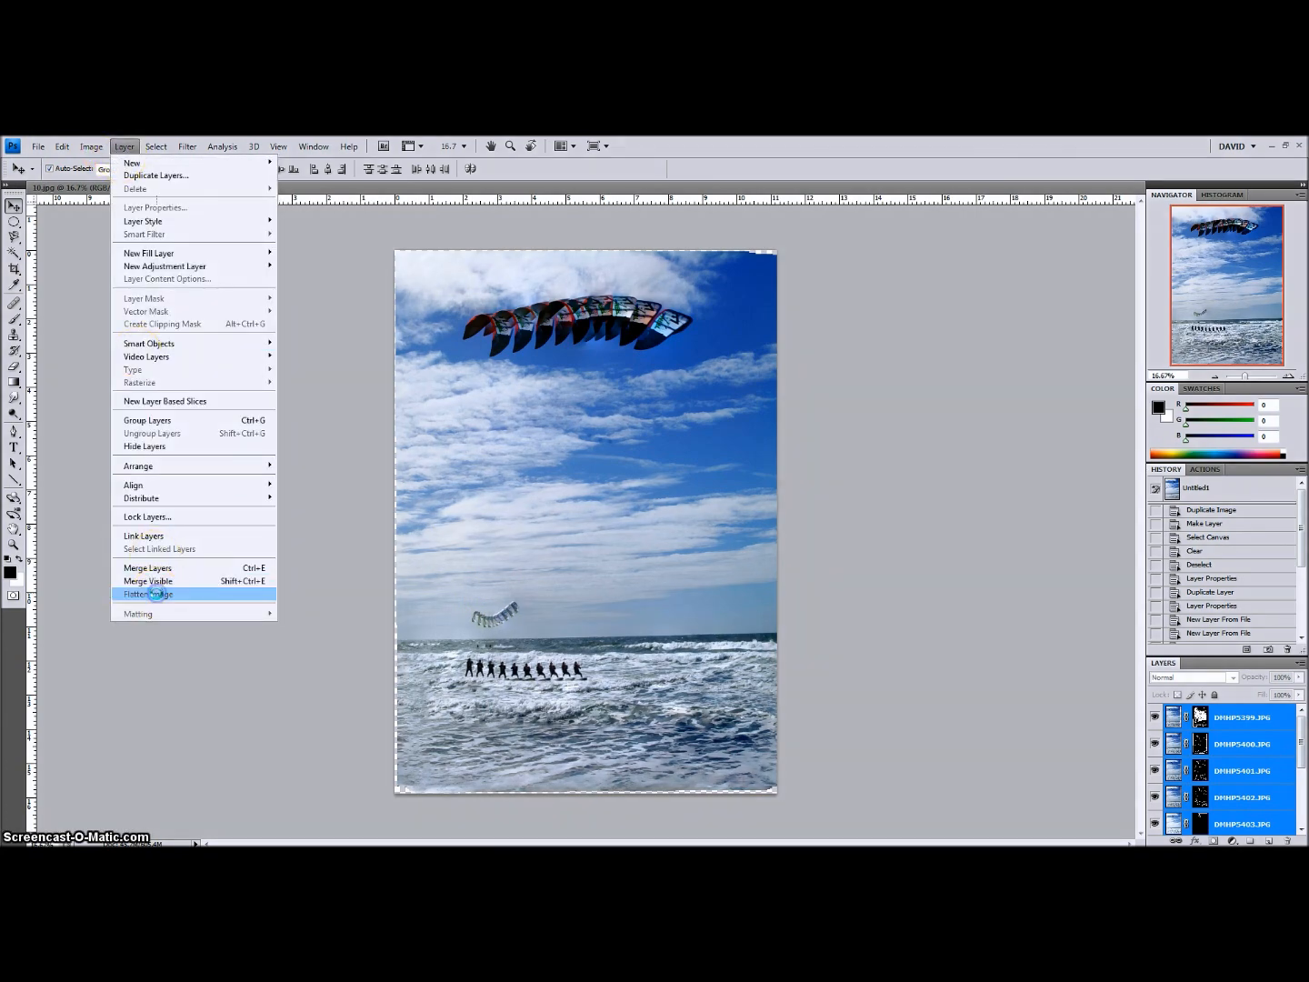
- Flatten the blended layers into one background layer
{"action": "left_click", "coordinate": [147, 593]}
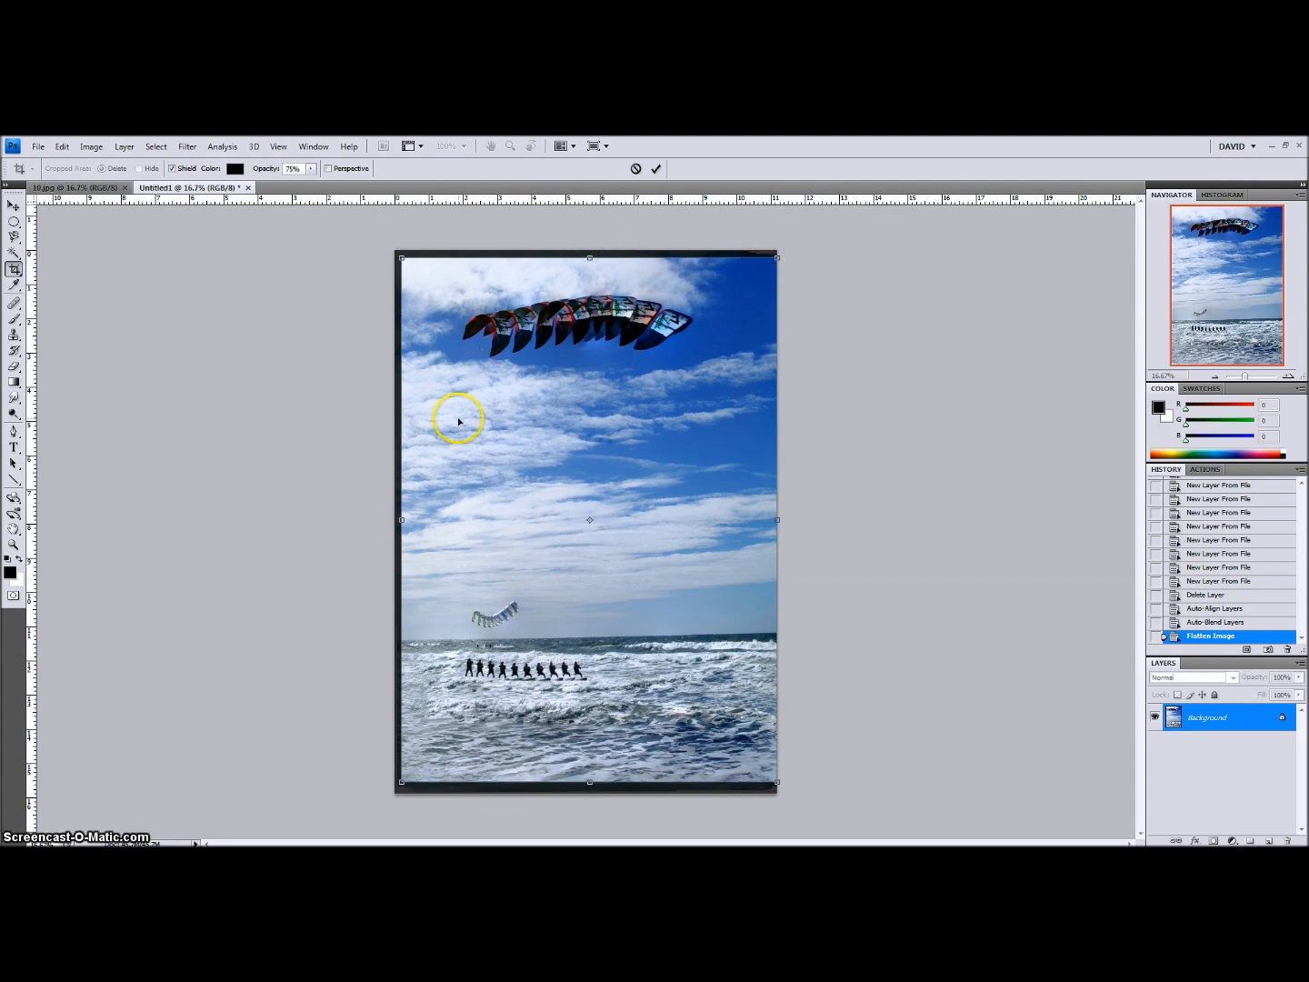
{"action": "mouse_move", "coordinate": [780, 513]}
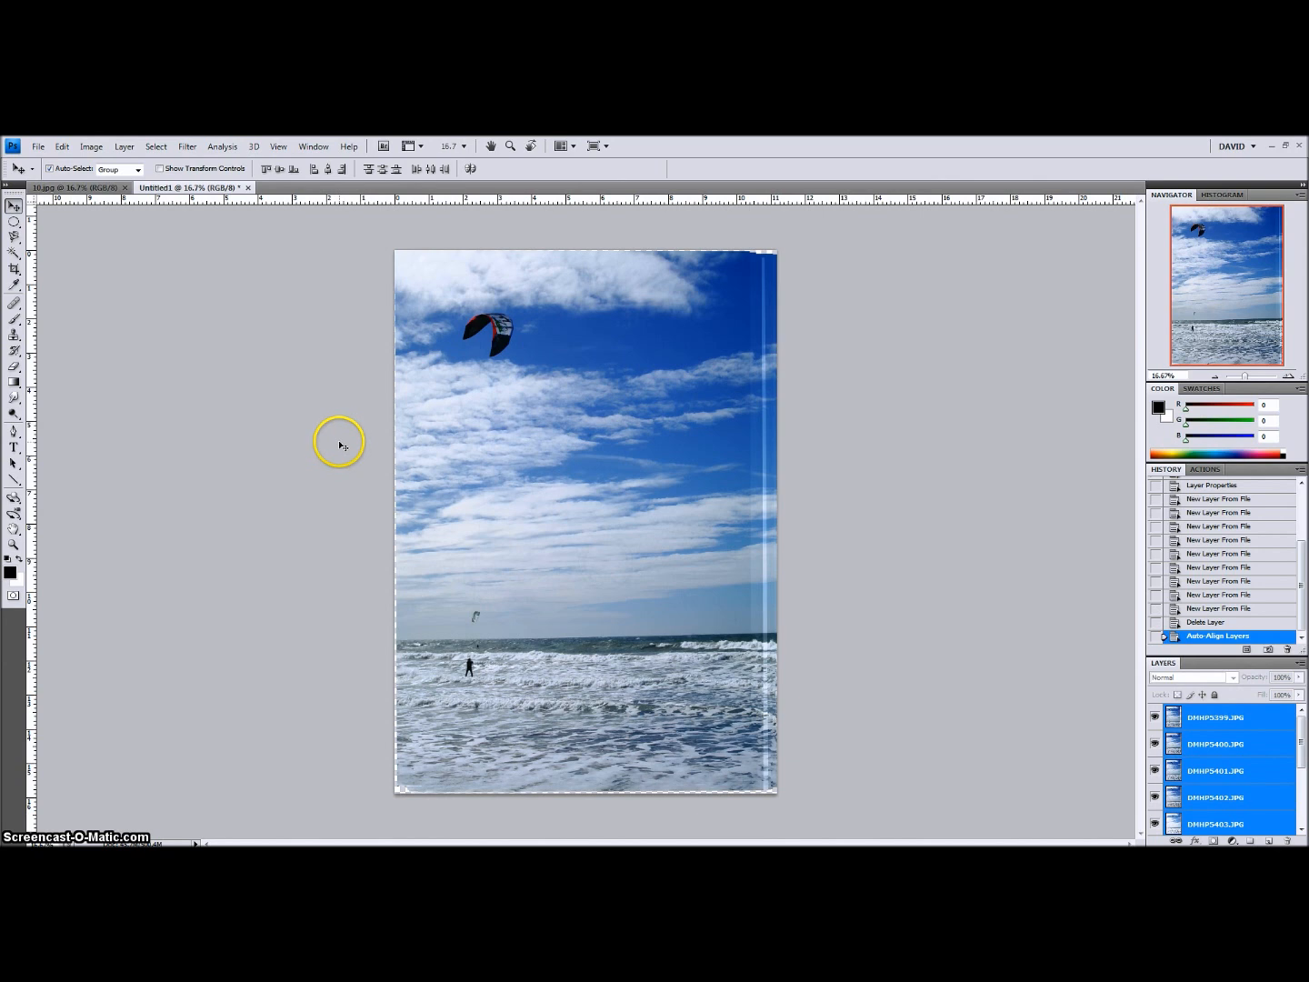
{"action": "mouse_move", "coordinate": [191, 457]}
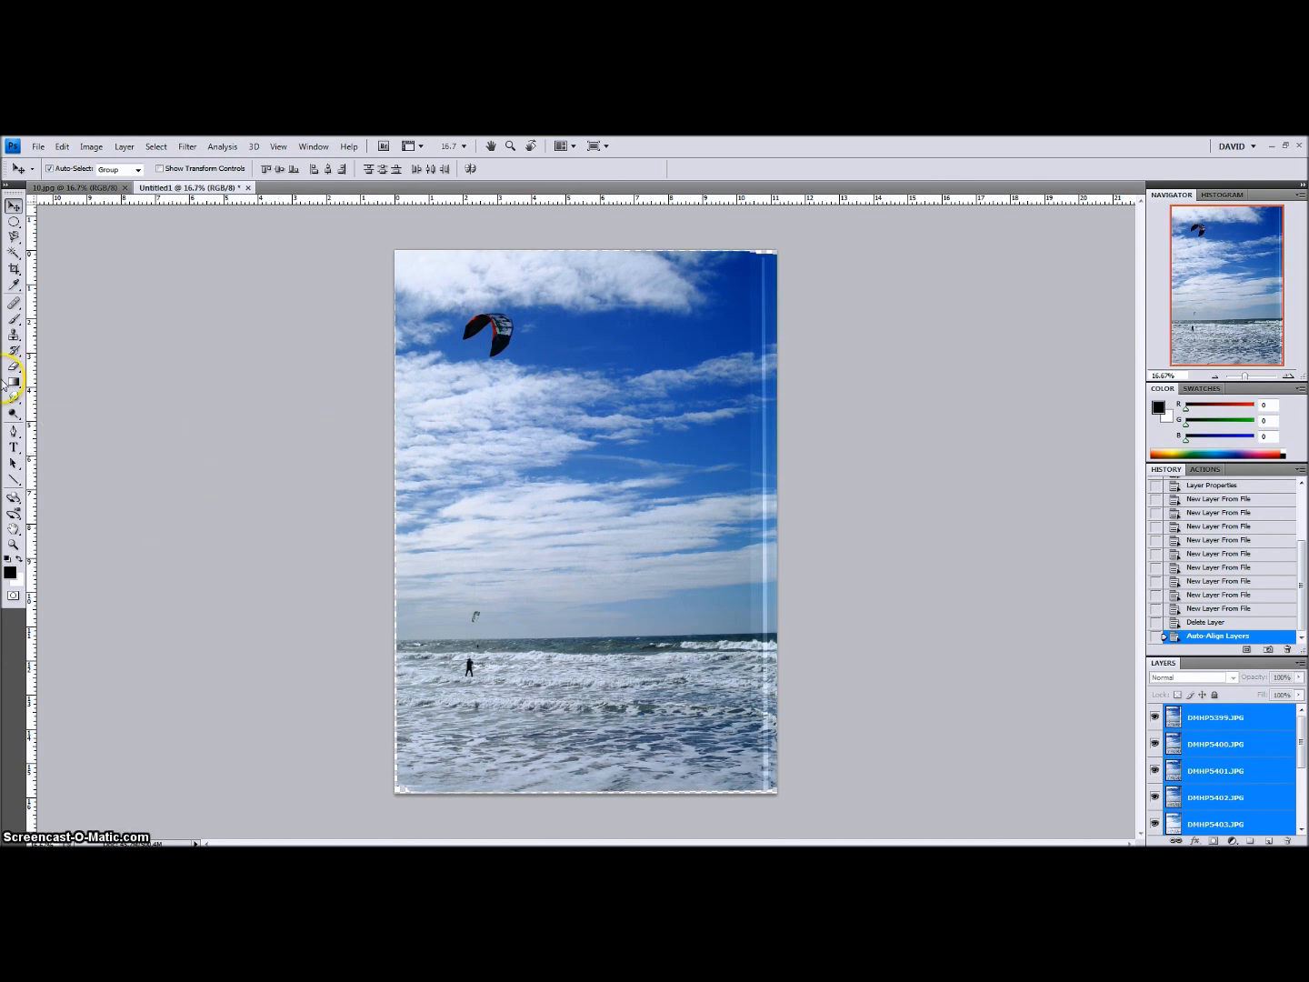
- Select the Elliptical Marquee tool
{"action": "left_click", "coordinate": [14, 222]}
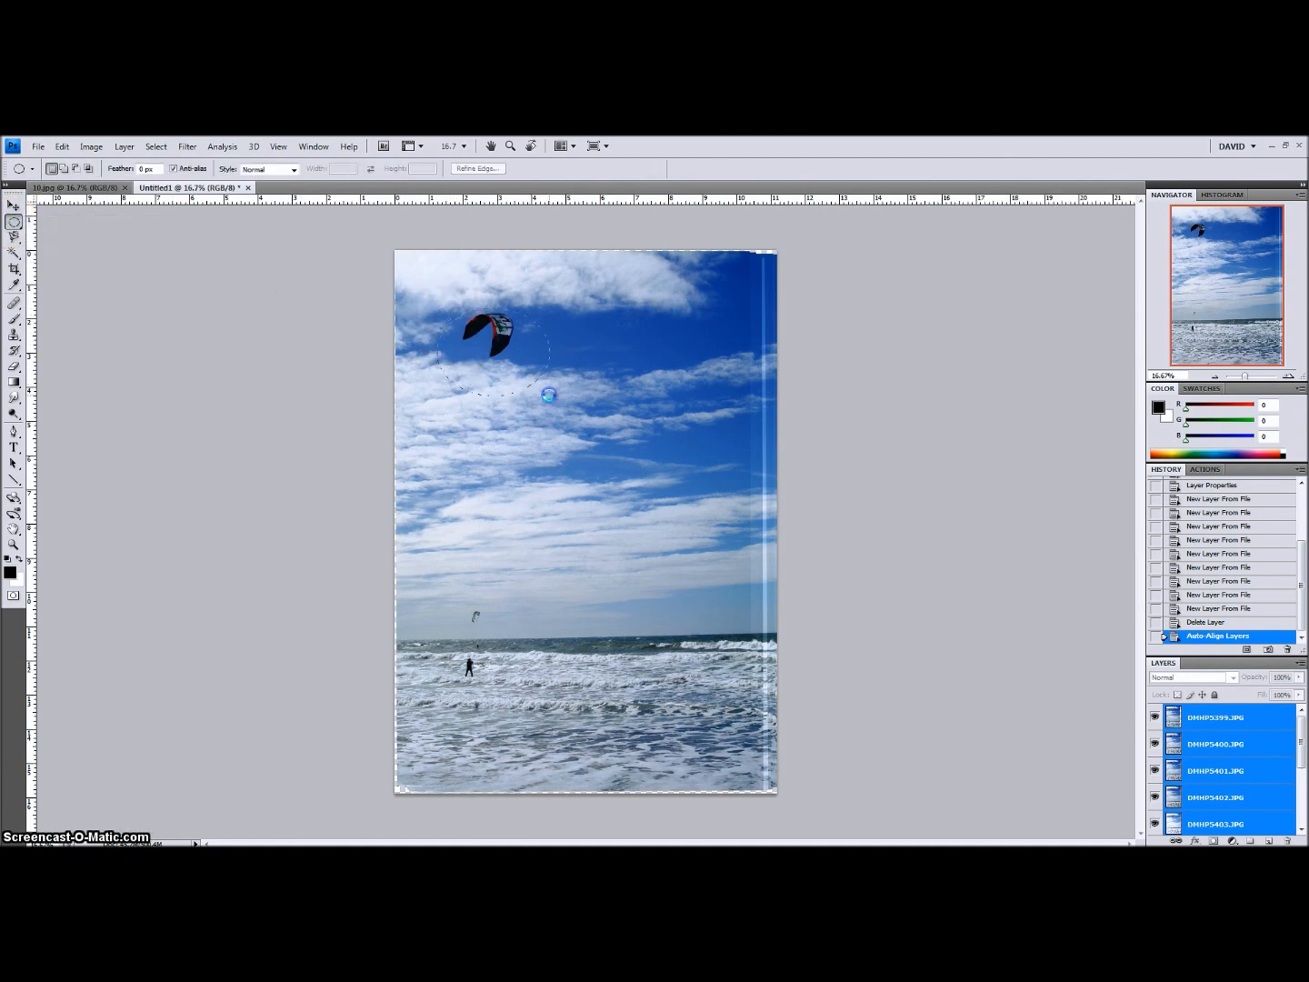
- Draw an oval around the upper kite and invert the selection
{"action": "left_click_drag", "start_coordinate": [436, 309], "coordinate": [550, 395]}
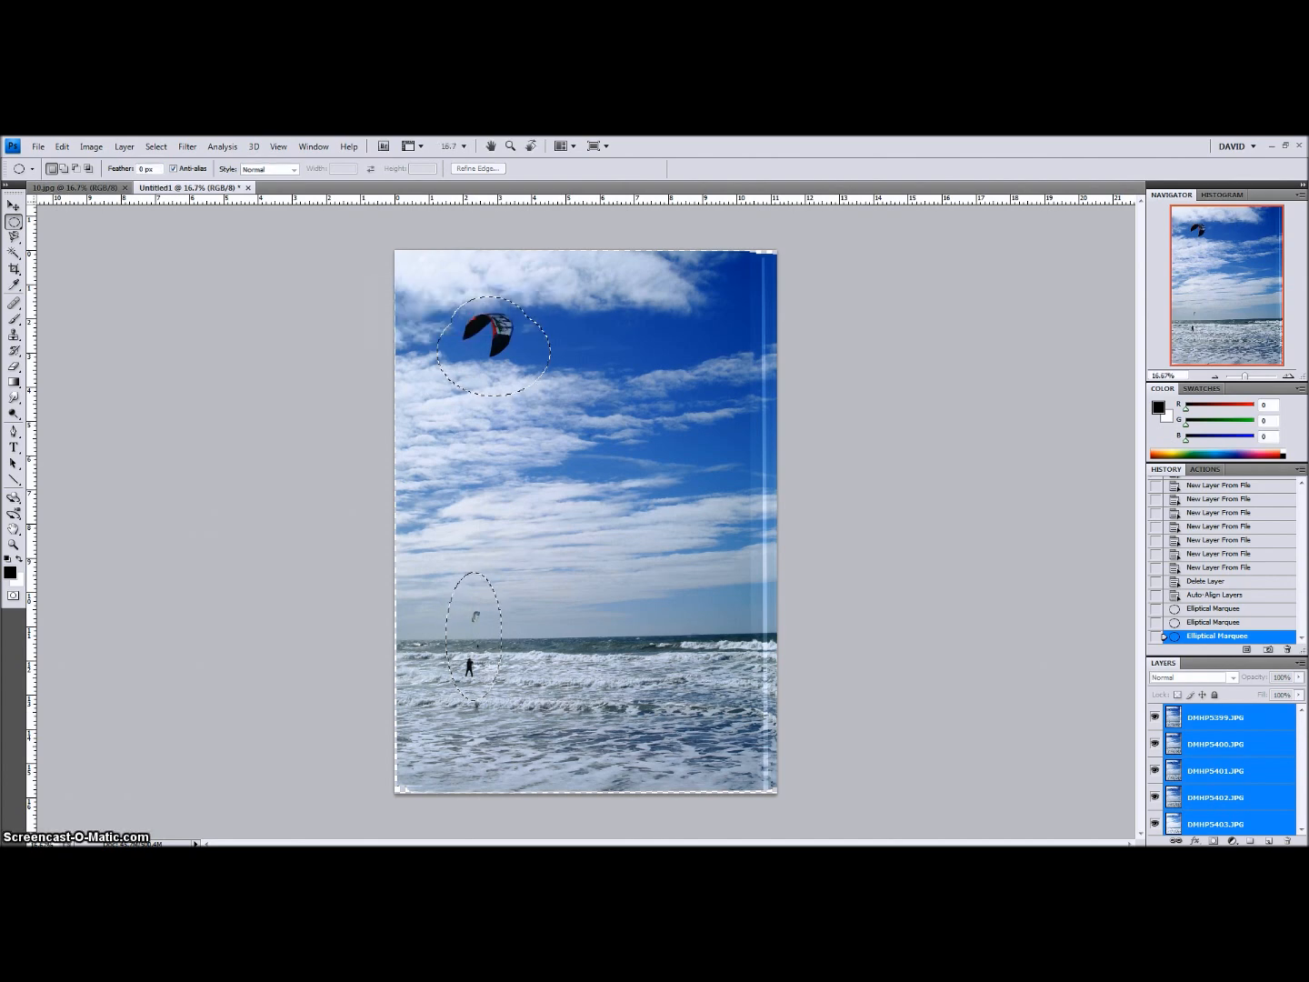
{"action": "right_click", "coordinate": [495, 382]}
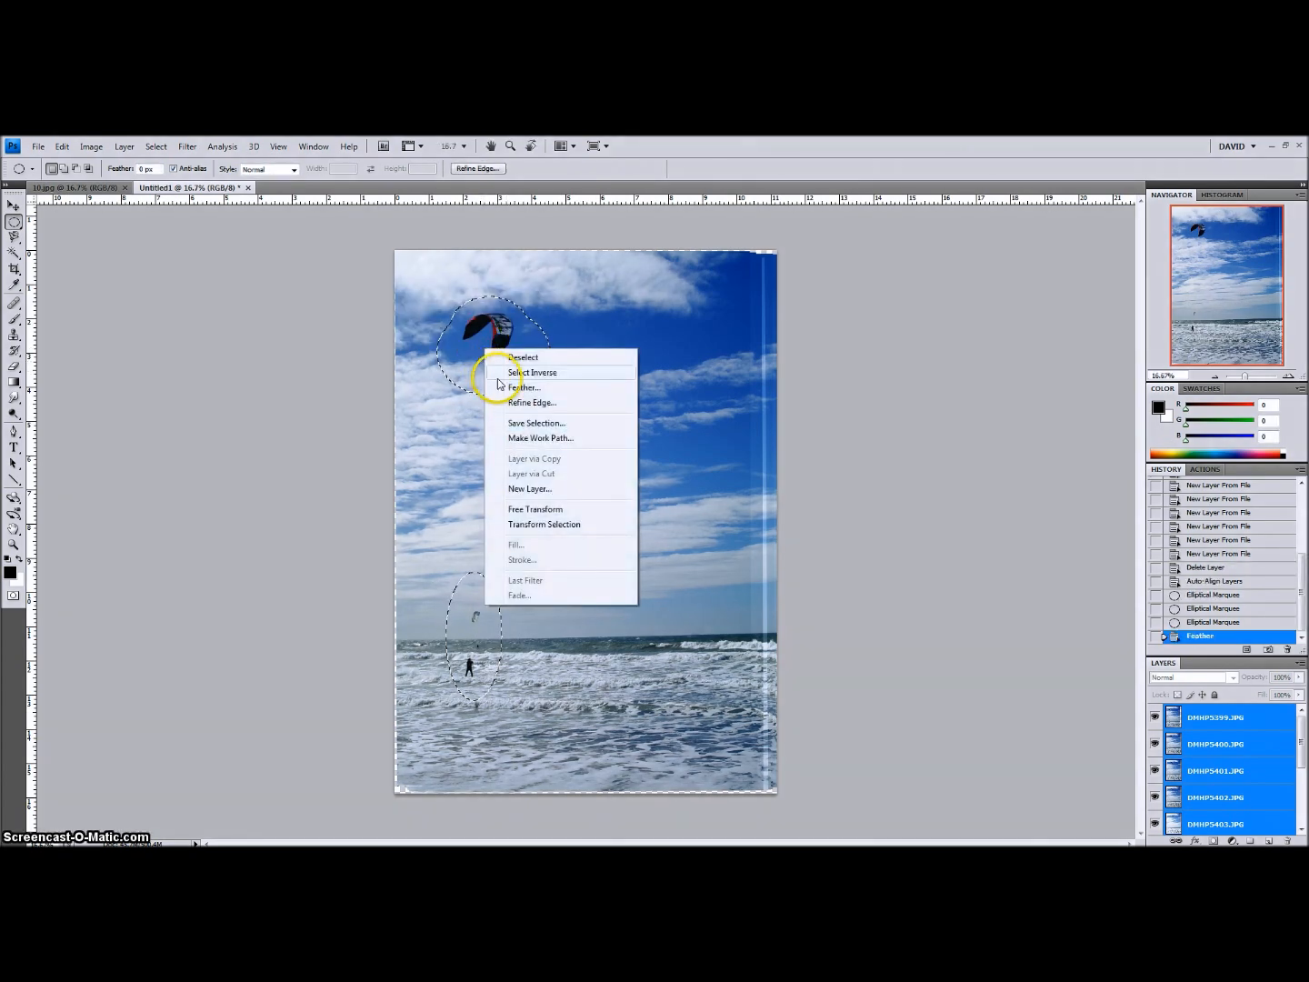
{"action": "left_click", "coordinate": [532, 372]}
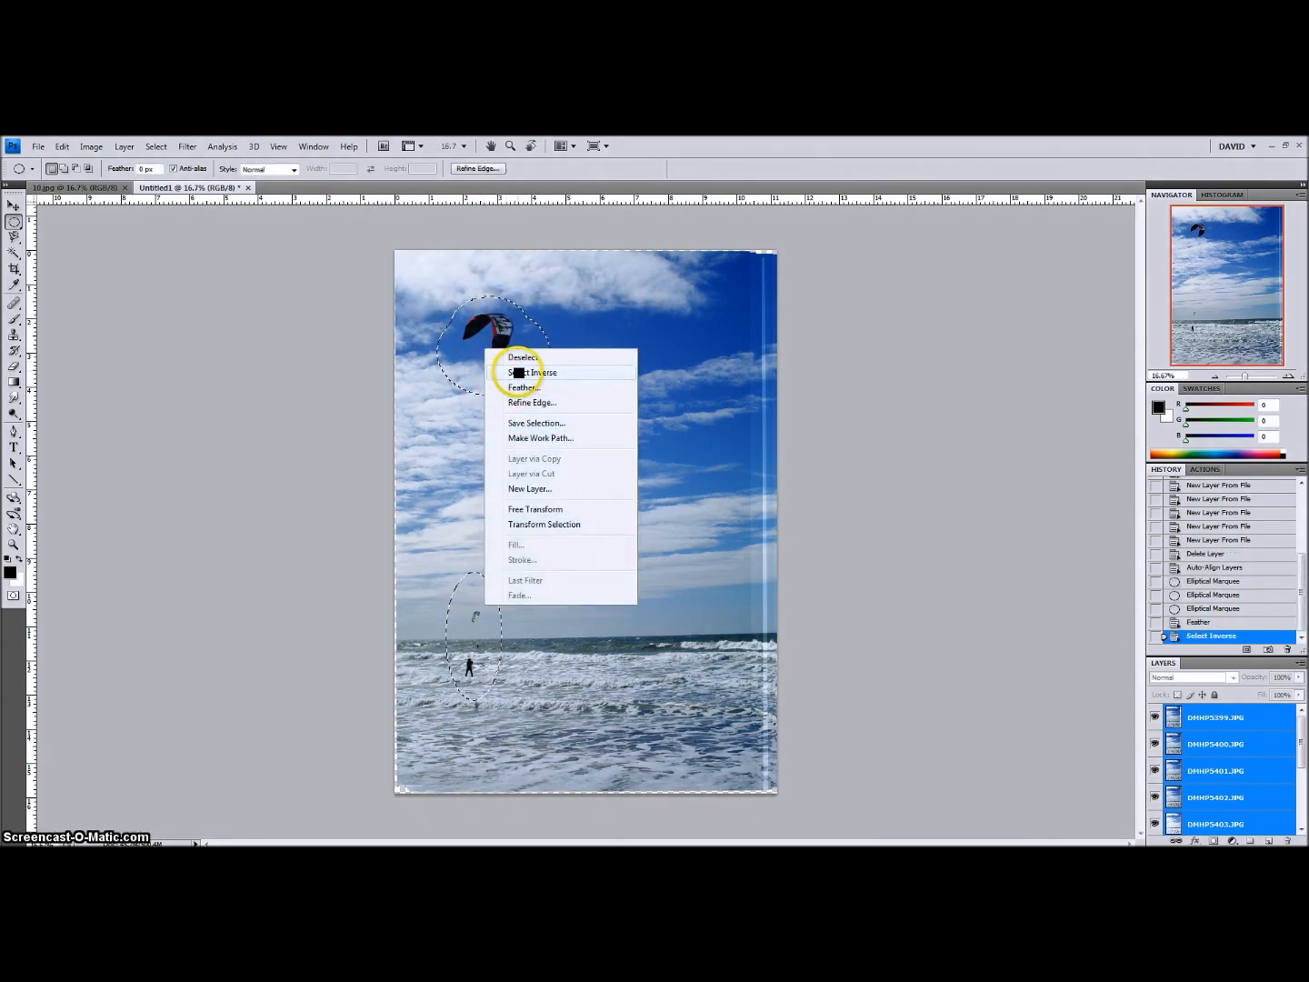
{"action": "left_click", "coordinate": [532, 373]}
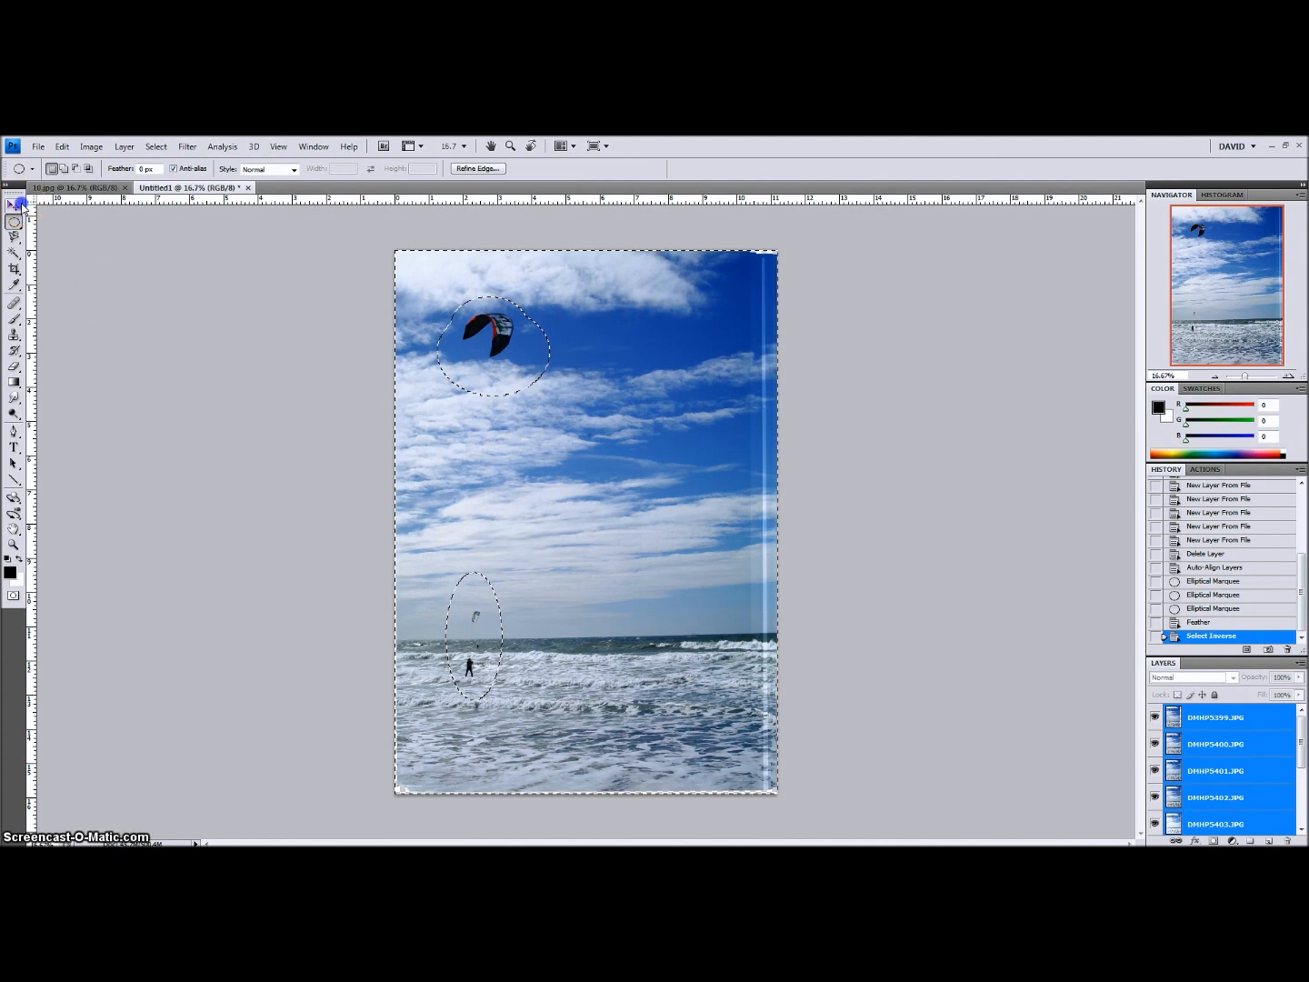
{"action": "left_click", "coordinate": [14, 204]}
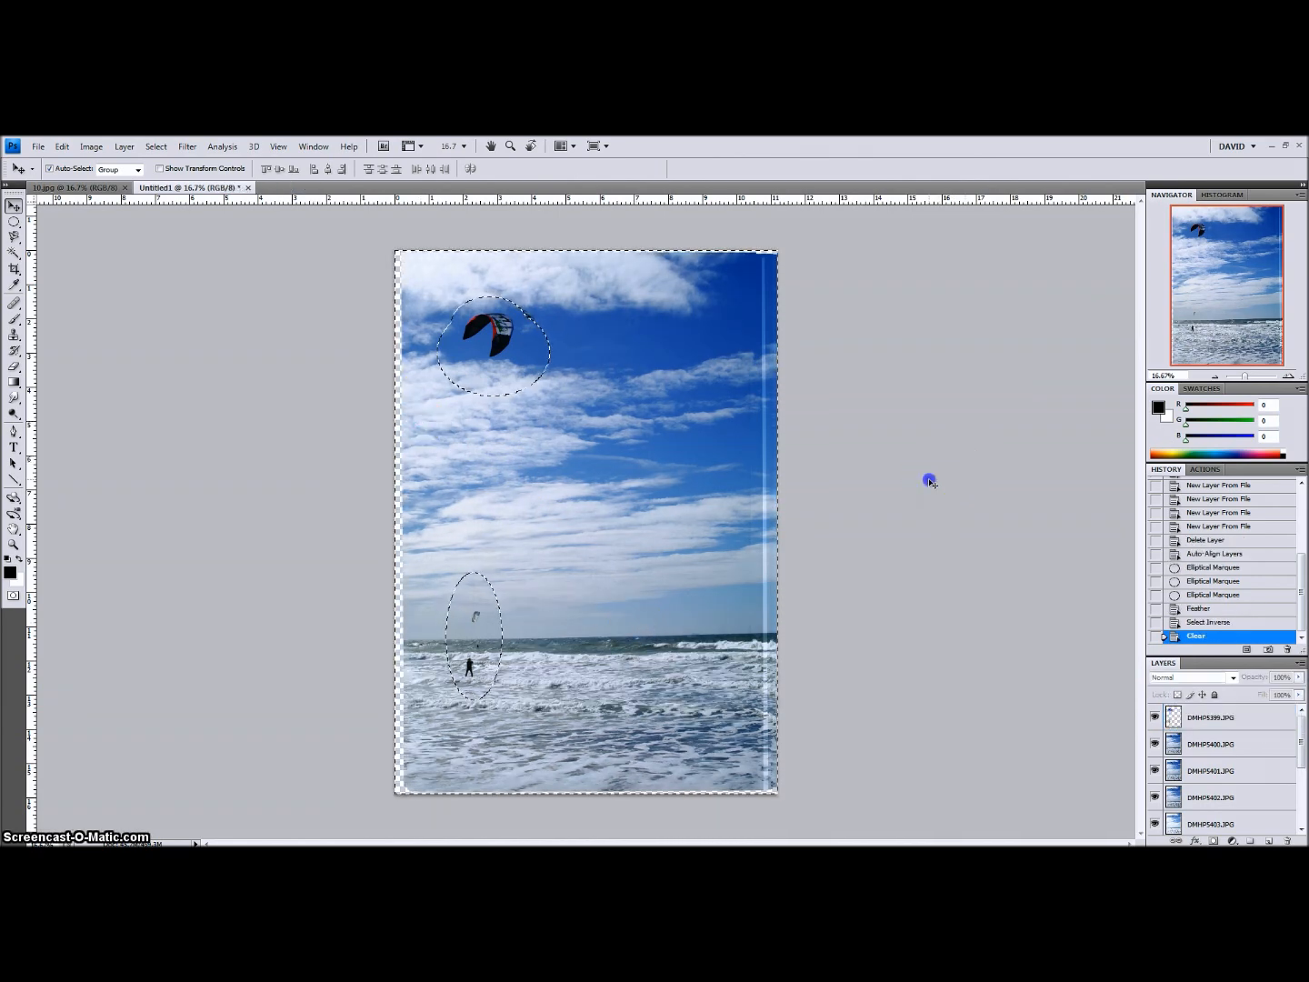
{"action": "left_click", "coordinate": [12, 225]}
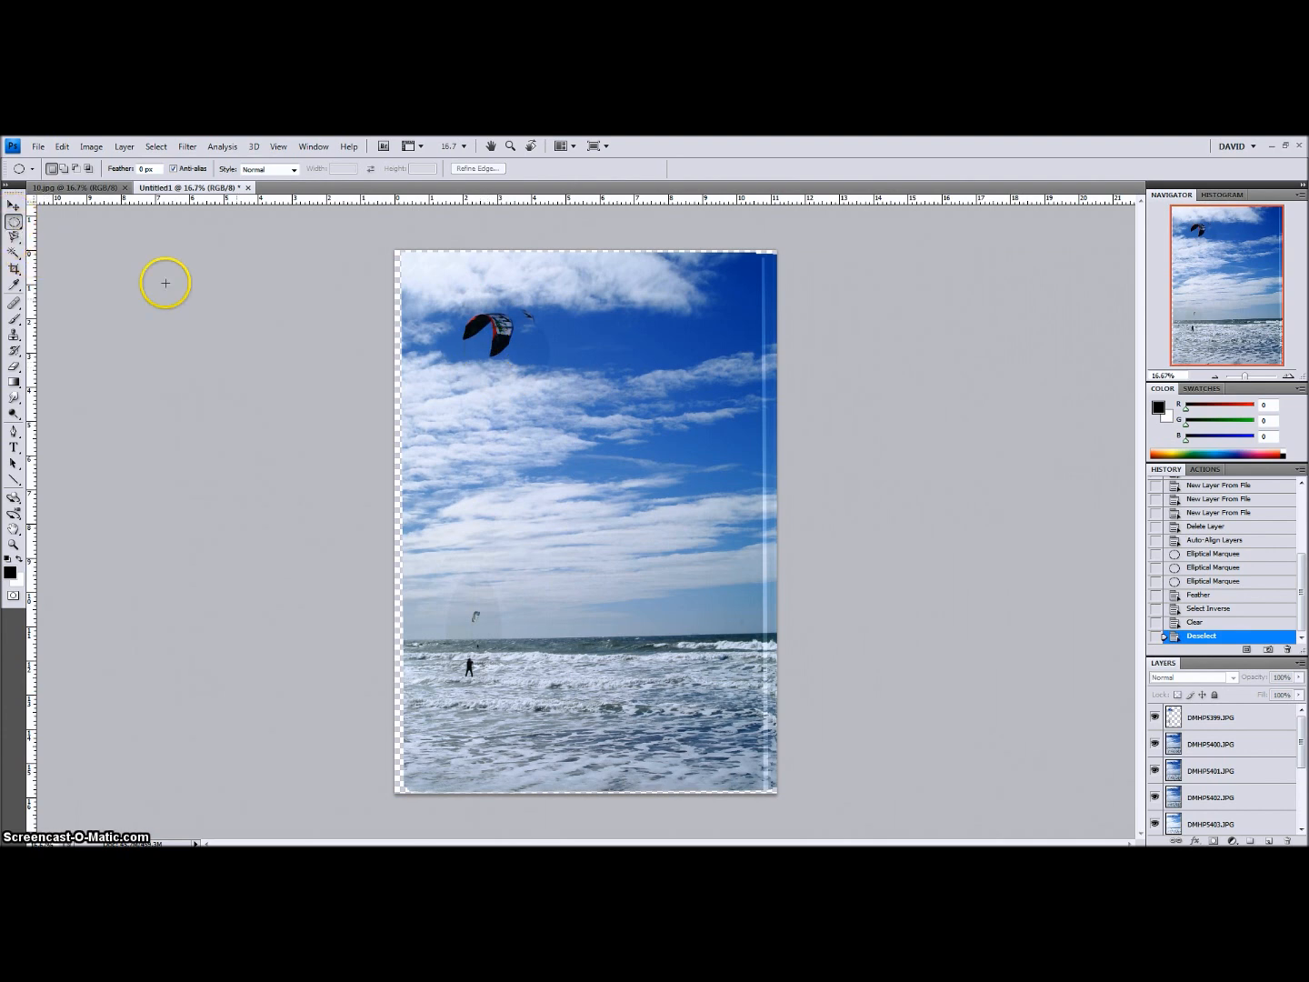
{"action": "mouse_move", "coordinate": [449, 301]}
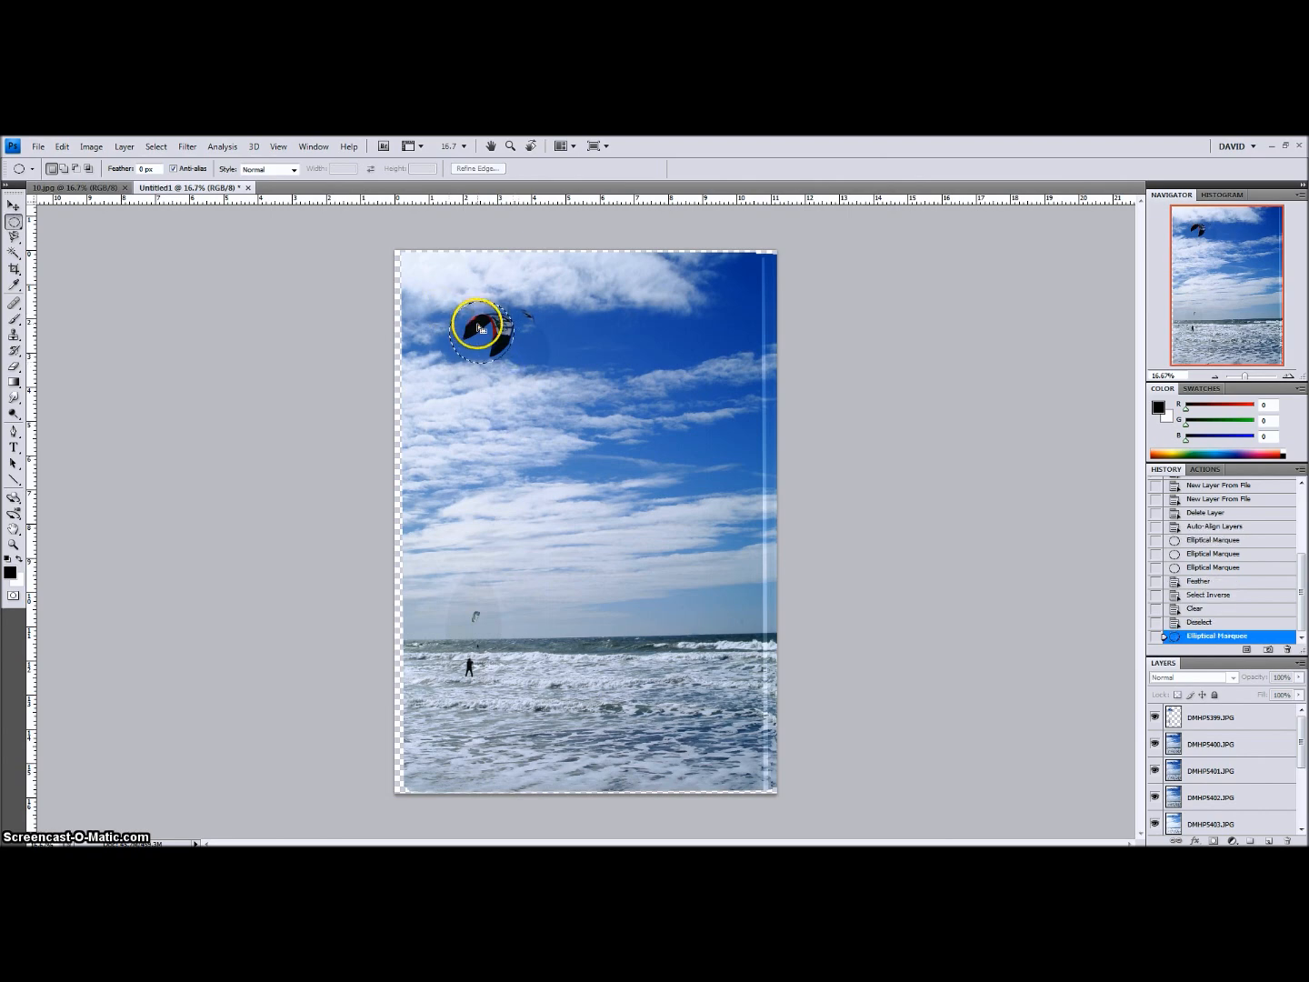
- Invert the oval selection around the kite again
{"action": "right_click", "coordinate": [477, 327]}
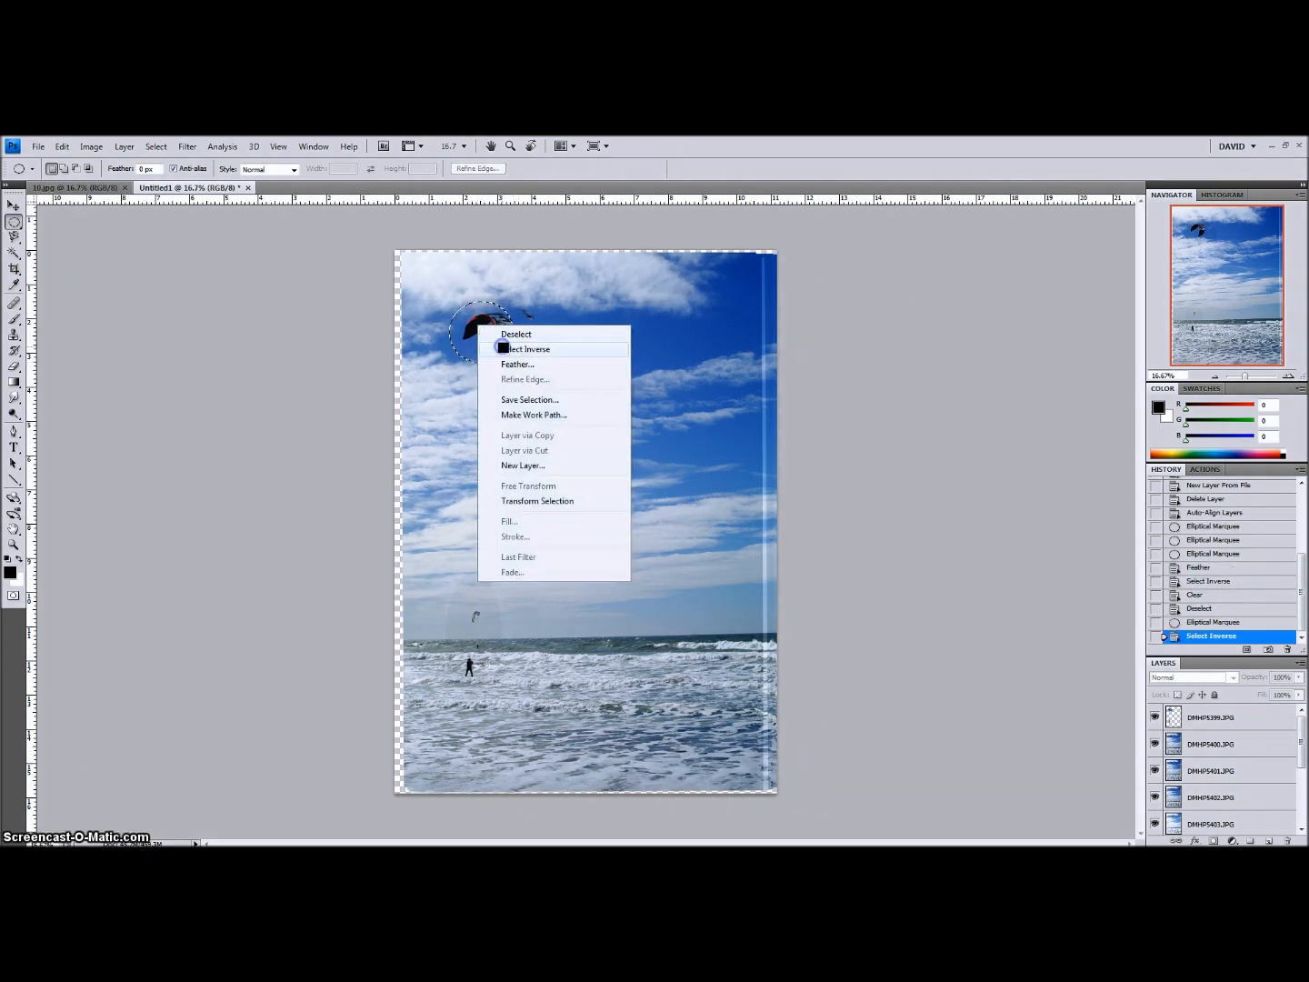
{"action": "left_click", "coordinate": [528, 349]}
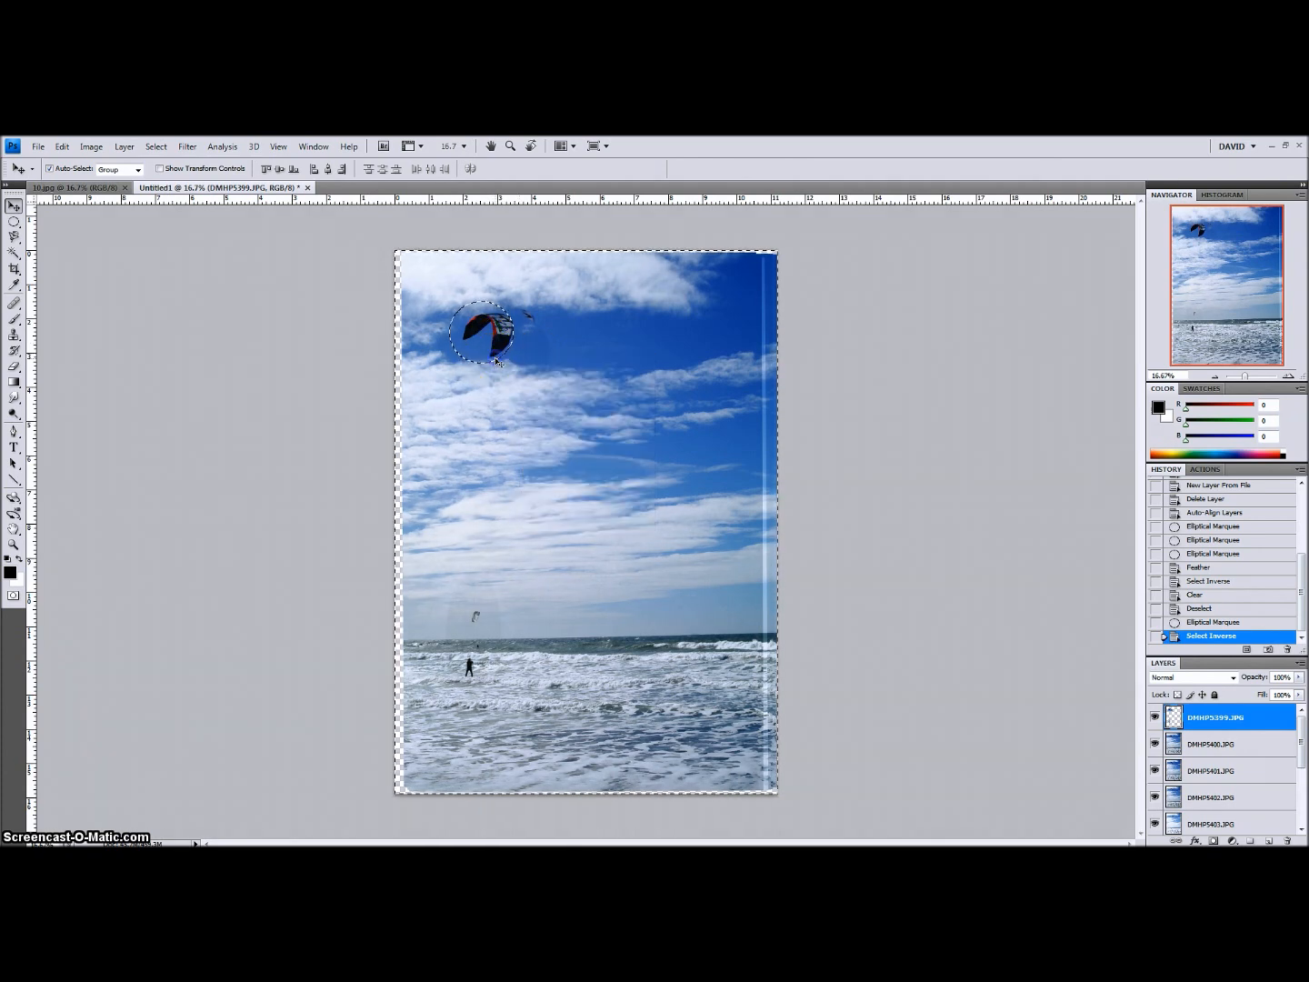
{"action": "right_click", "coordinate": [489, 346]}
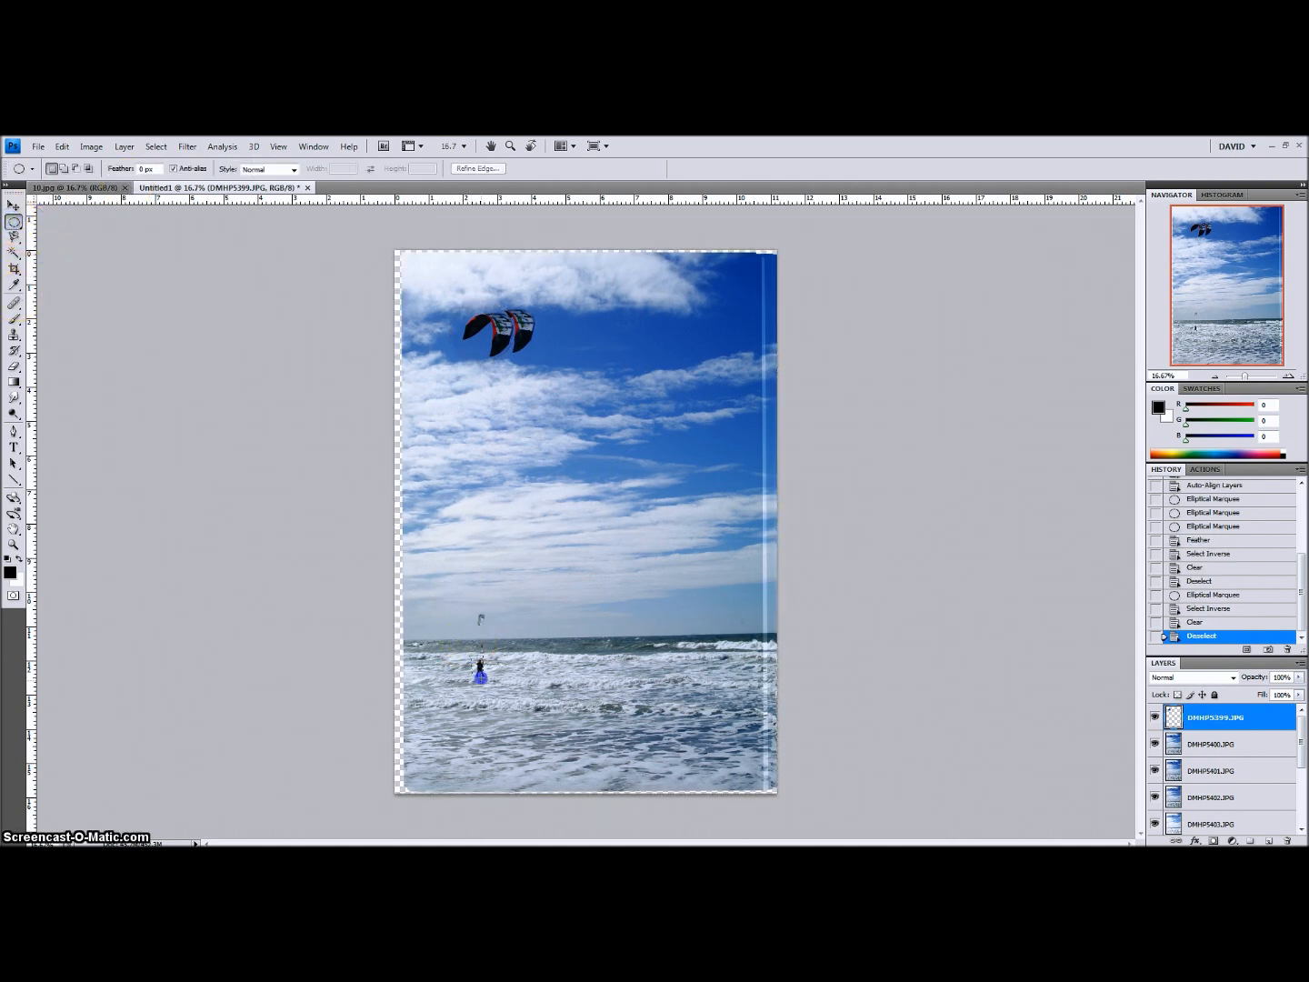
- Select an oval around the kitesurfer, dismiss the empty-selection warning, and select the top layer
{"action": "left_click_drag", "start_coordinate": [455, 650], "coordinate": [486, 677]}
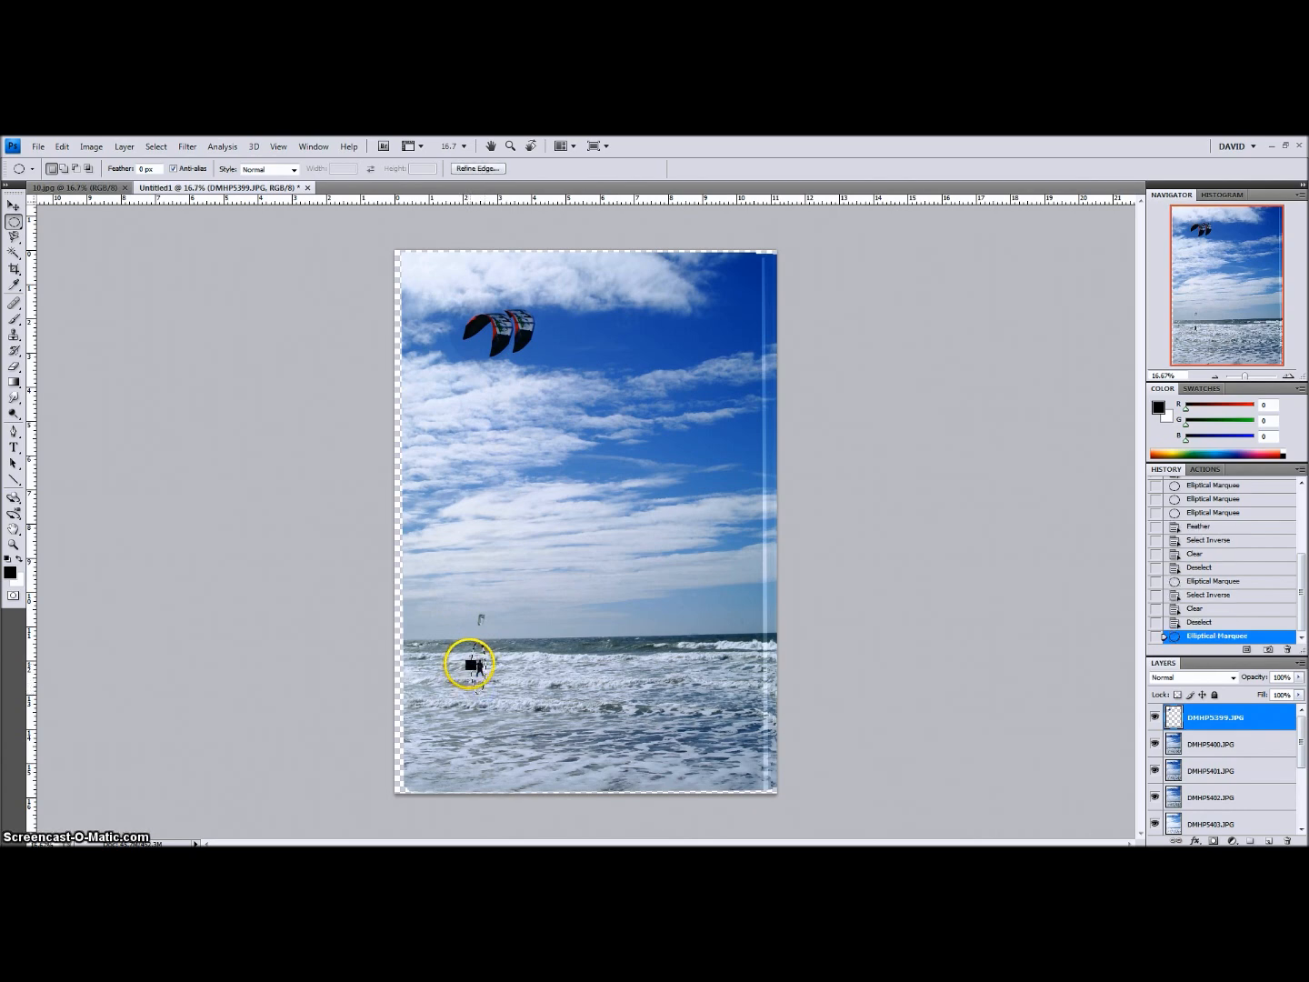
{"action": "right_click", "coordinate": [471, 662]}
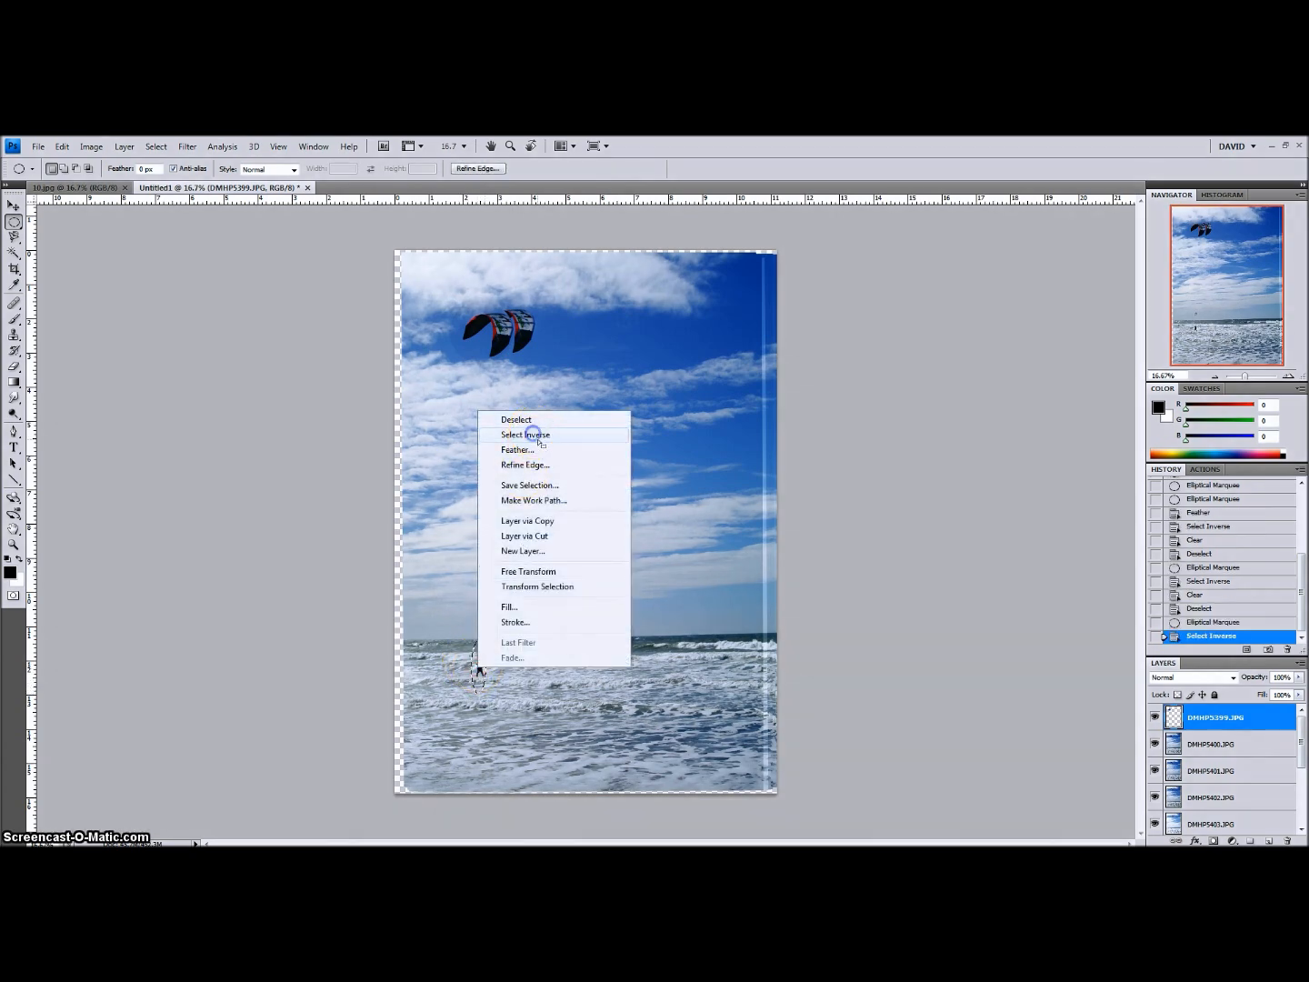
{"action": "left_click", "coordinate": [525, 435]}
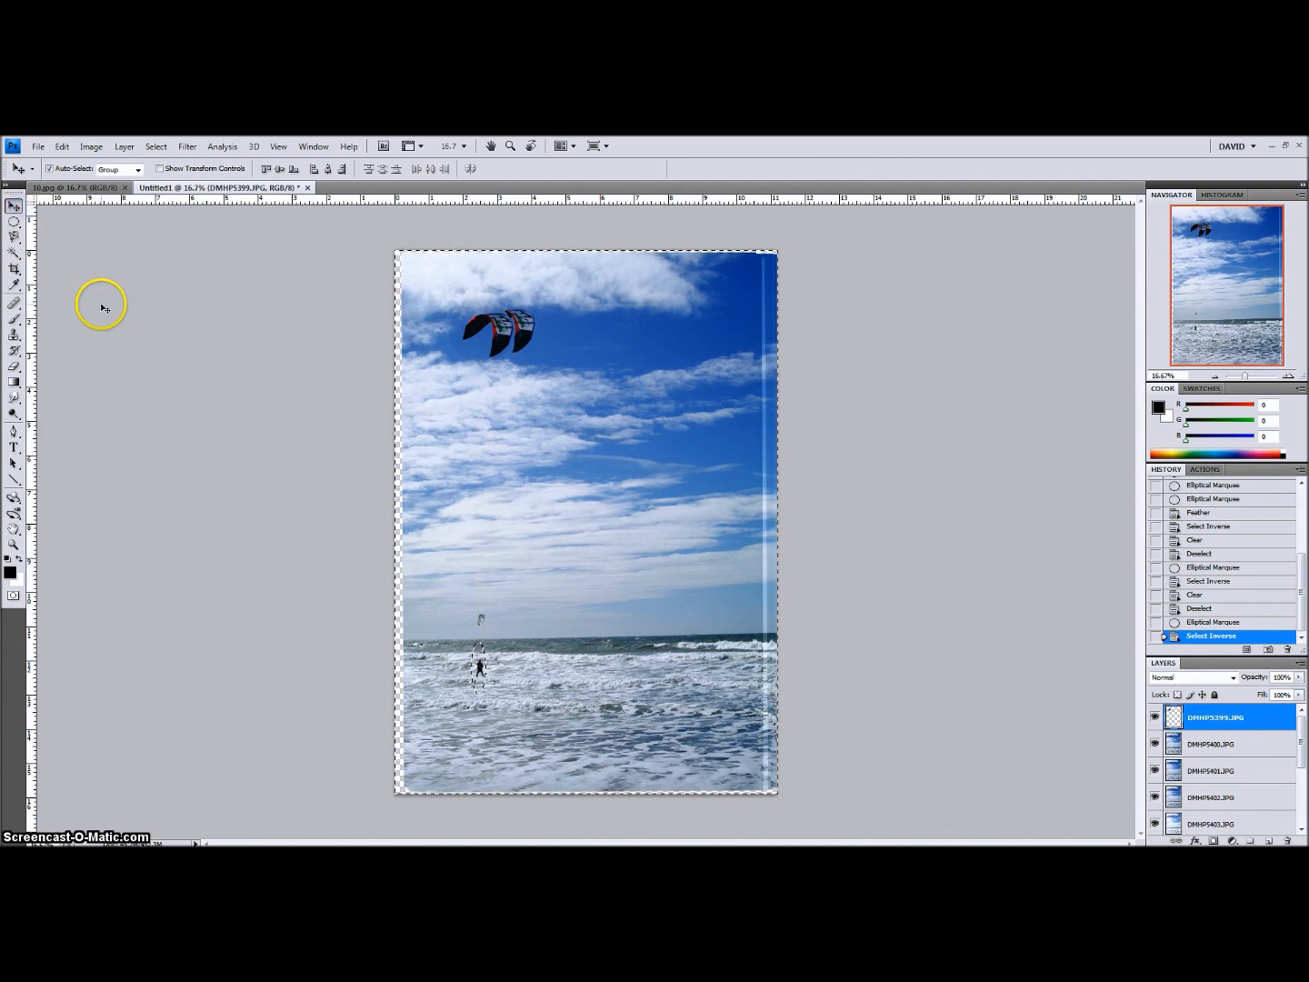
{"action": "left_click", "coordinate": [595, 530]}
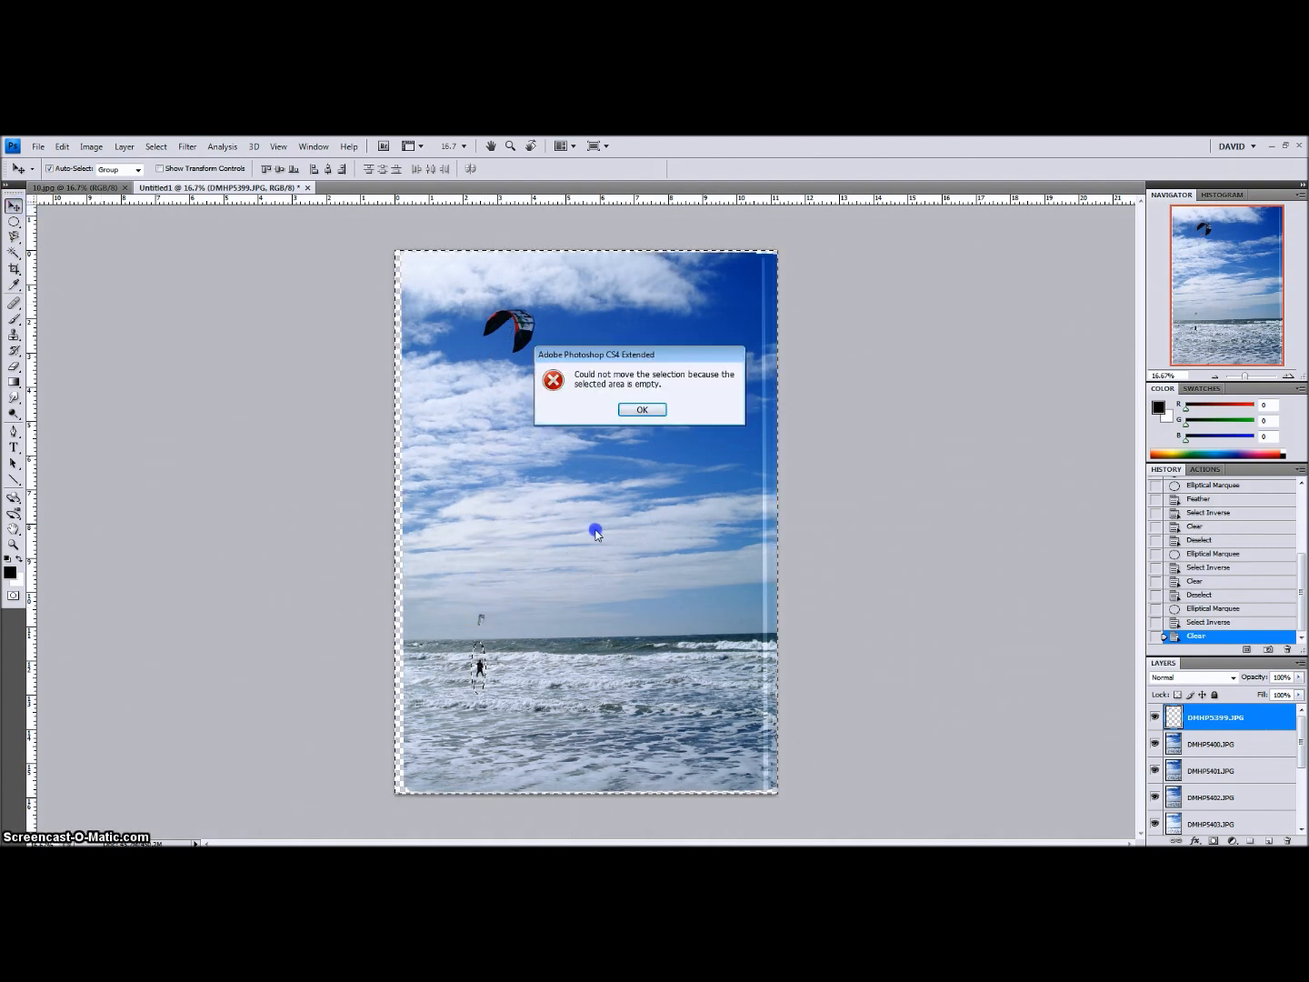
{"action": "left_click", "coordinate": [641, 409]}
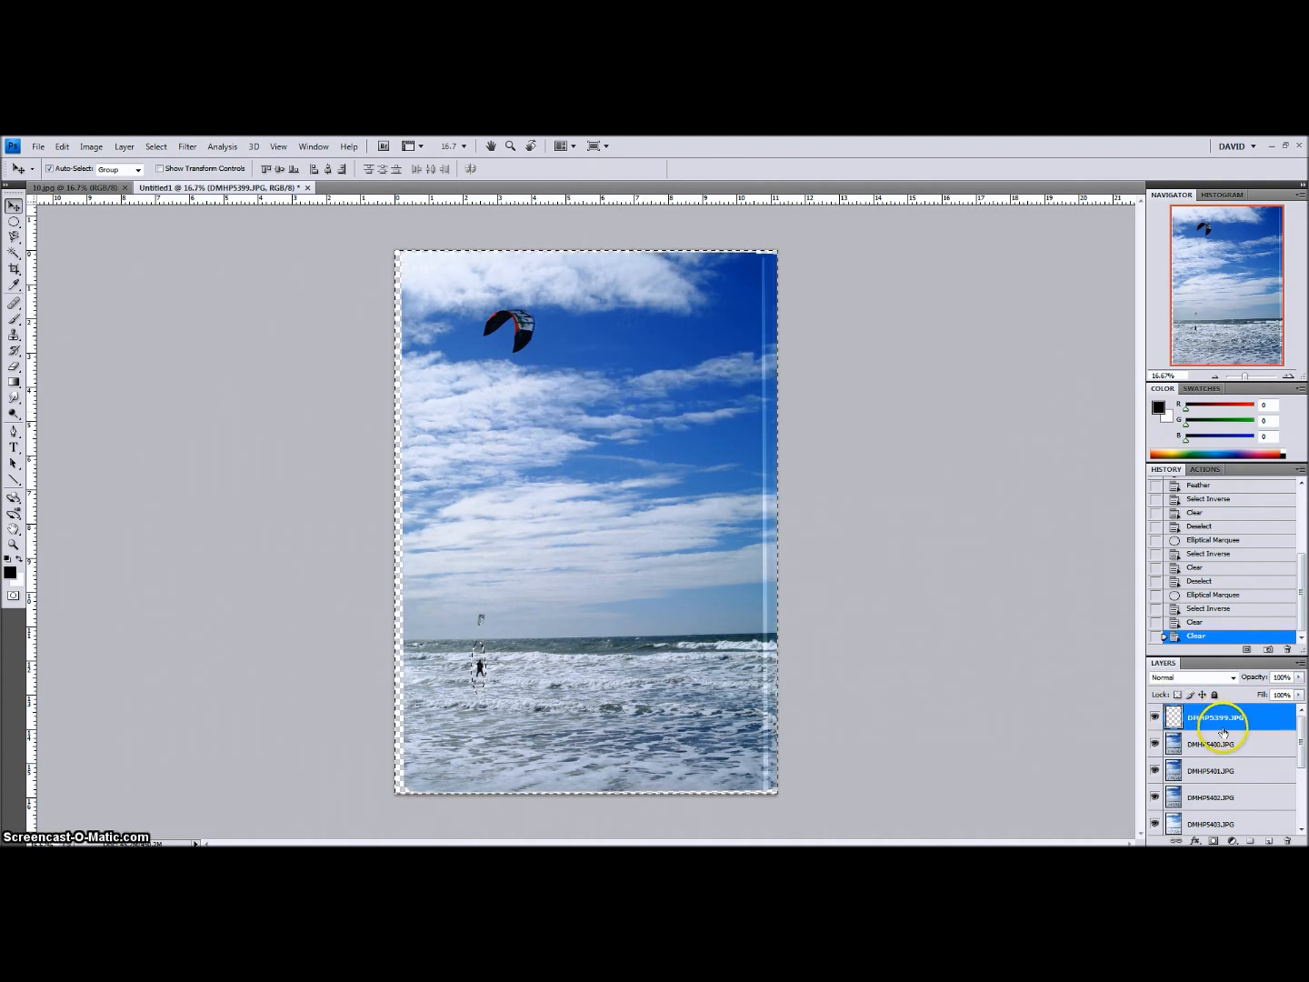
{"action": "left_click", "coordinate": [1218, 744]}
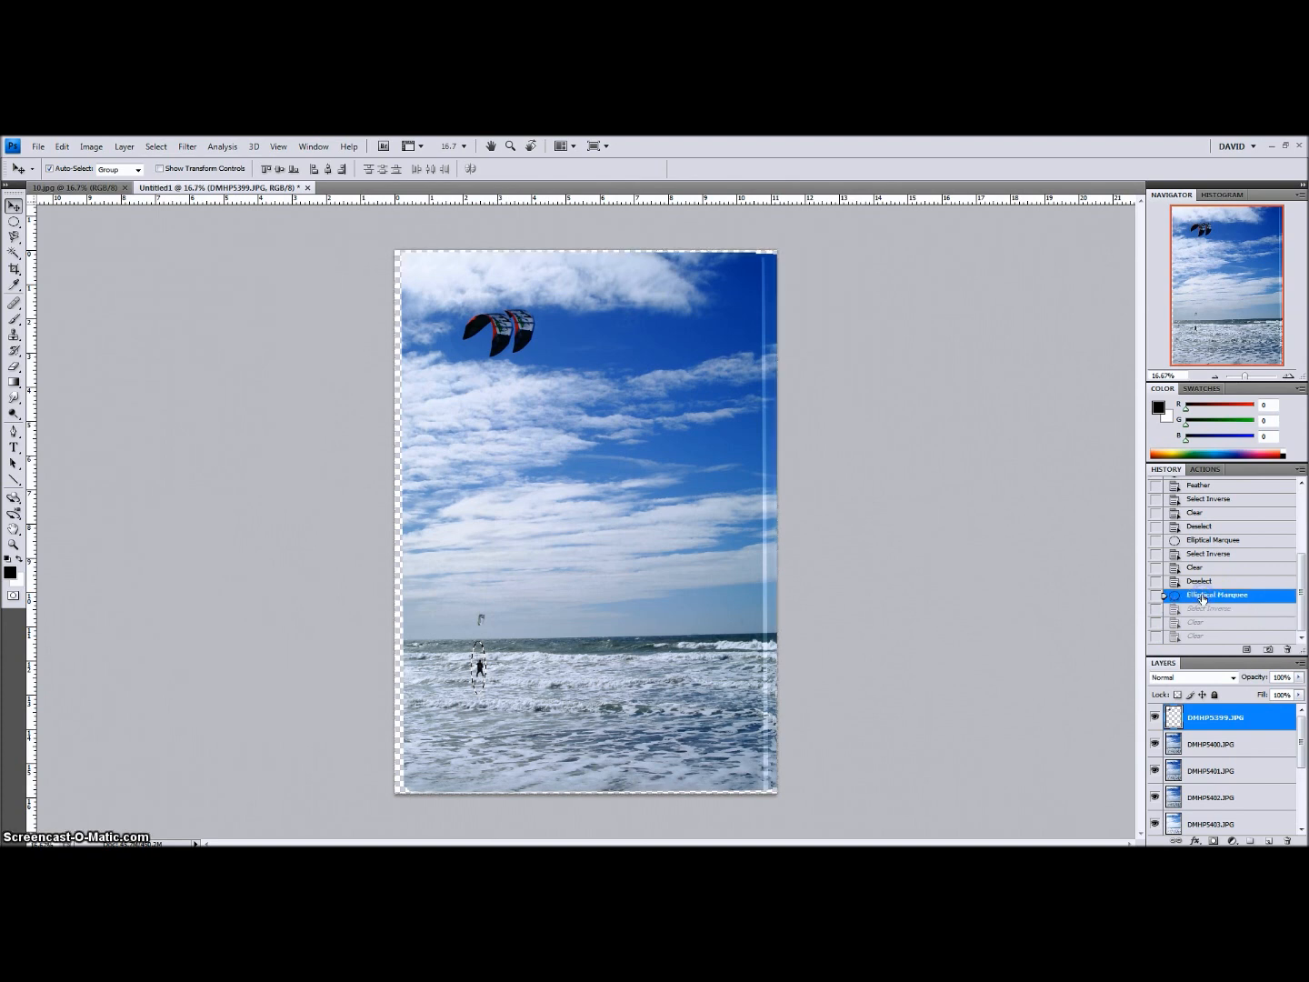
- Discard the undone history state, re-trim the top layer to ovals, and deselect
{"action": "left_click", "coordinate": [1217, 595]}
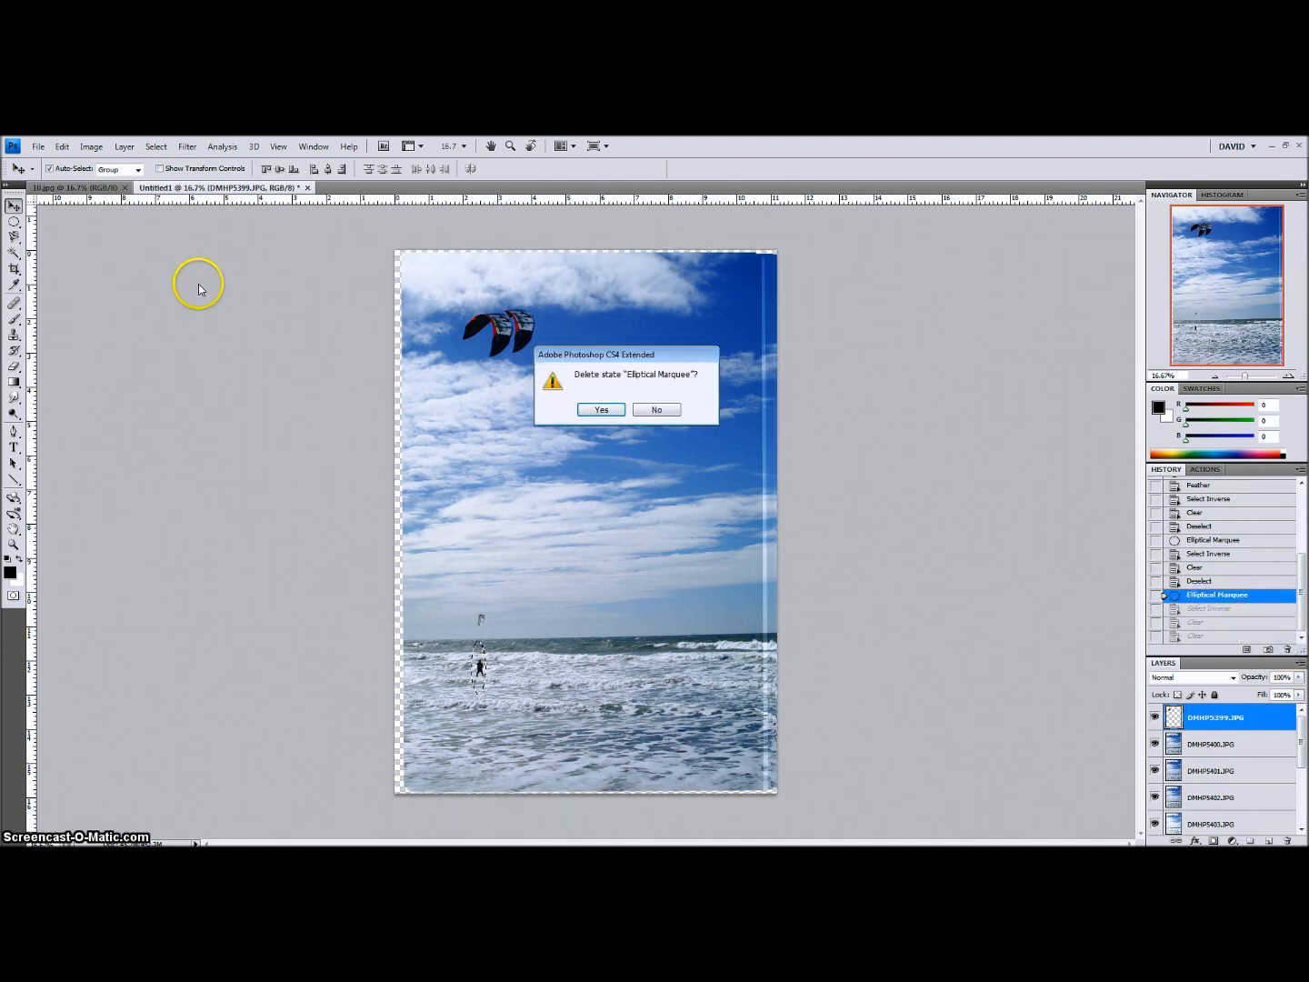
{"action": "left_click", "coordinate": [600, 409]}
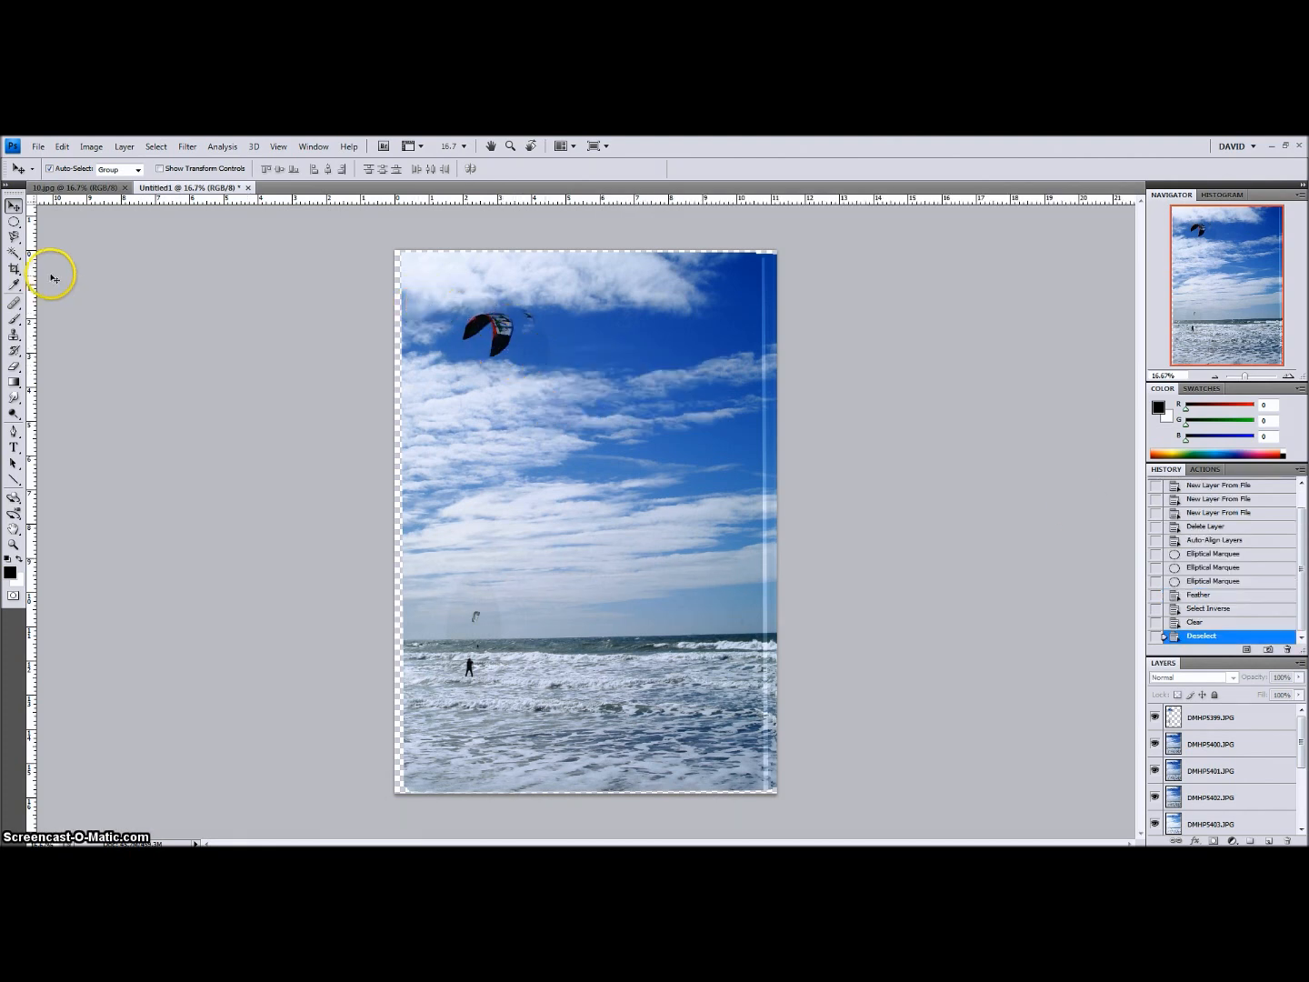
{"action": "left_click", "coordinate": [14, 224]}
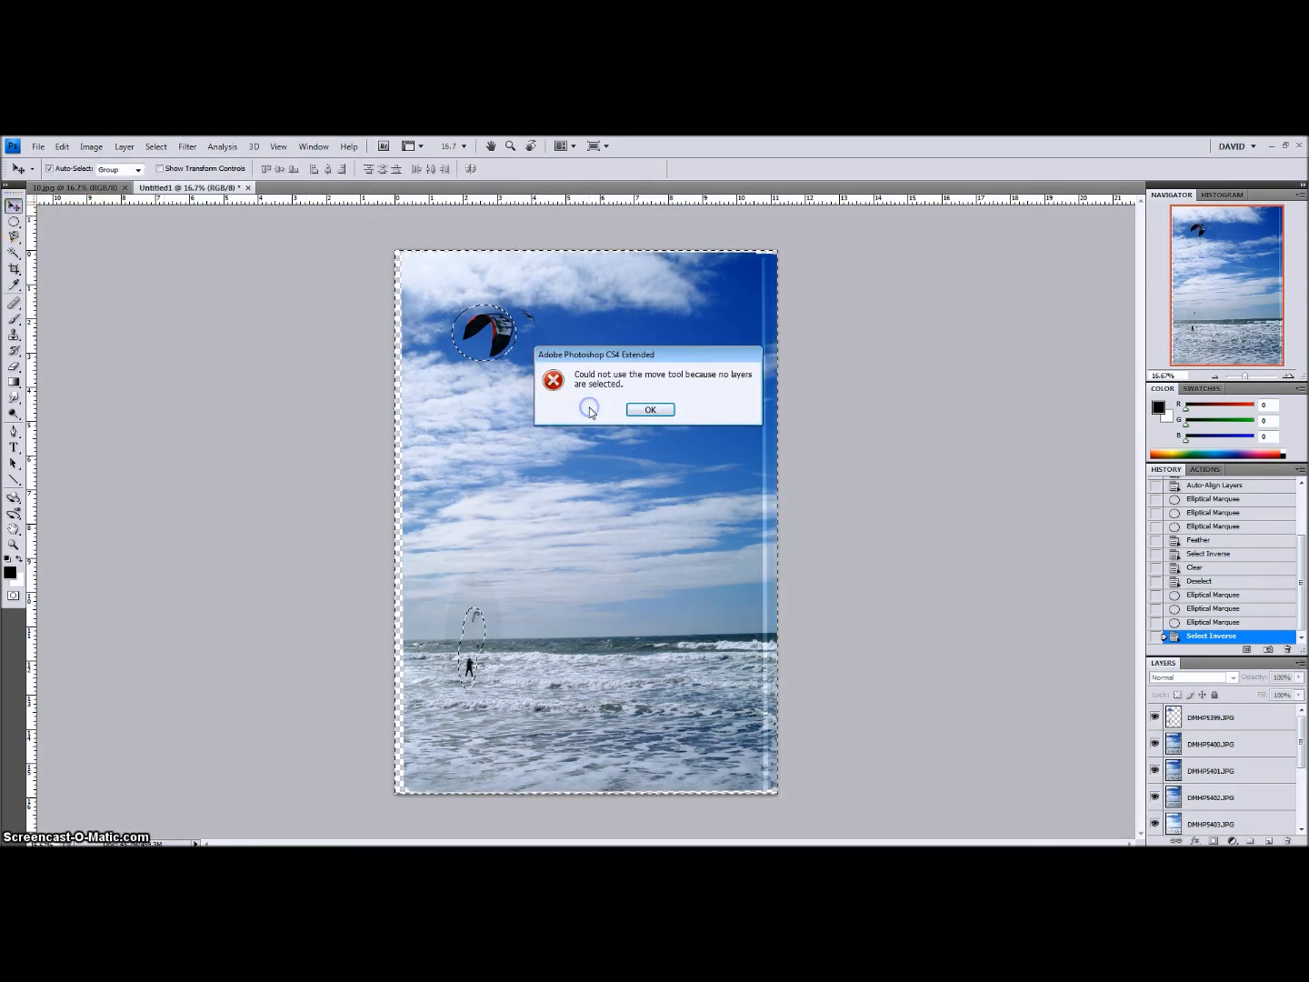
{"action": "left_click", "coordinate": [650, 409]}
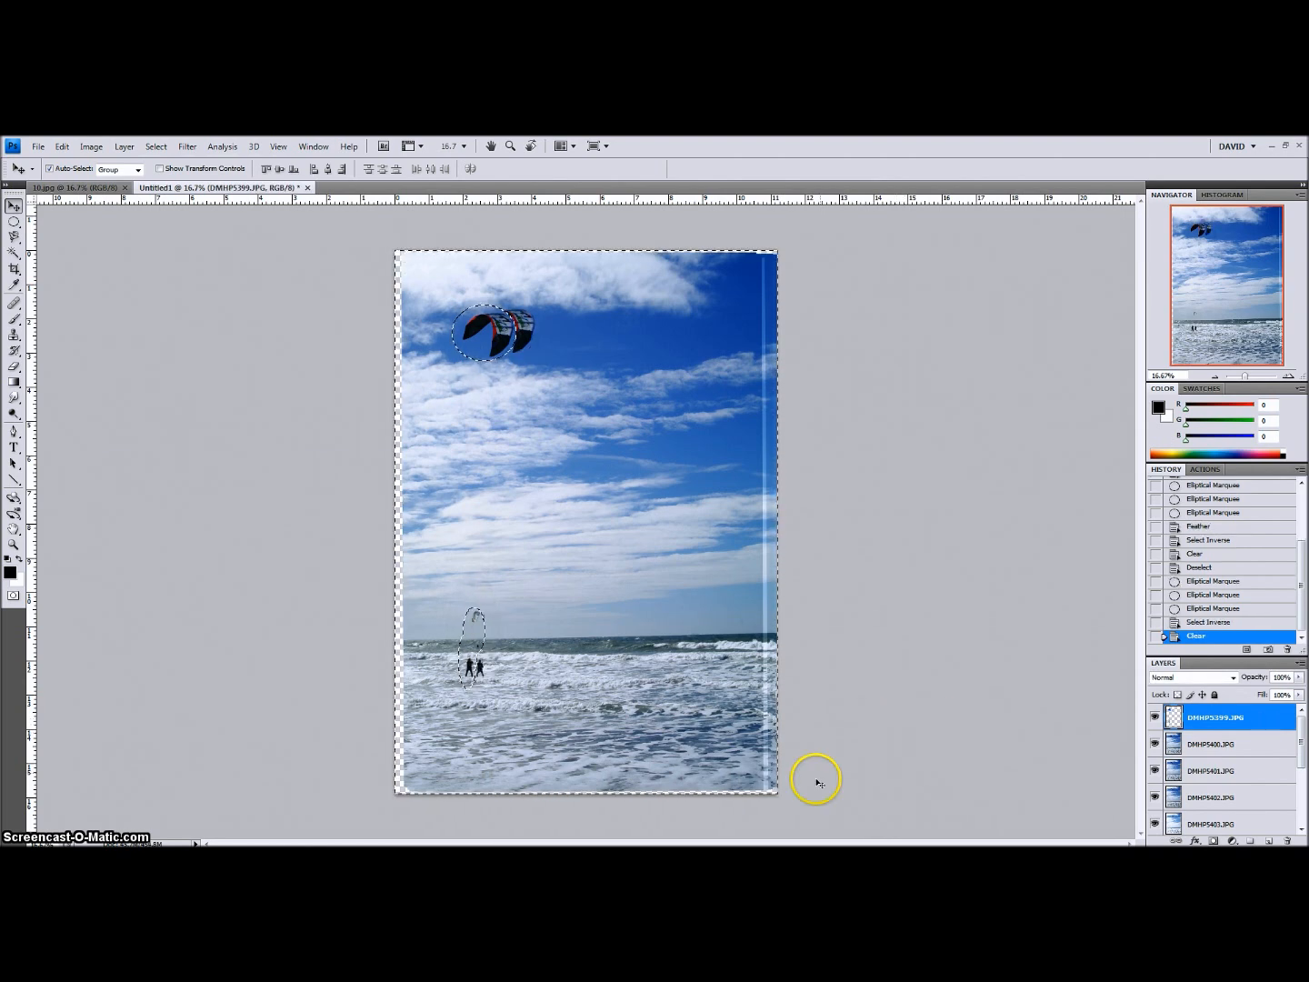
{"action": "mouse_move", "coordinate": [558, 623]}
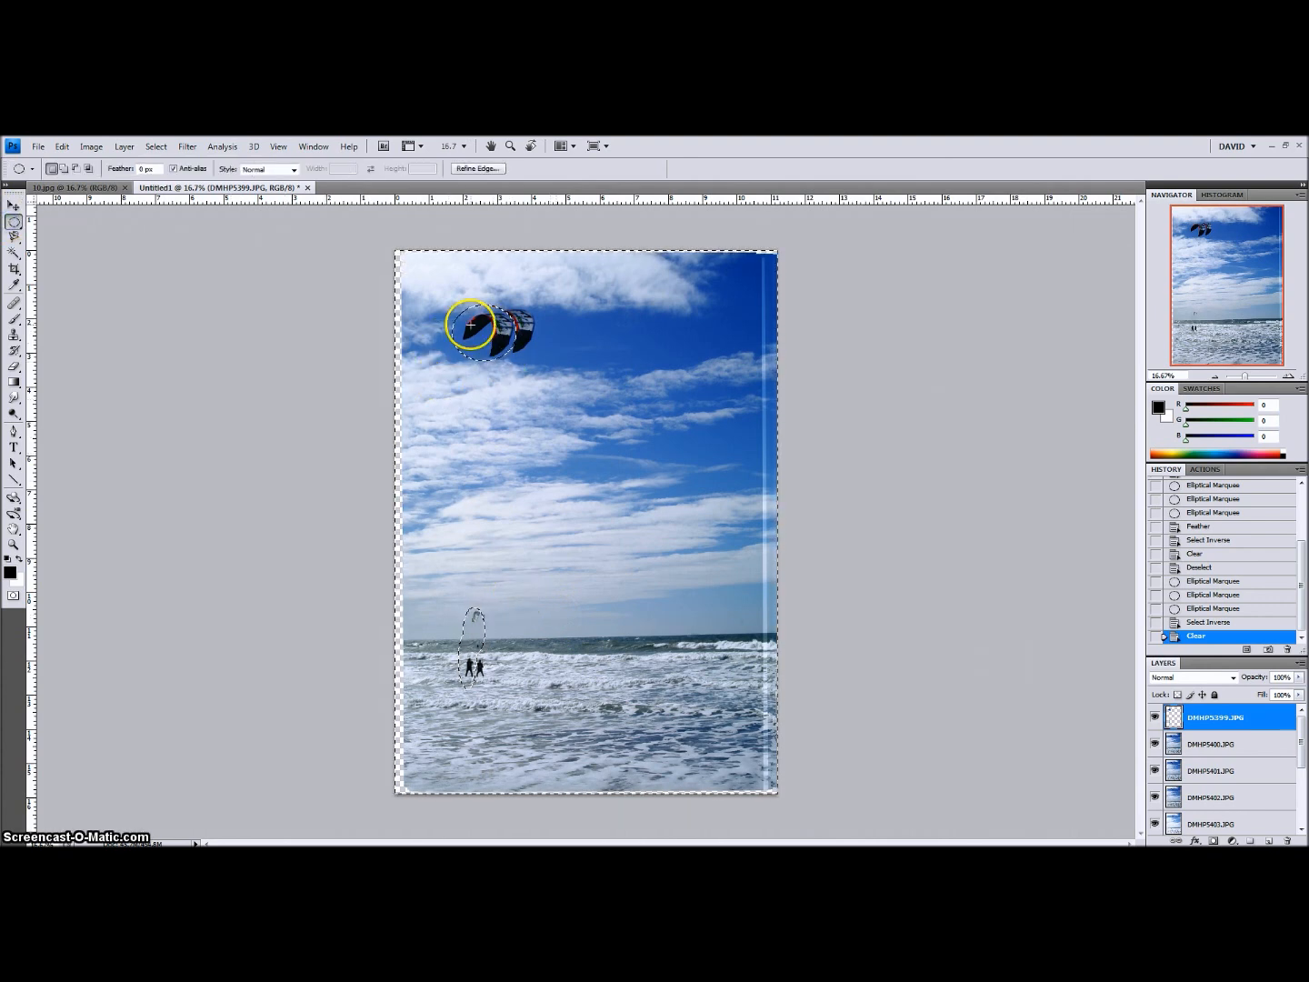
{"action": "right_click", "coordinate": [482, 335]}
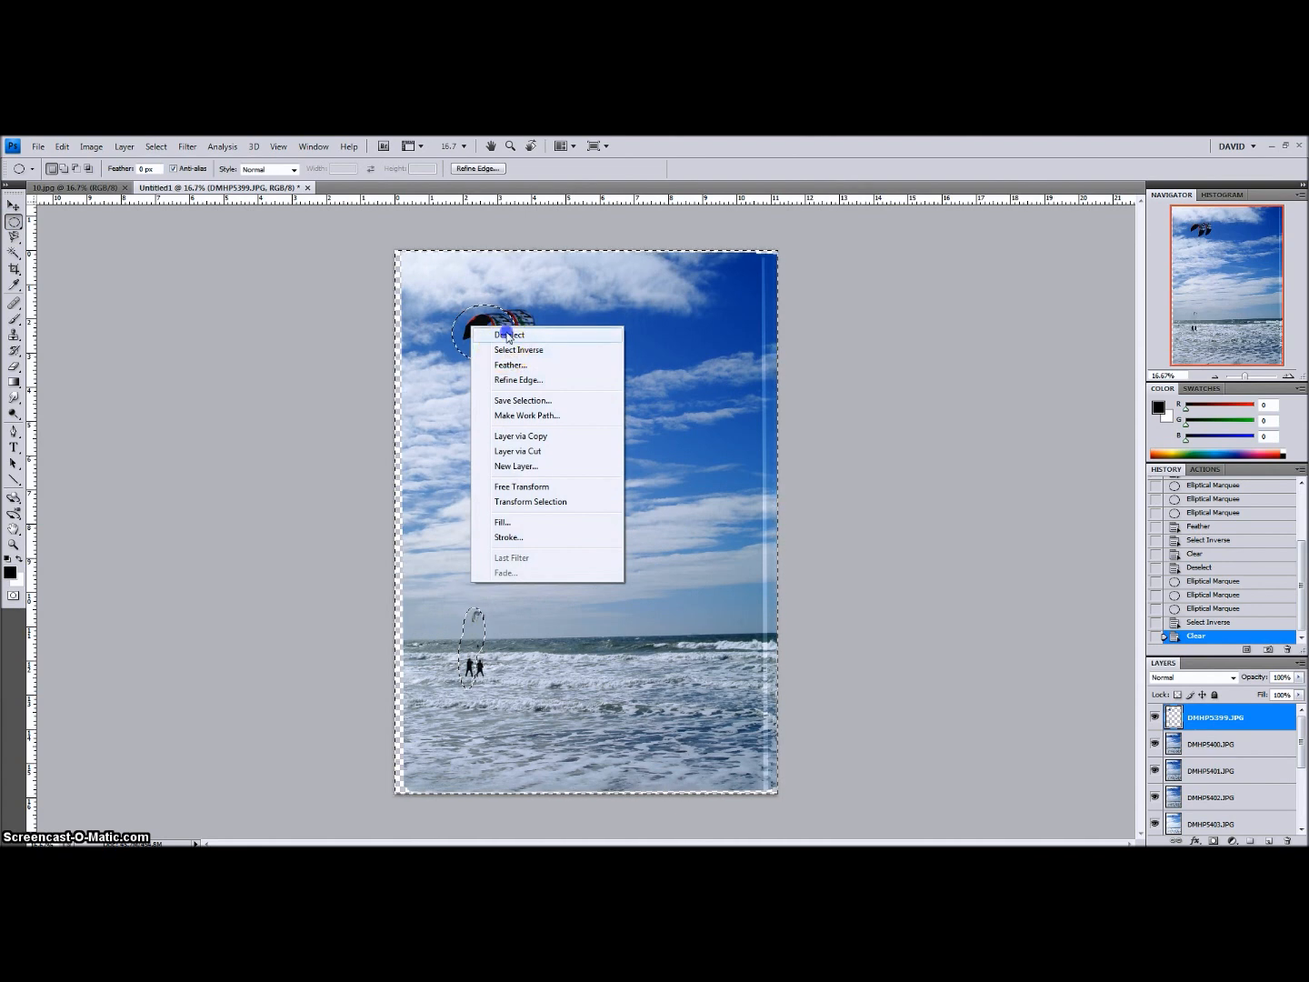
{"action": "left_click", "coordinate": [510, 334]}
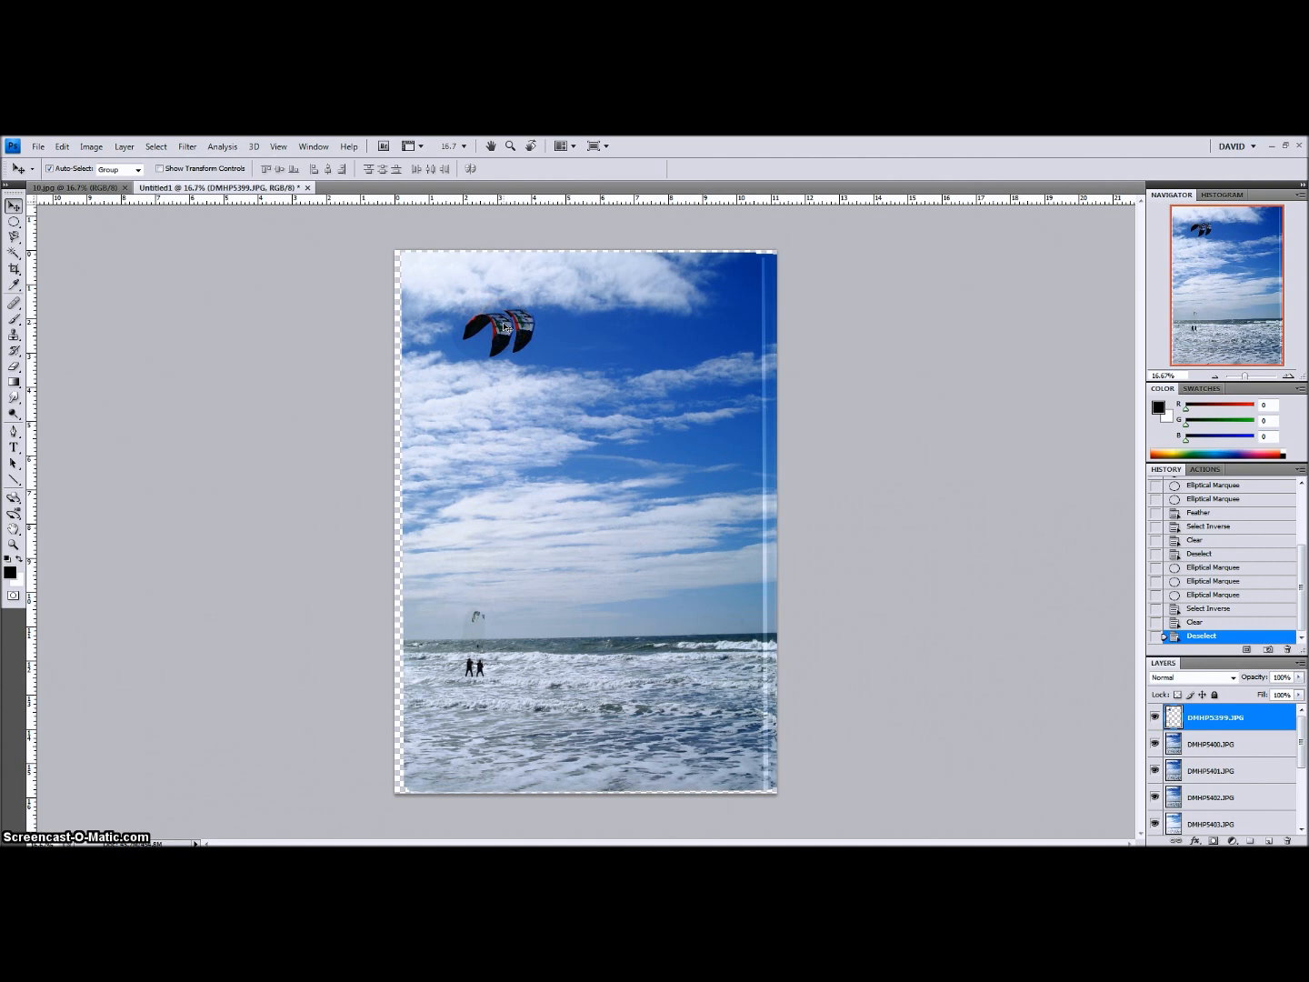
{"action": "left_click", "coordinate": [506, 327]}
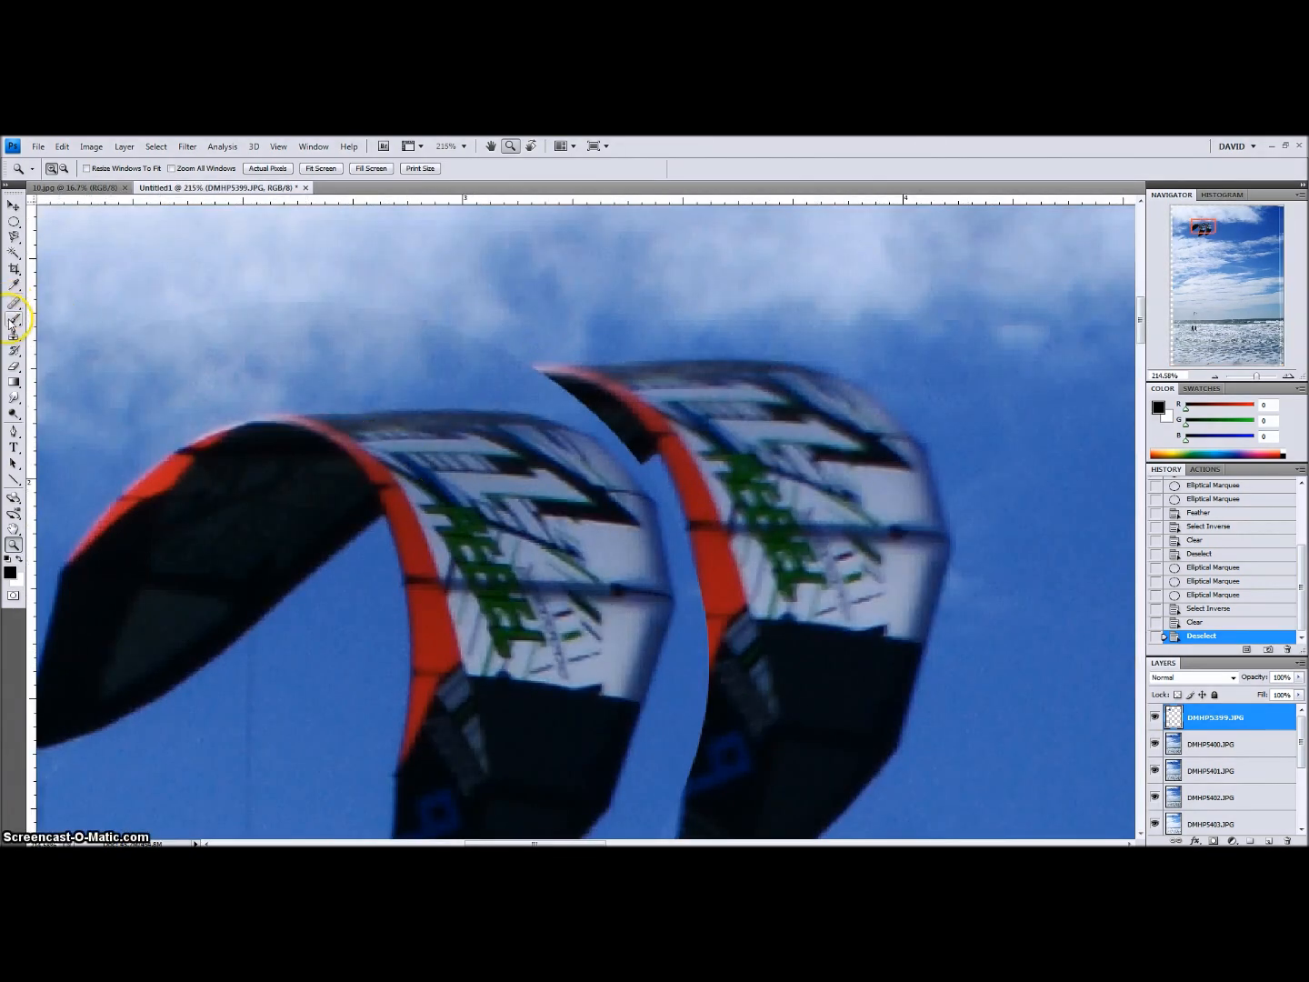
- Erase the hard seam between the overlapping kites with a 20% opacity eraser
{"action": "left_click", "coordinate": [12, 342]}
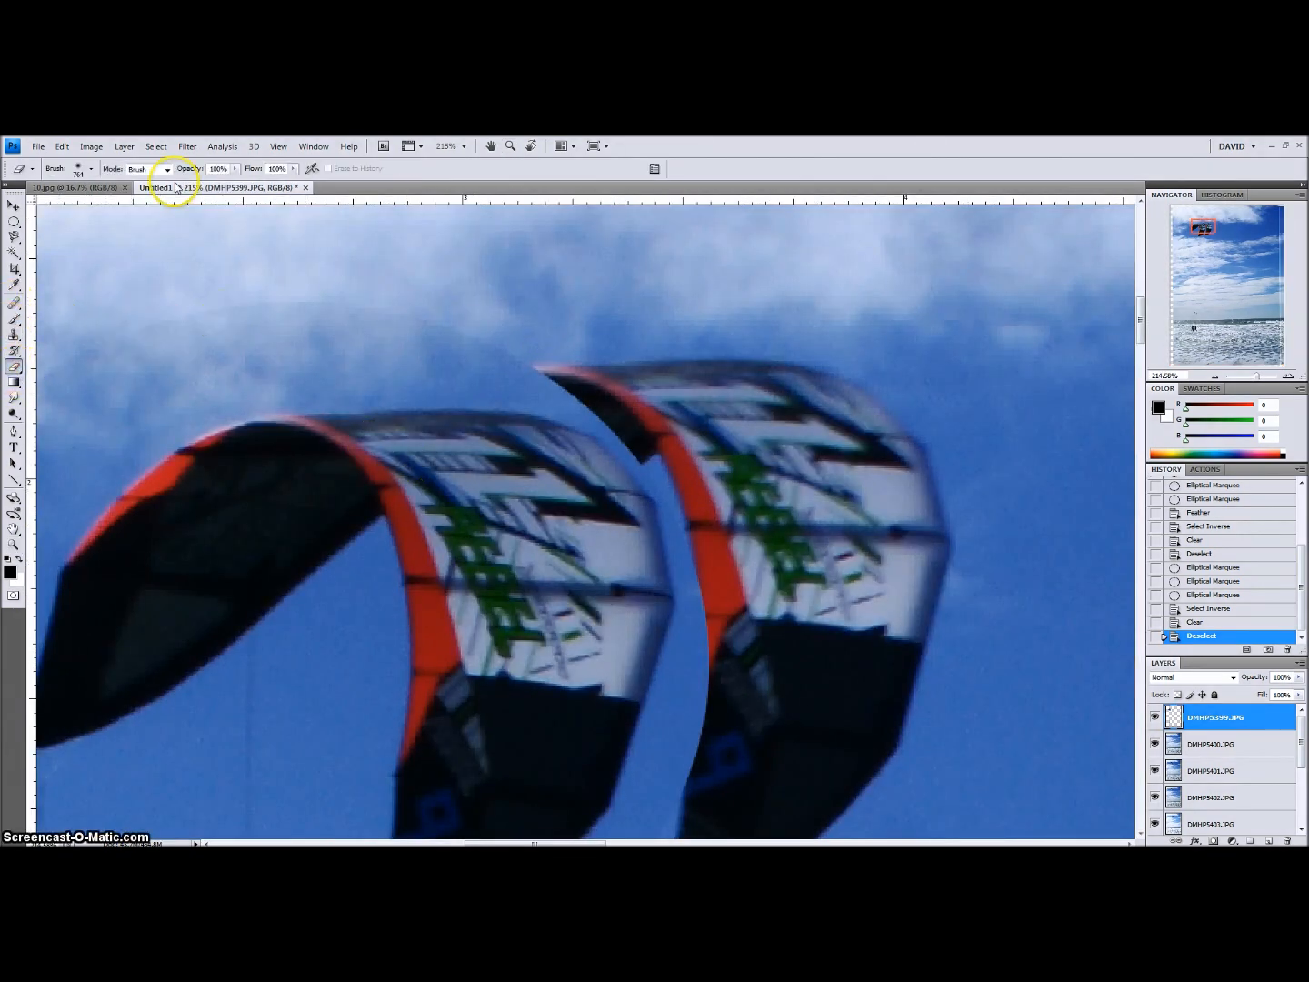
{"action": "left_click", "coordinate": [92, 169]}
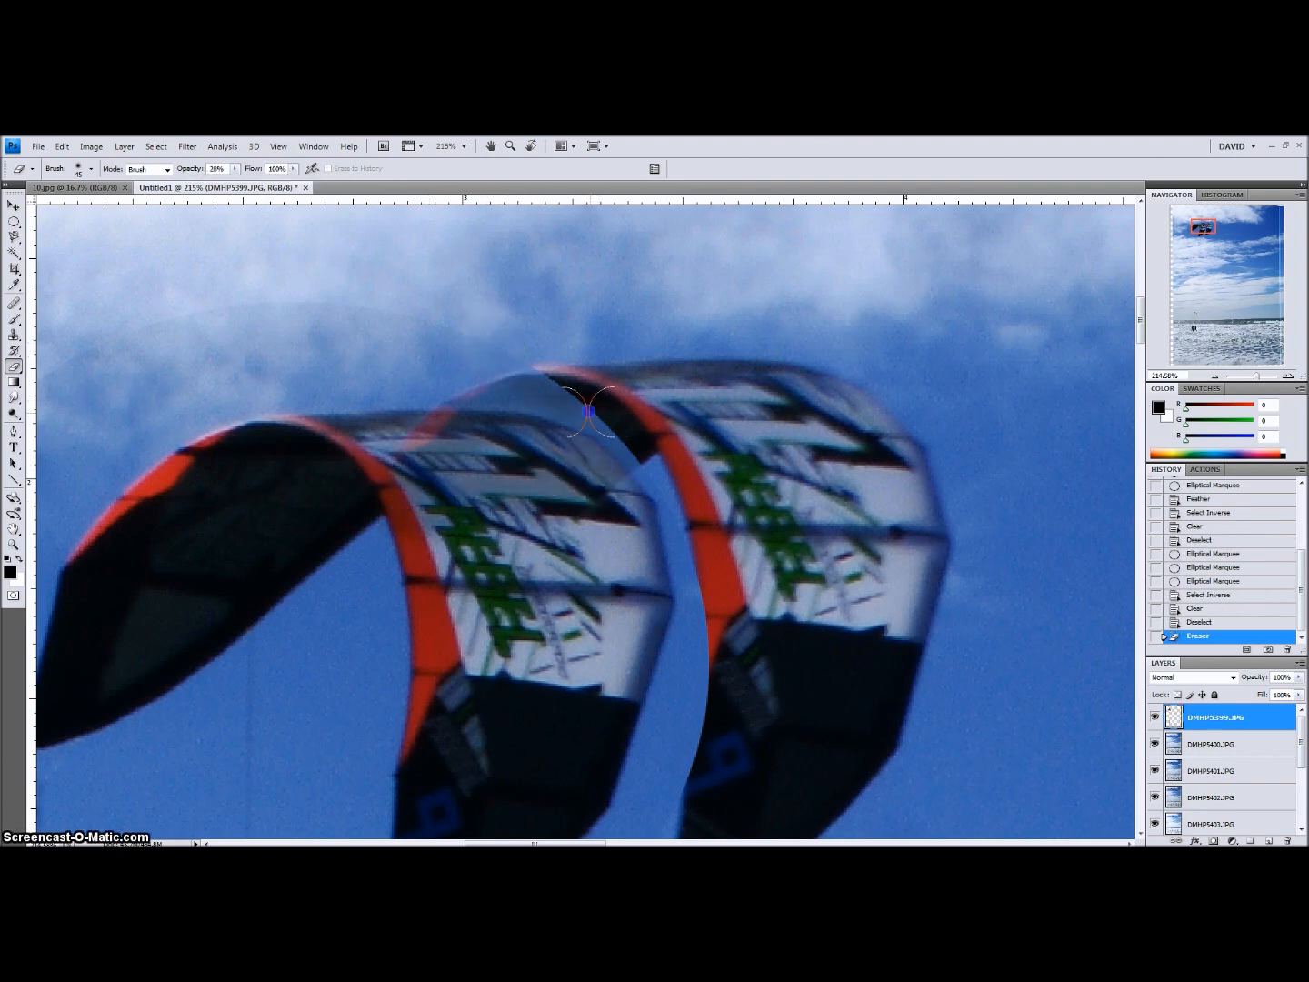
{"action": "left_click_drag", "start_coordinate": [587, 409], "coordinate": [491, 373]}
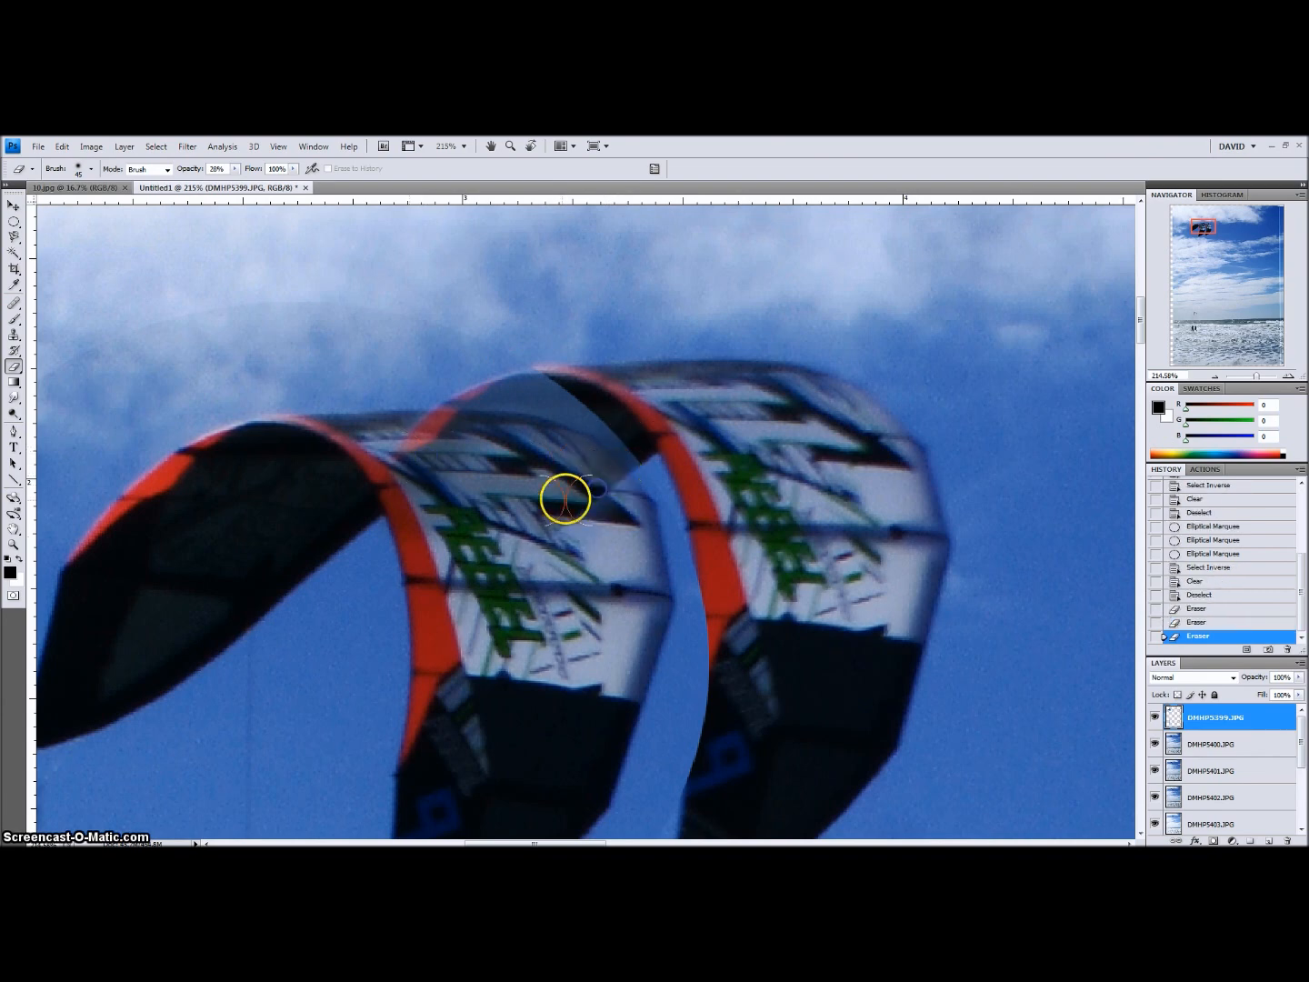
{"action": "left_click_drag", "start_coordinate": [568, 498], "coordinate": [645, 452]}
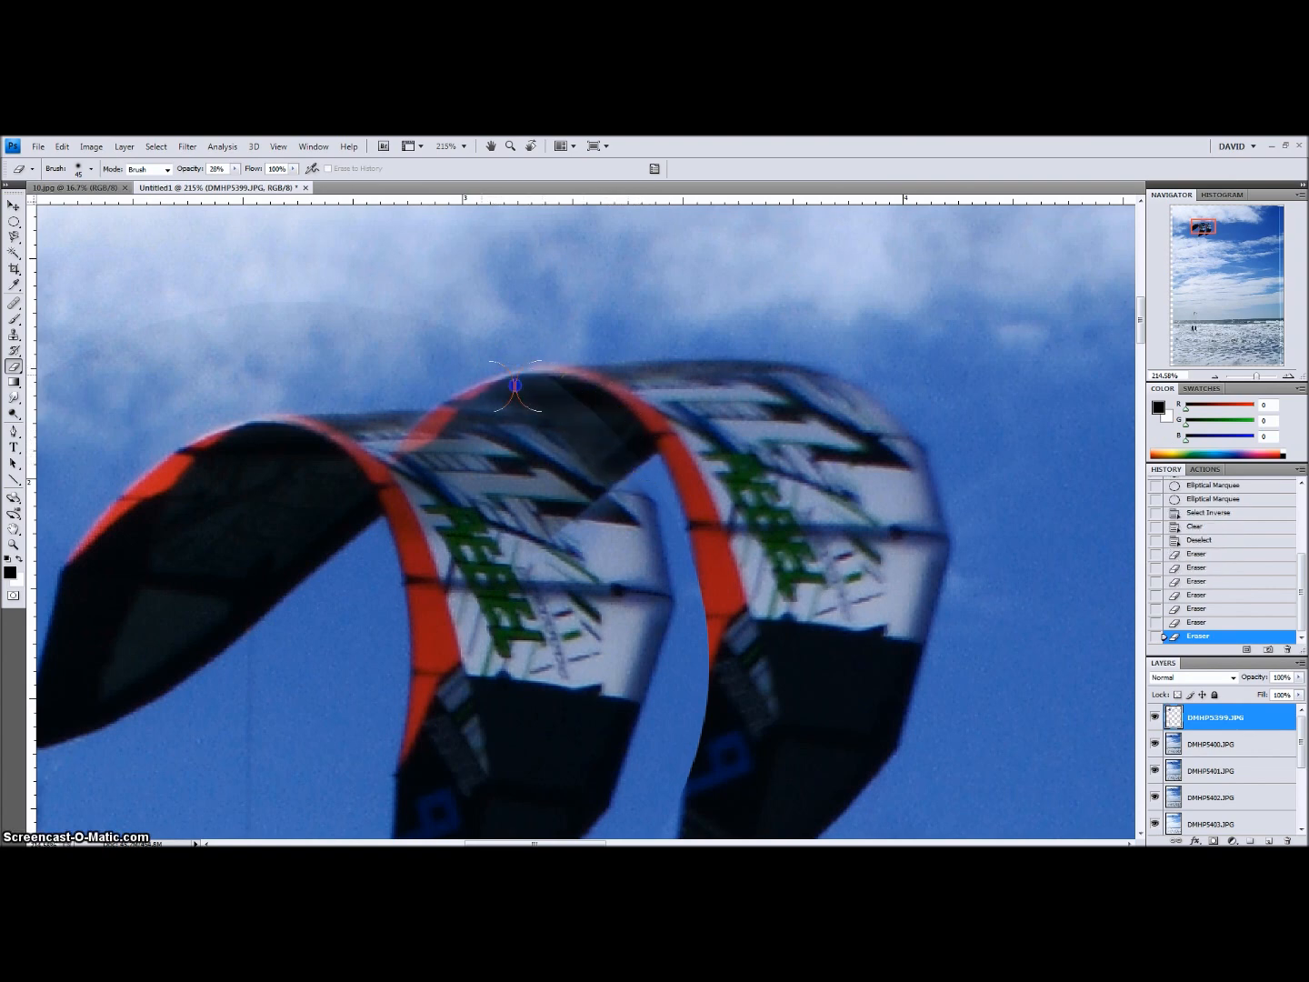
{"action": "left_click_drag", "start_coordinate": [517, 387], "coordinate": [618, 452]}
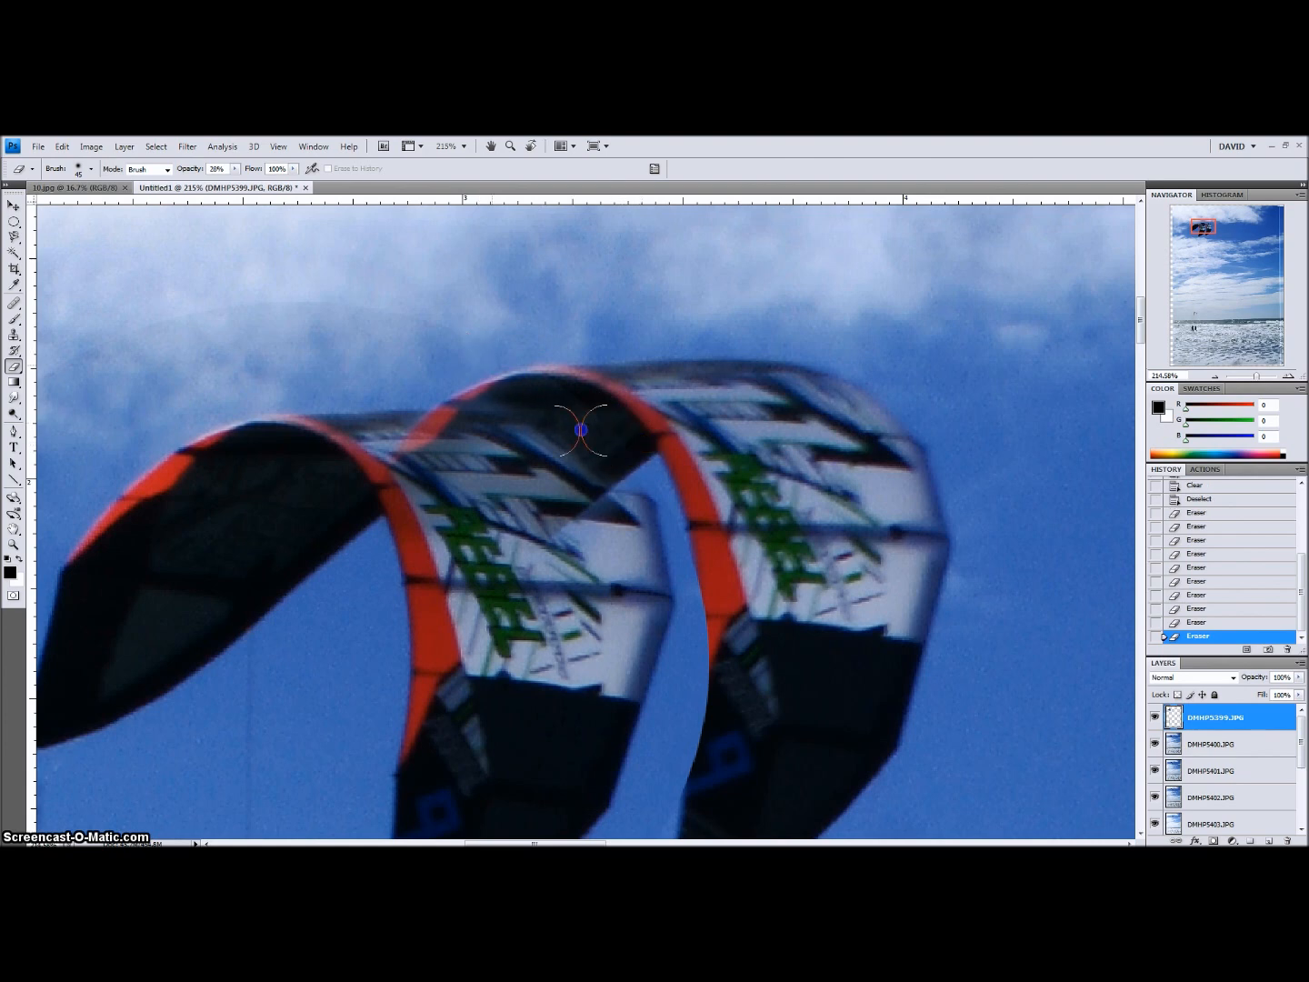
{"action": "left_click_drag", "start_coordinate": [582, 428], "coordinate": [436, 427]}
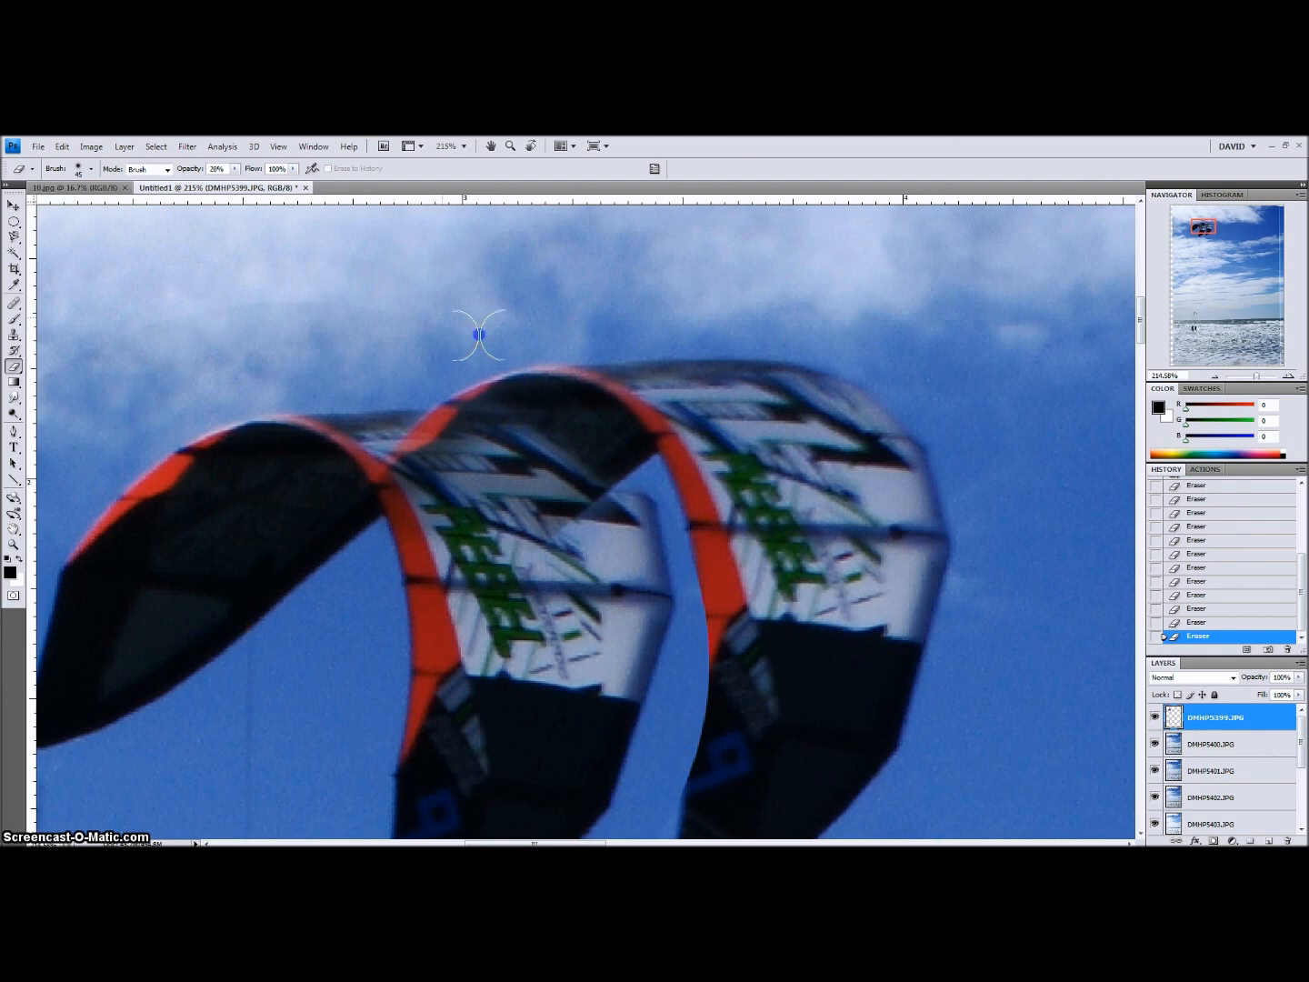
{"action": "mouse_move", "coordinate": [179, 332]}
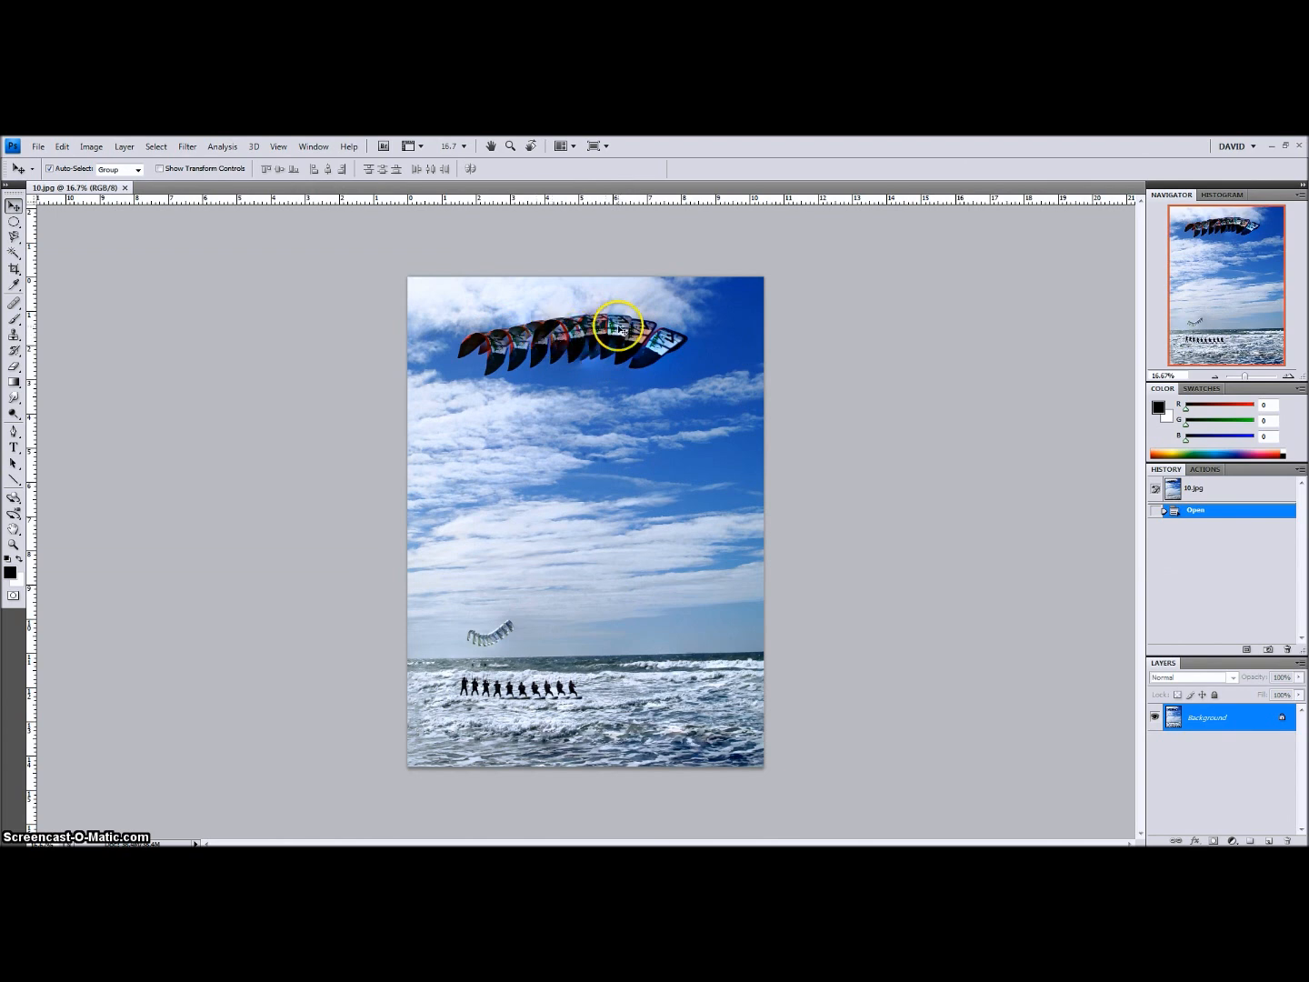
{"action": "mouse_move", "coordinate": [597, 417]}
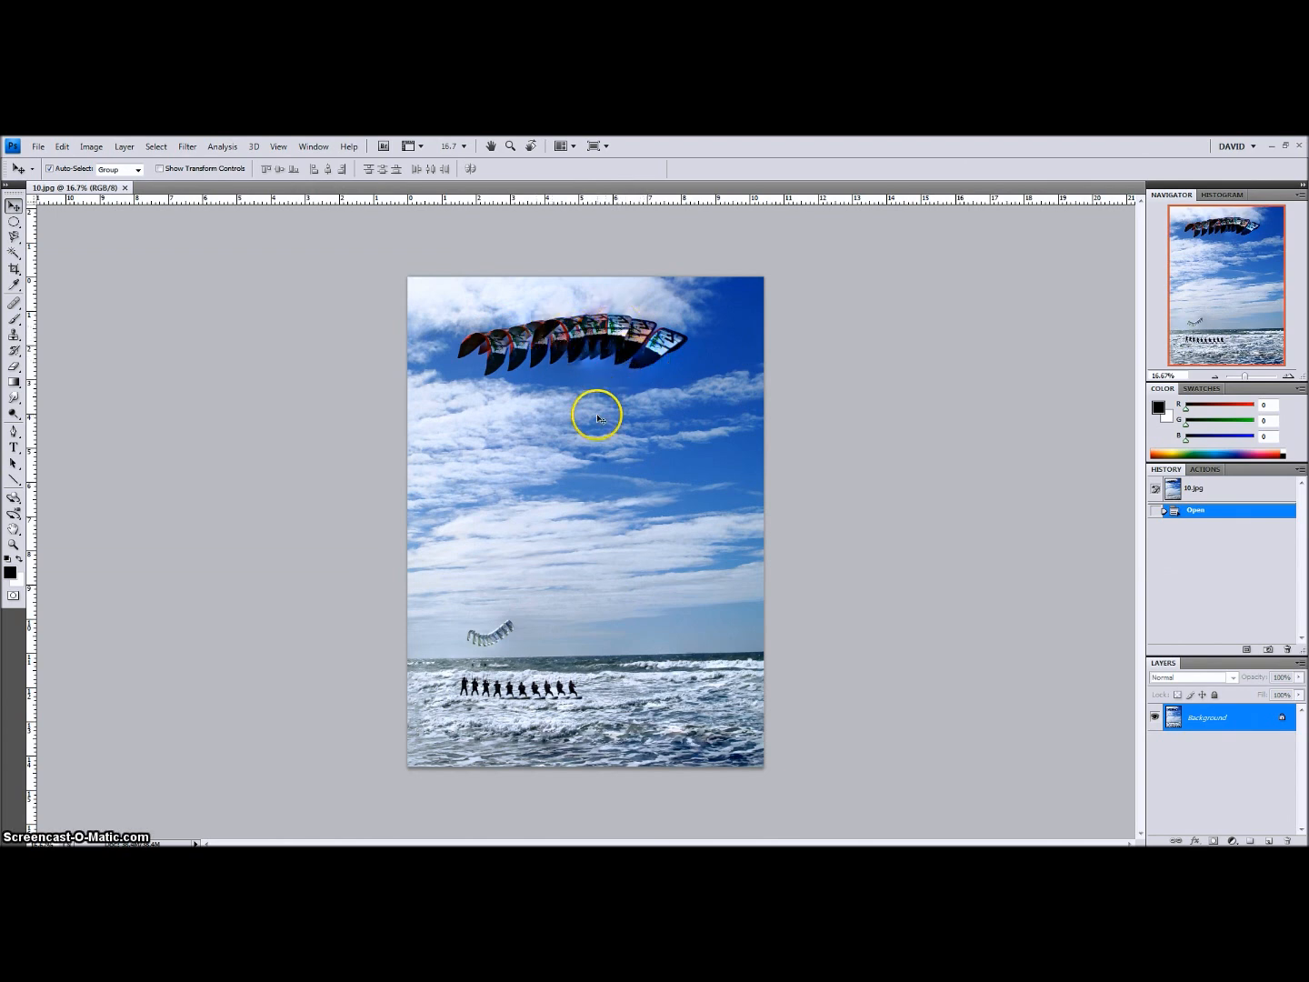
{"action": "mouse_move", "coordinate": [587, 366]}
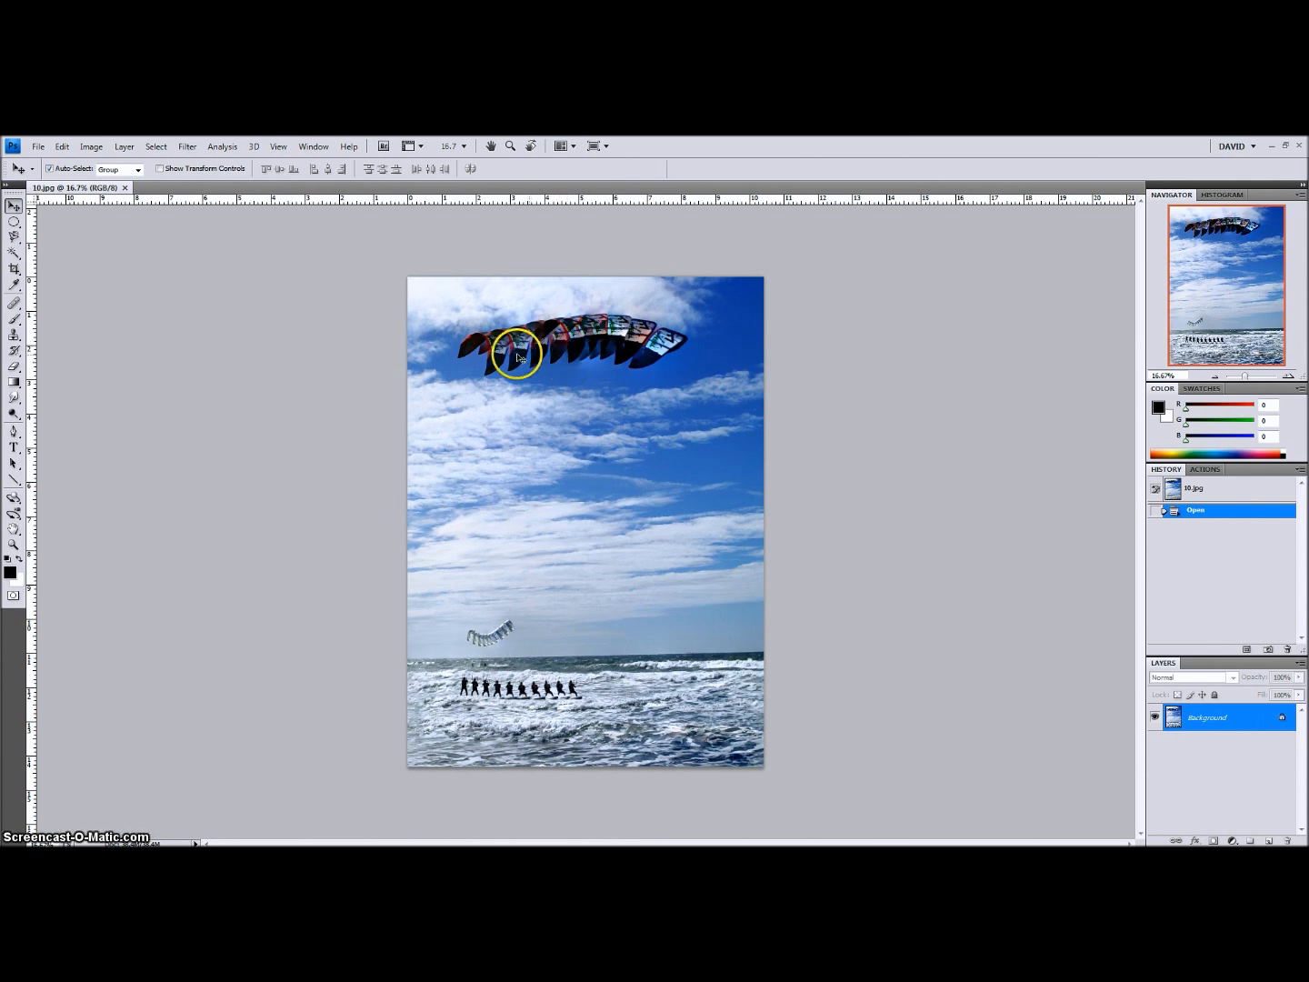
{"action": "mouse_move", "coordinate": [177, 377]}
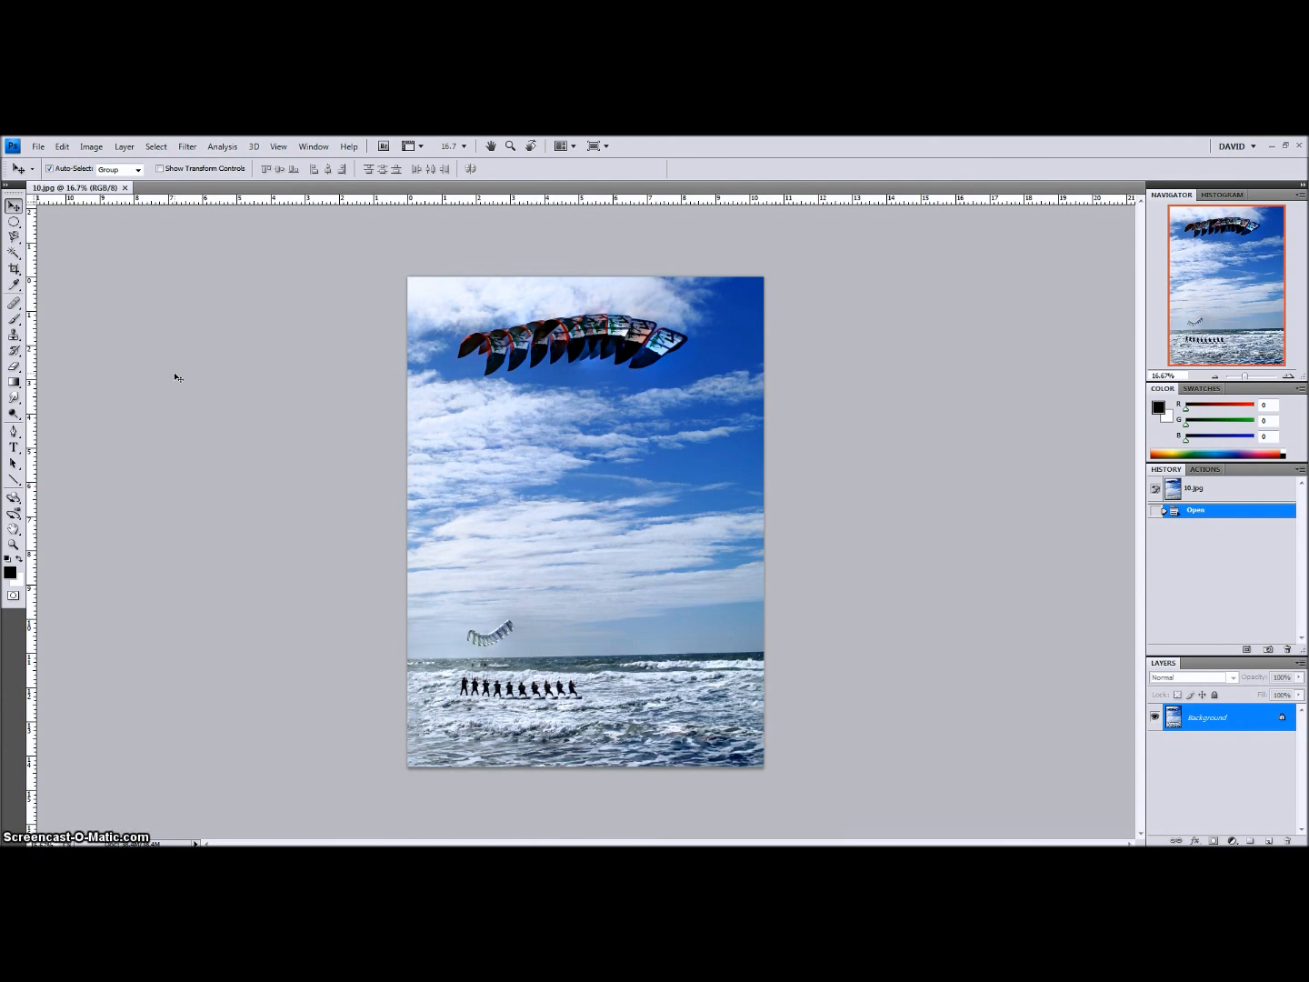
- Pick the Spot Healing Brush tool on the finished 10.jpg composite
{"action": "left_click", "coordinate": [14, 302]}
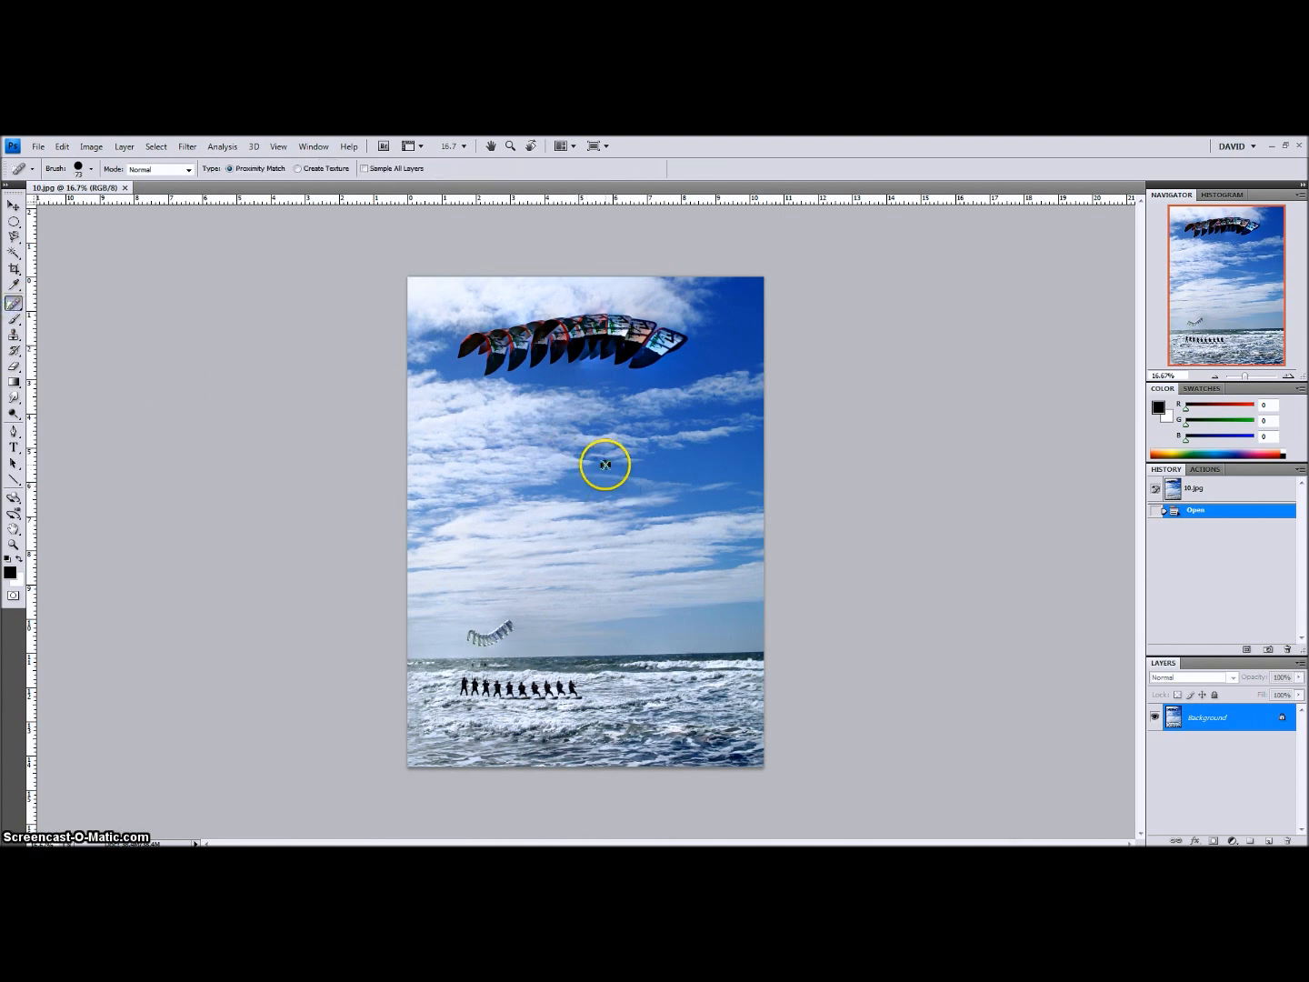
- Spot-heal two dust spots in the sky and one near the kites
{"action": "left_click", "coordinate": [605, 463]}
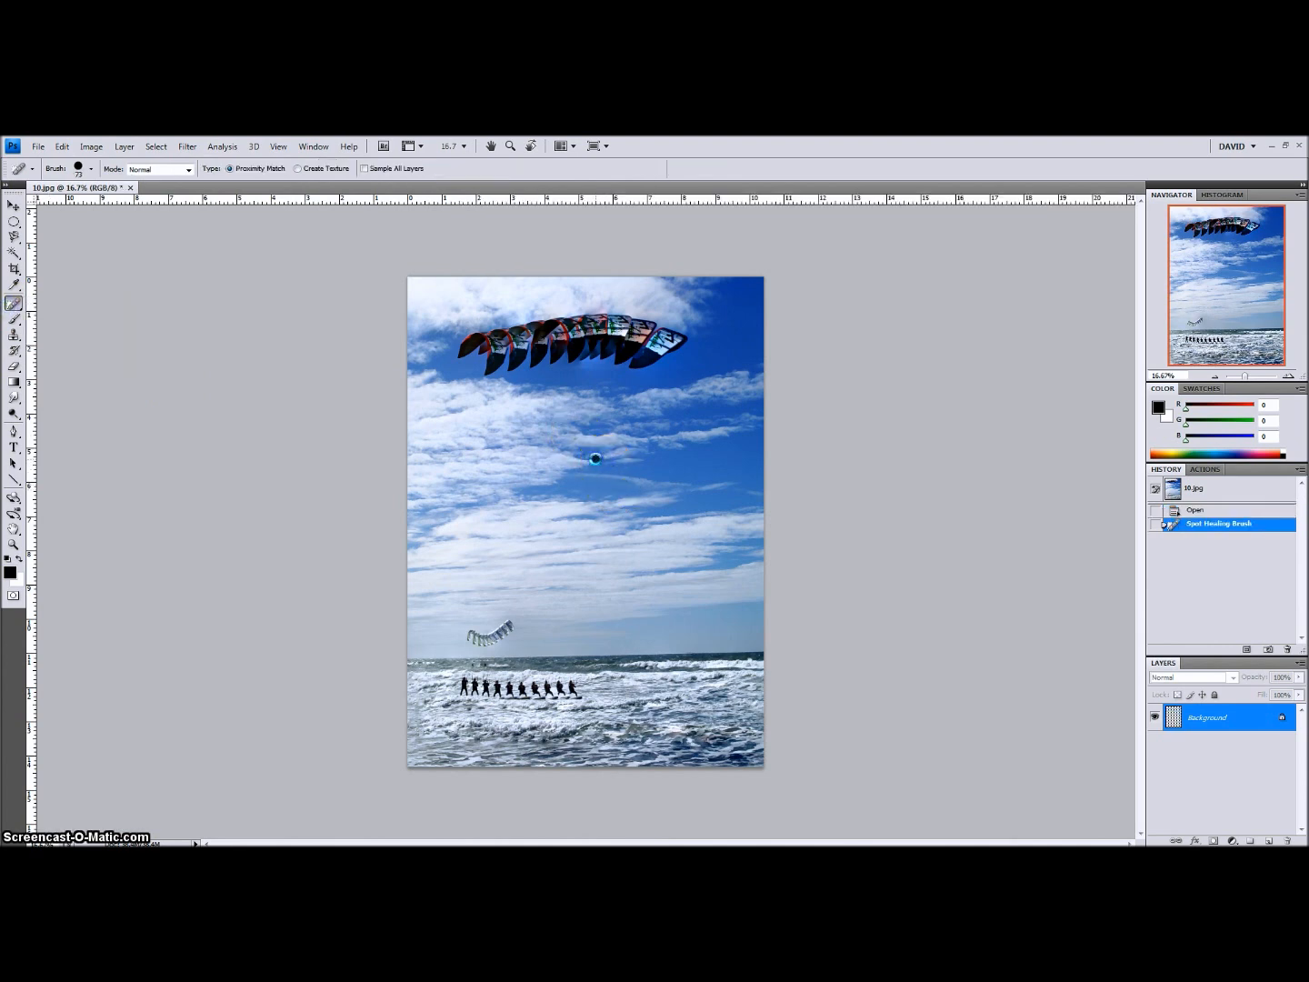
{"action": "left_click", "coordinate": [594, 458]}
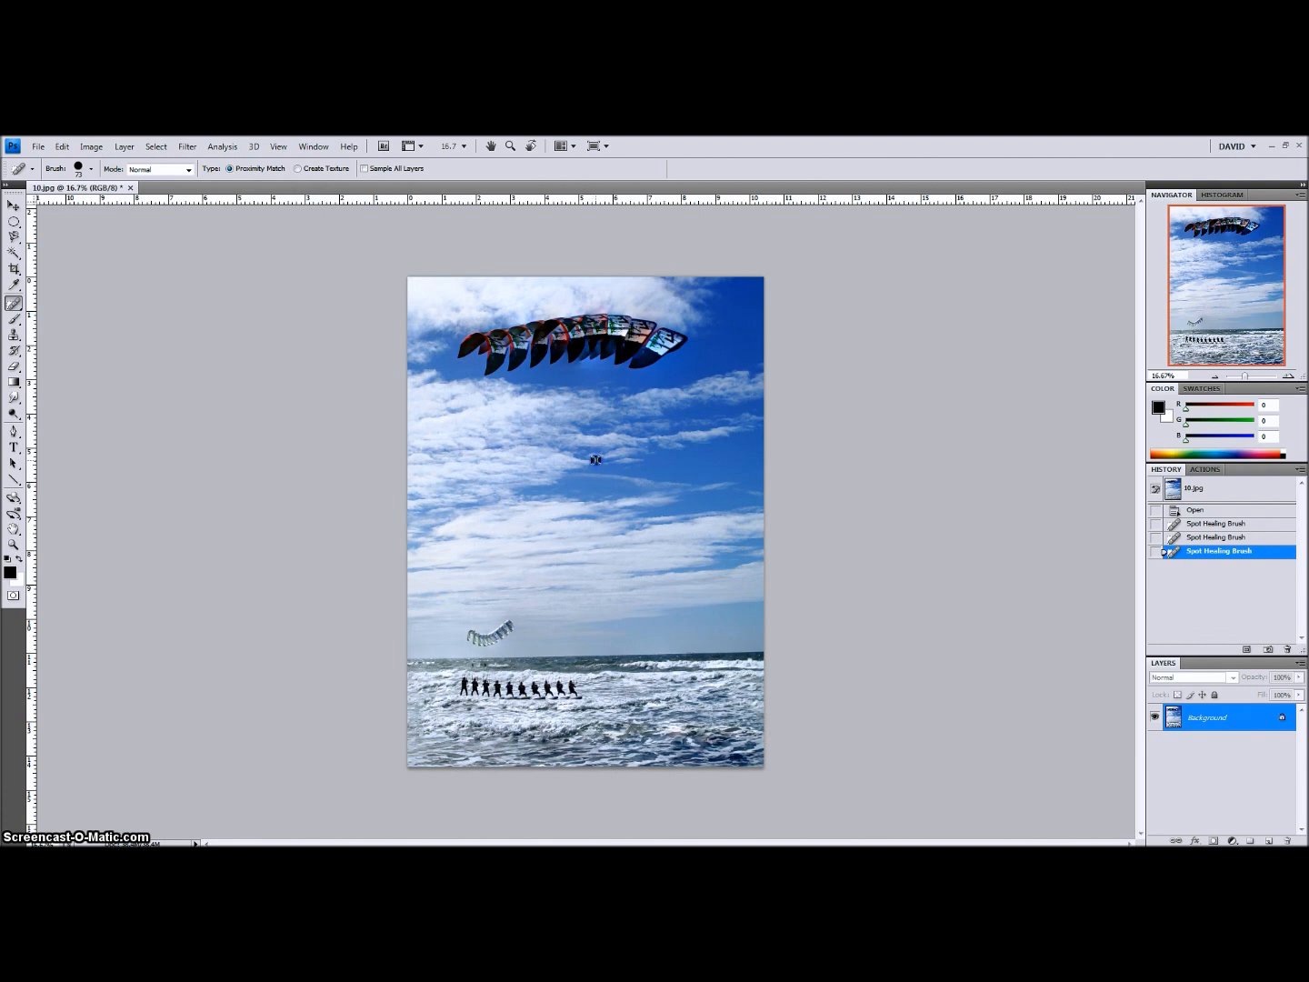
{"action": "left_click", "coordinate": [559, 351]}
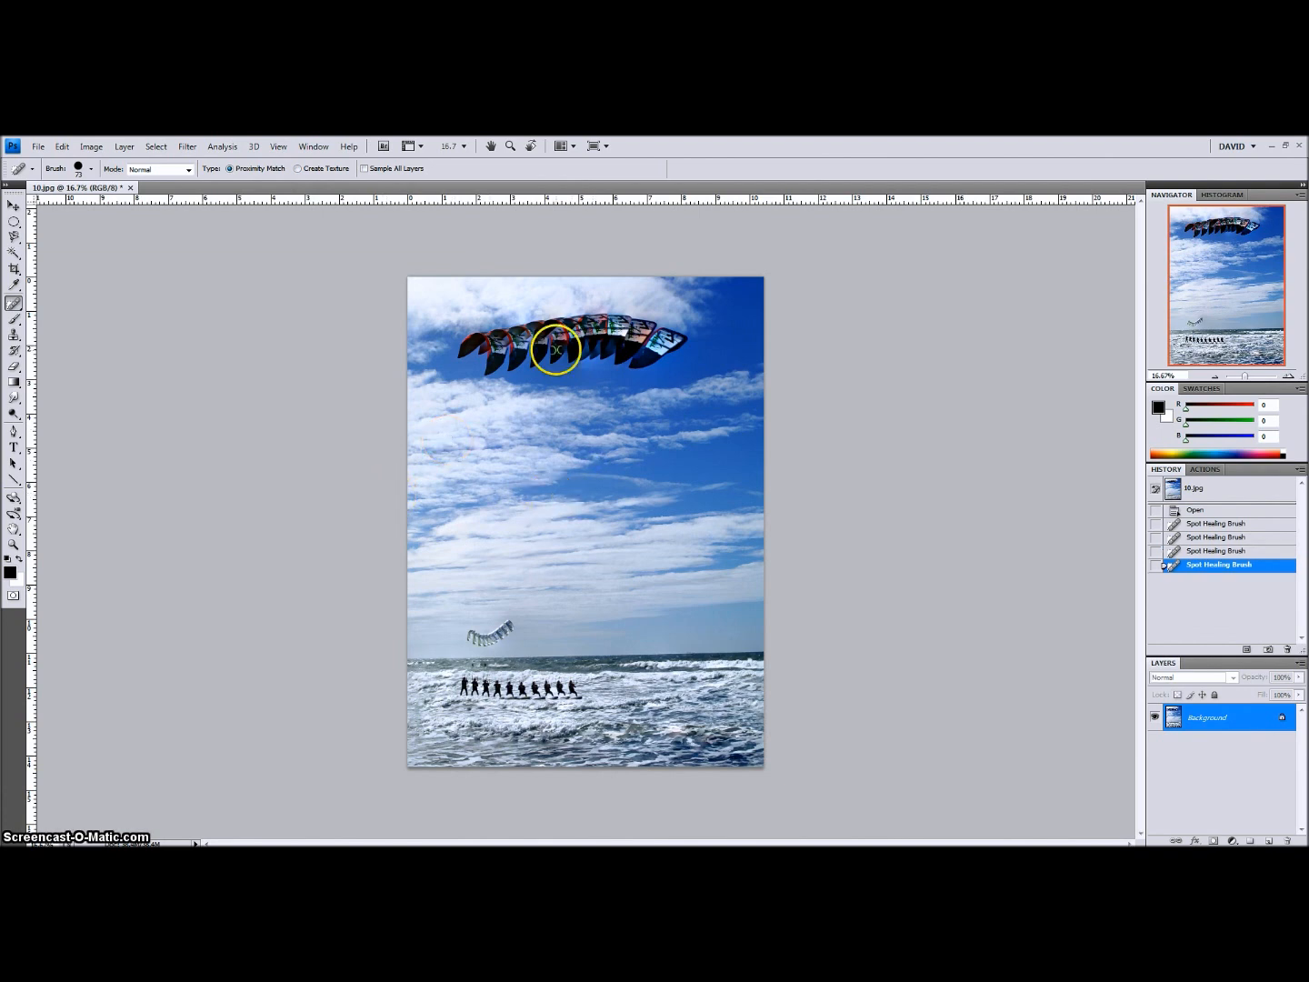